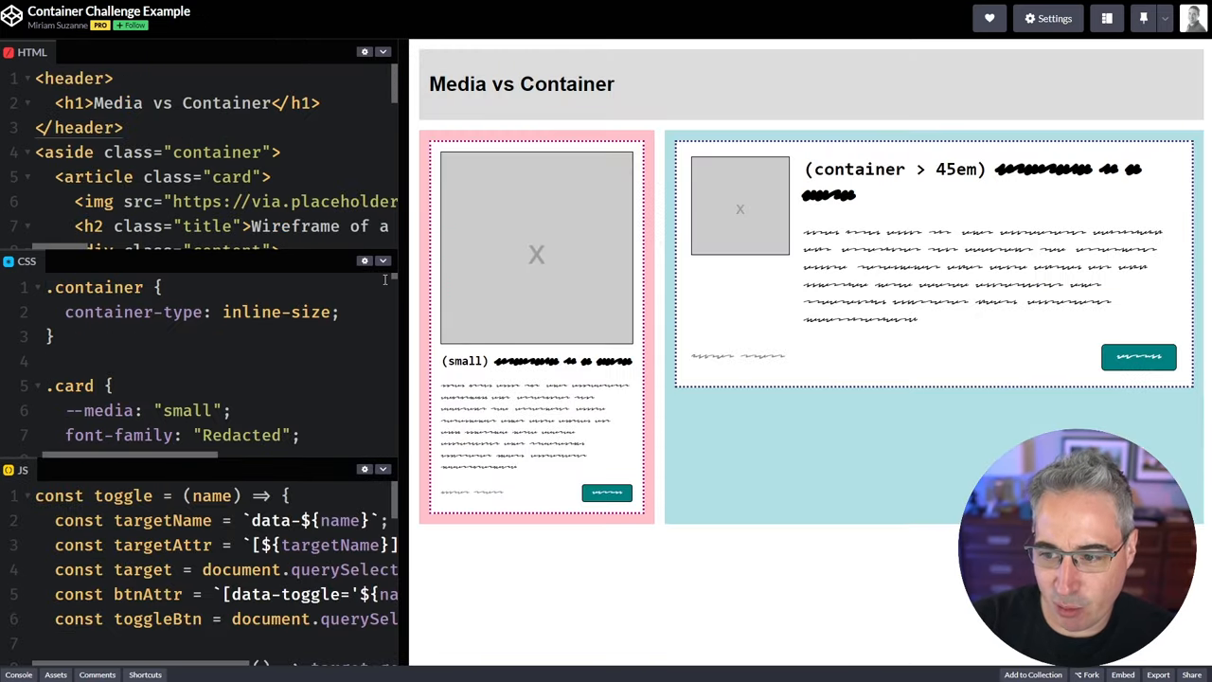
Narrow the Card Layouts preview until the cards stack in one column, then widen it back into a grid
drag(409, 336, 447, 336)
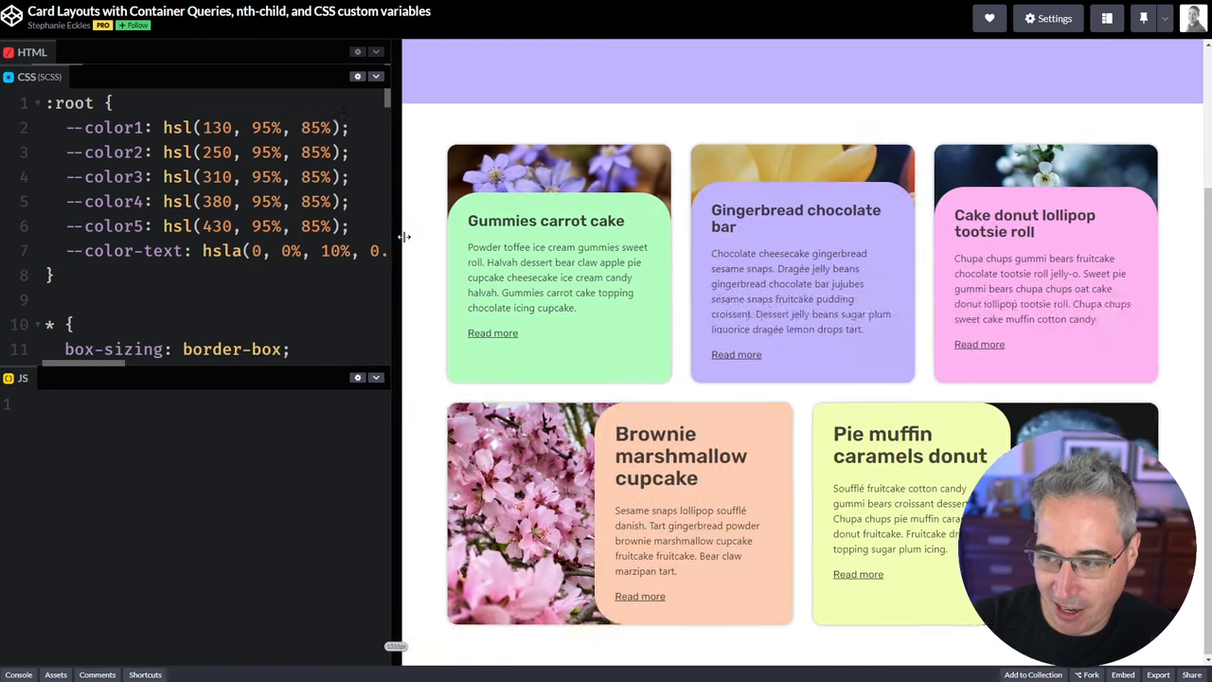
drag(402, 237, 696, 256)
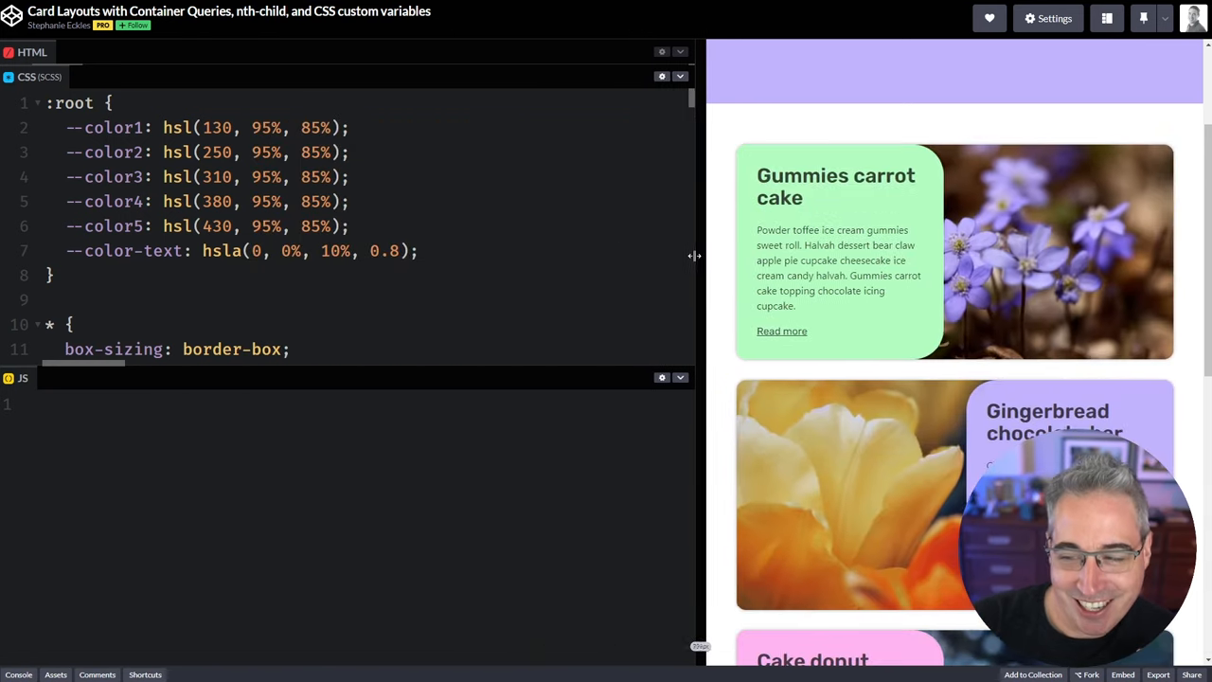
drag(694, 256, 327, 255)
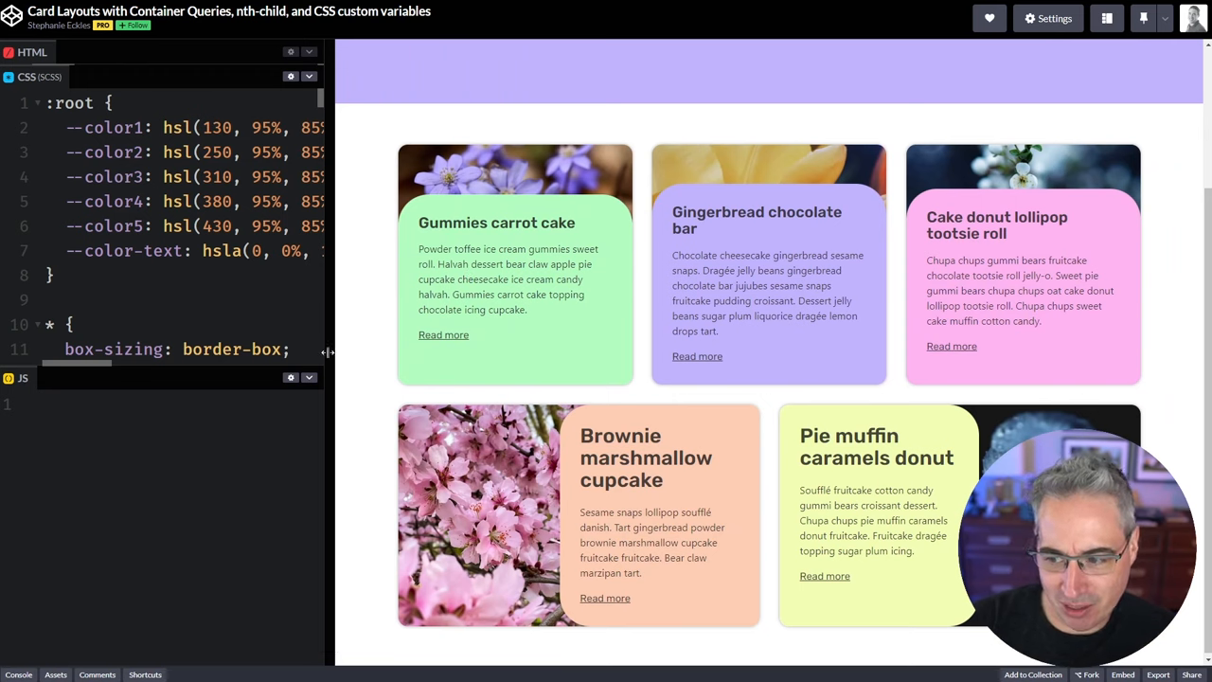
mouse_move(542, 377)
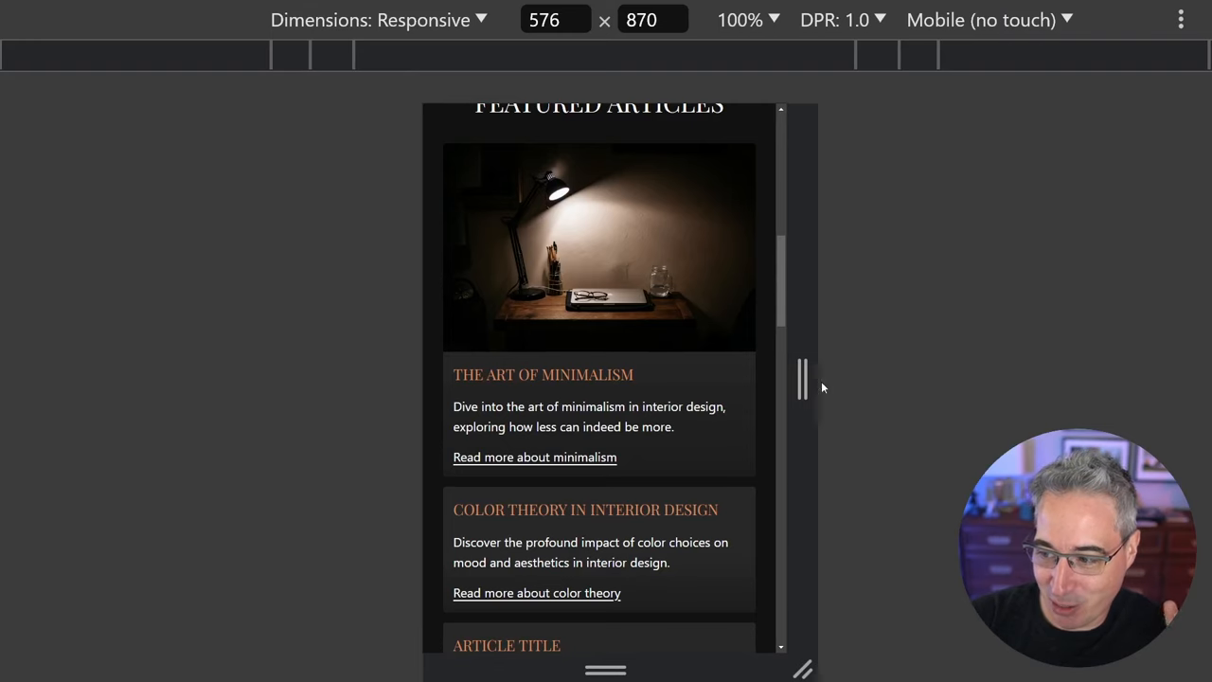
Widen the DevTools responsive viewport from 576 to 914 px to get two article columns
drag(815, 379, 923, 383)
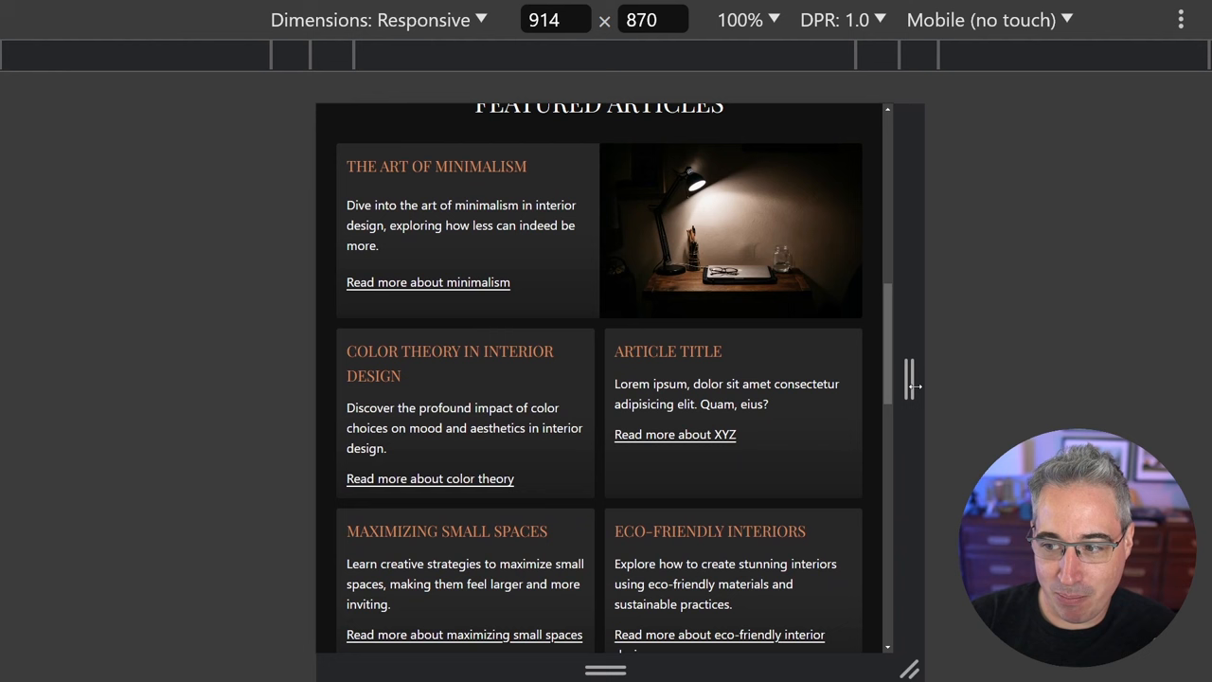
mouse_move(817, 371)
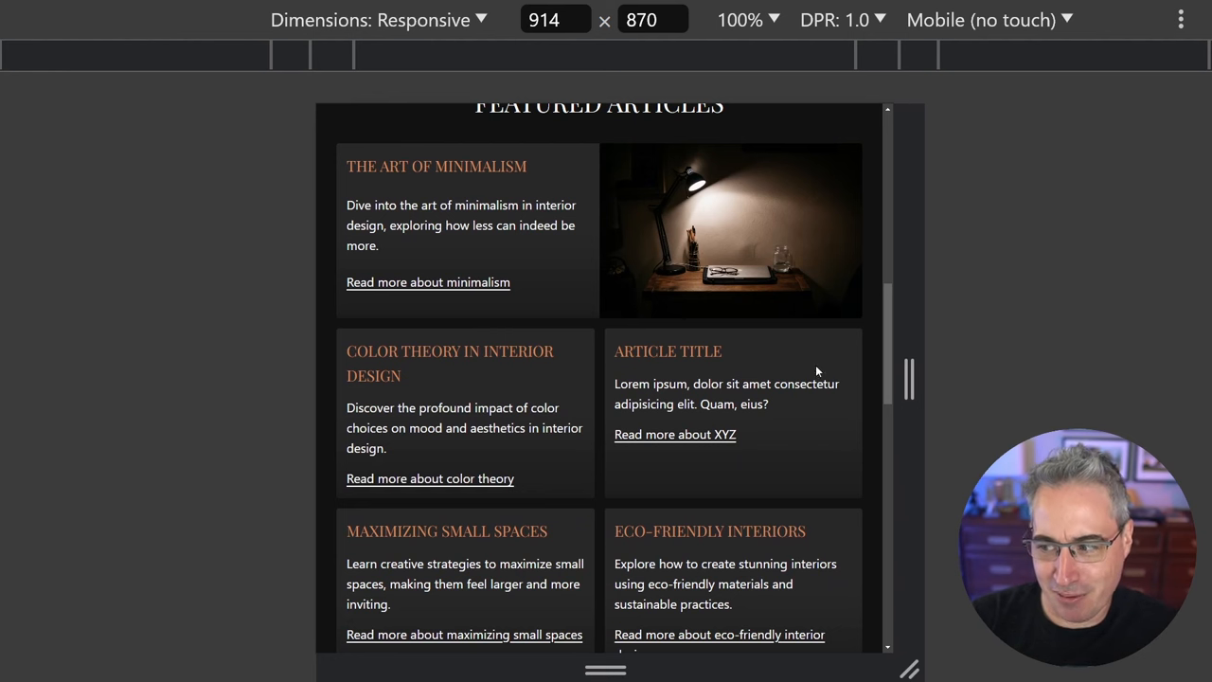
drag(907, 379, 965, 378)
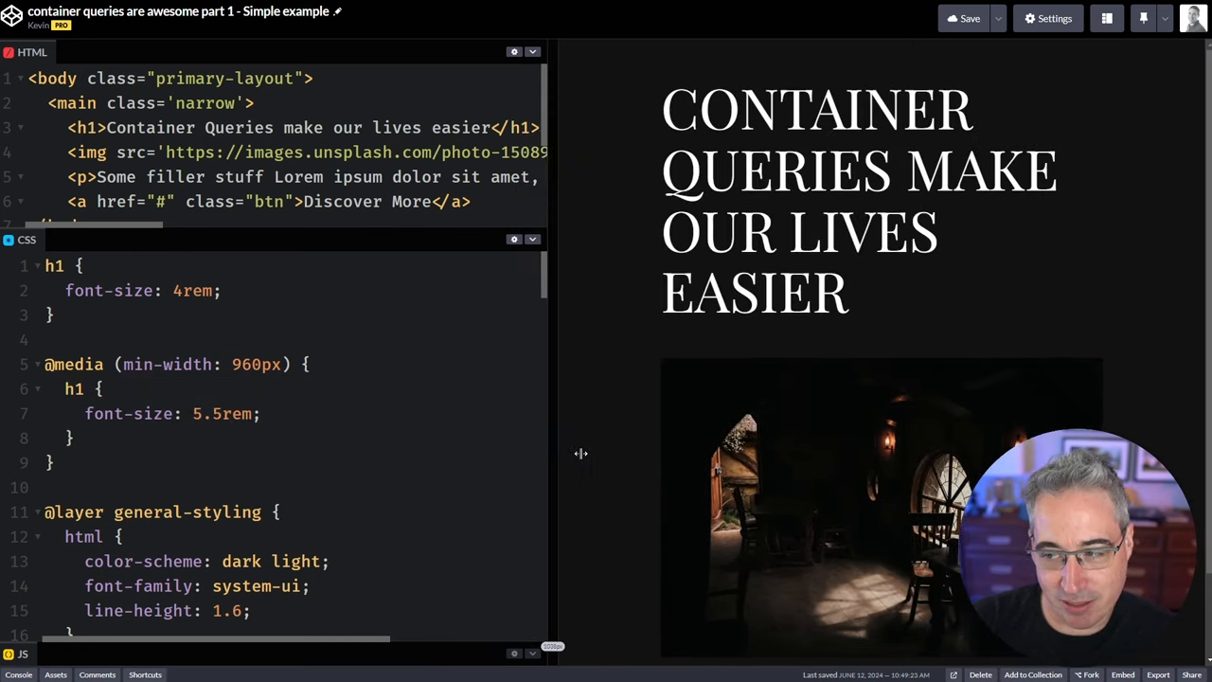
Widen the live preview of the 'container queries are awesome part 1' pen
drag(581, 453, 464, 448)
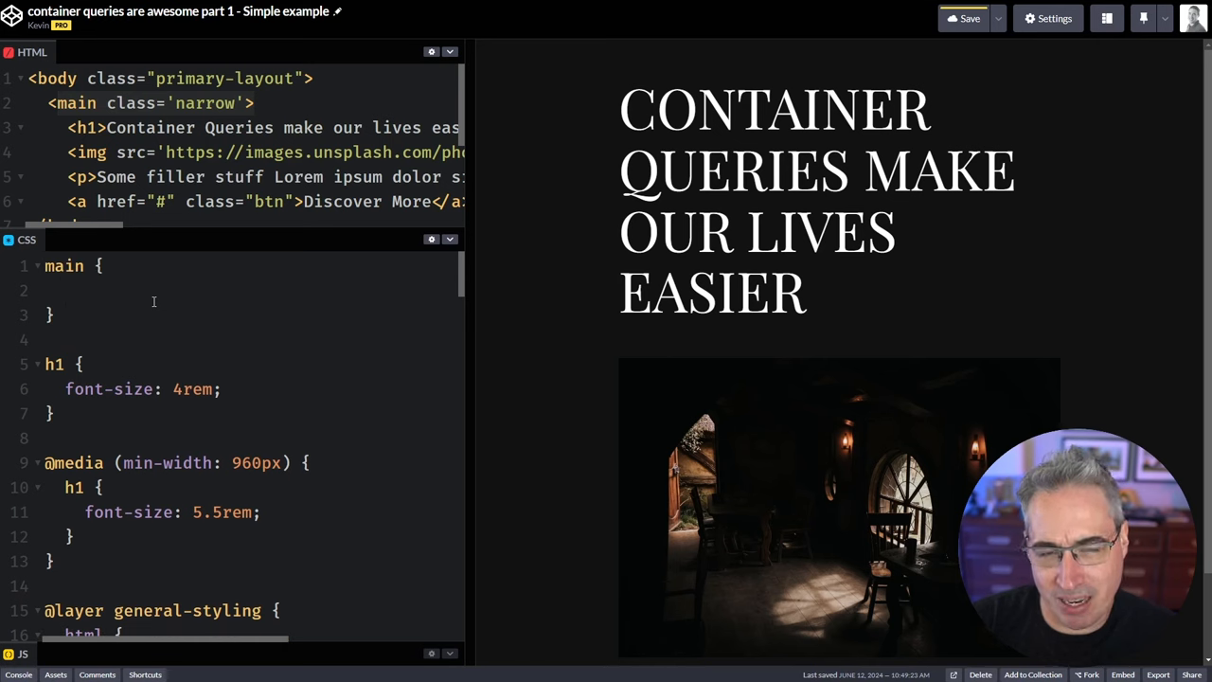
text(container-type:)
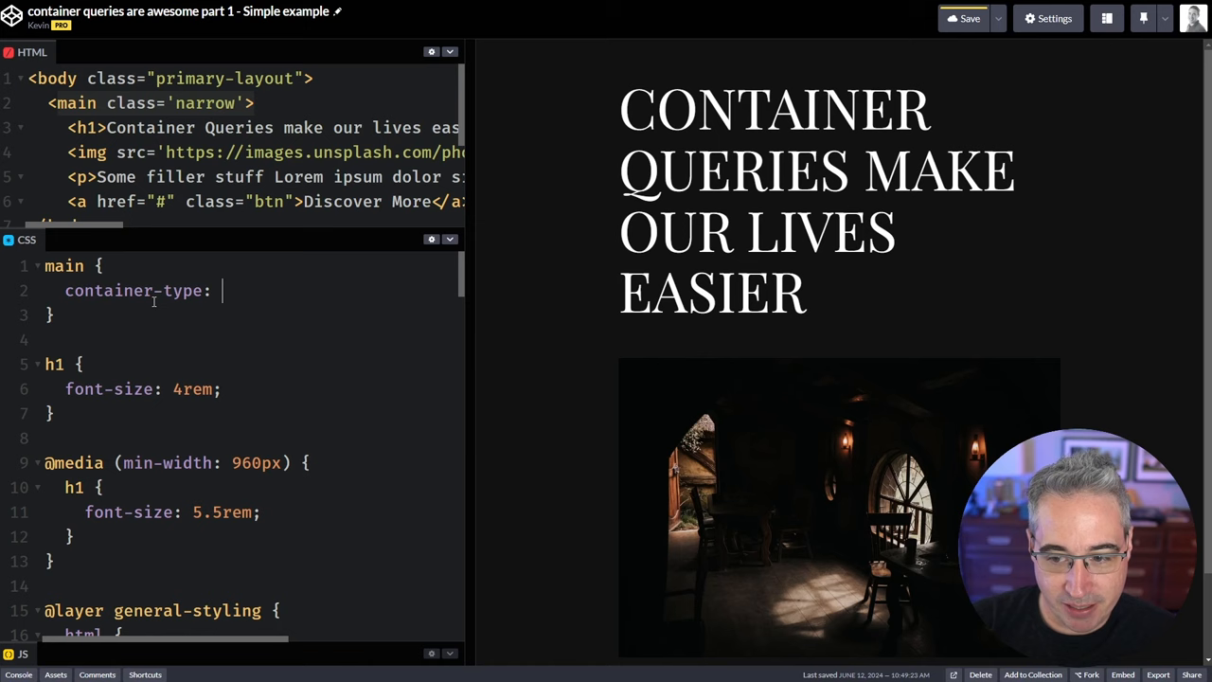
text(inline-size;)
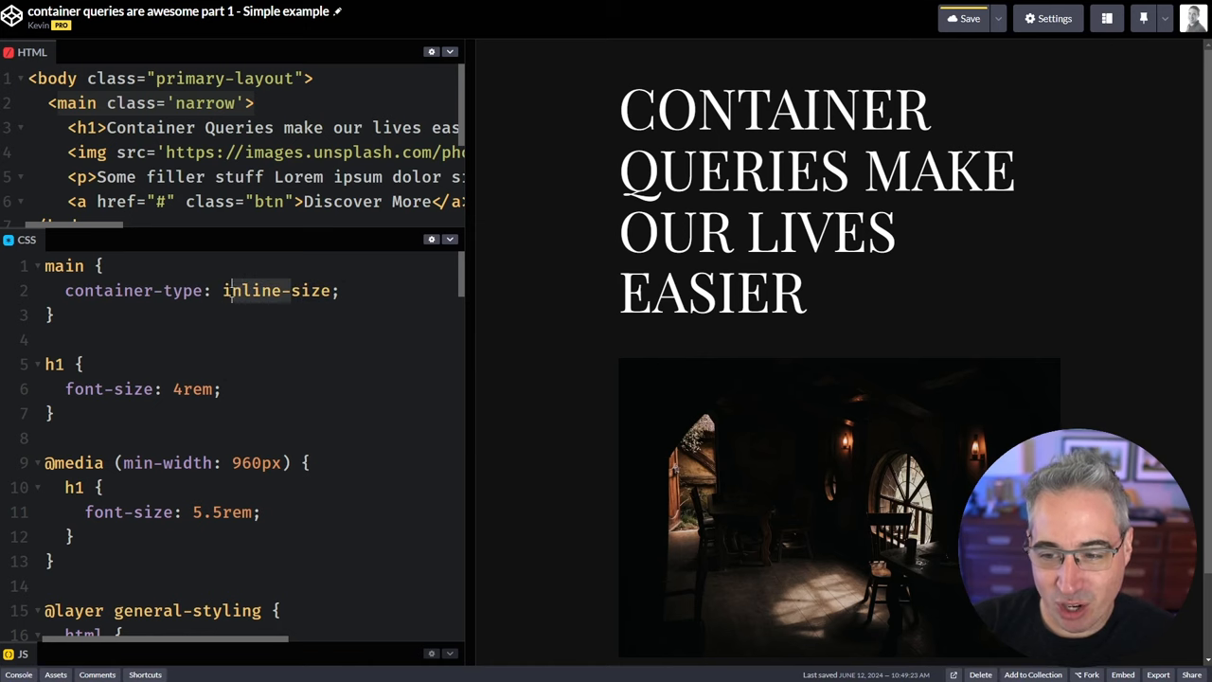
text(size)
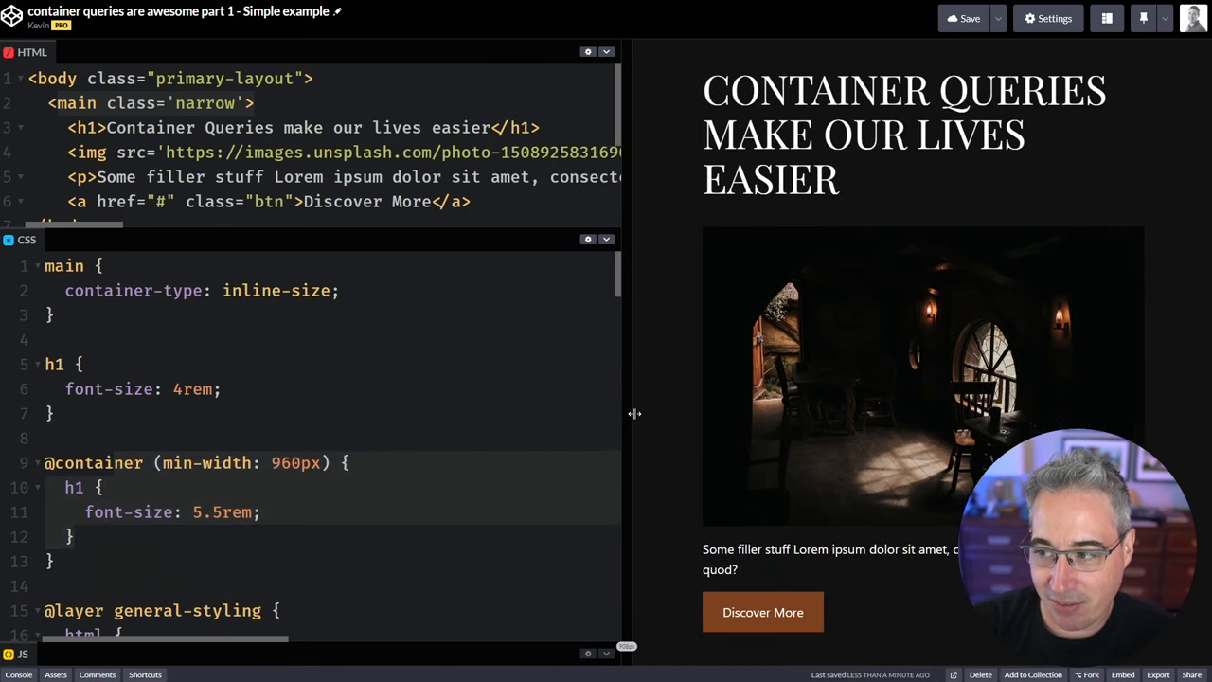
Resize the preview back and forth until the heading grows past the container breakpoint
drag(634, 414, 381, 418)
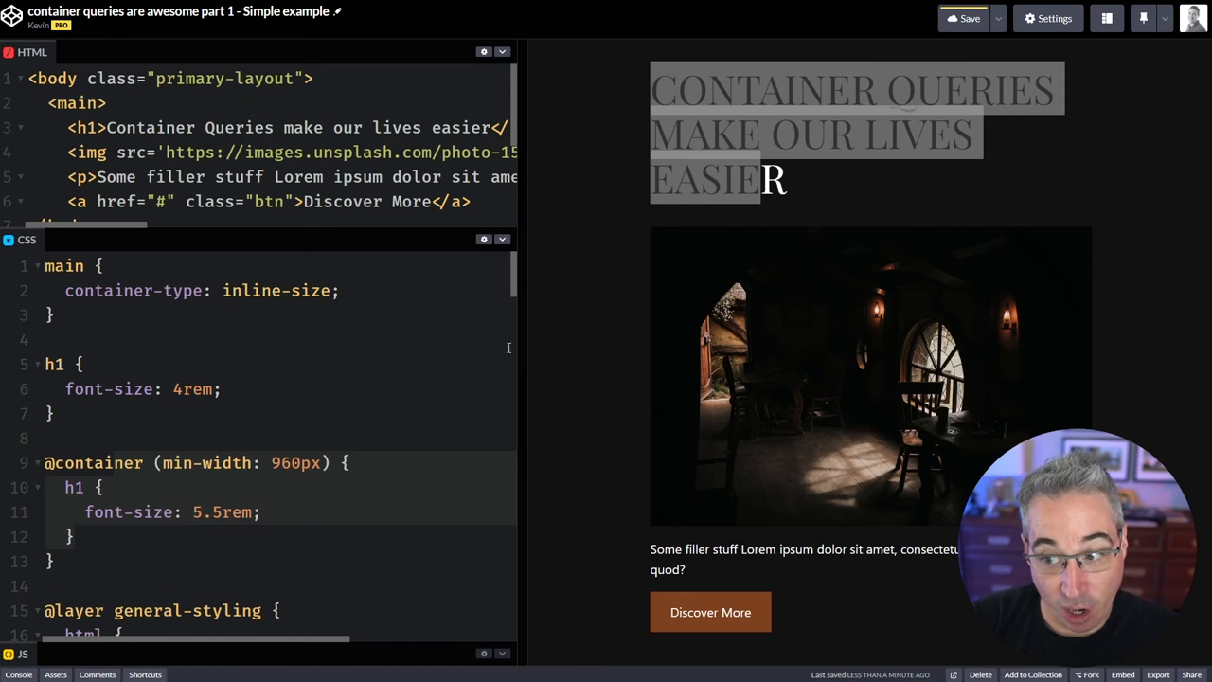
drag(527, 348, 762, 349)
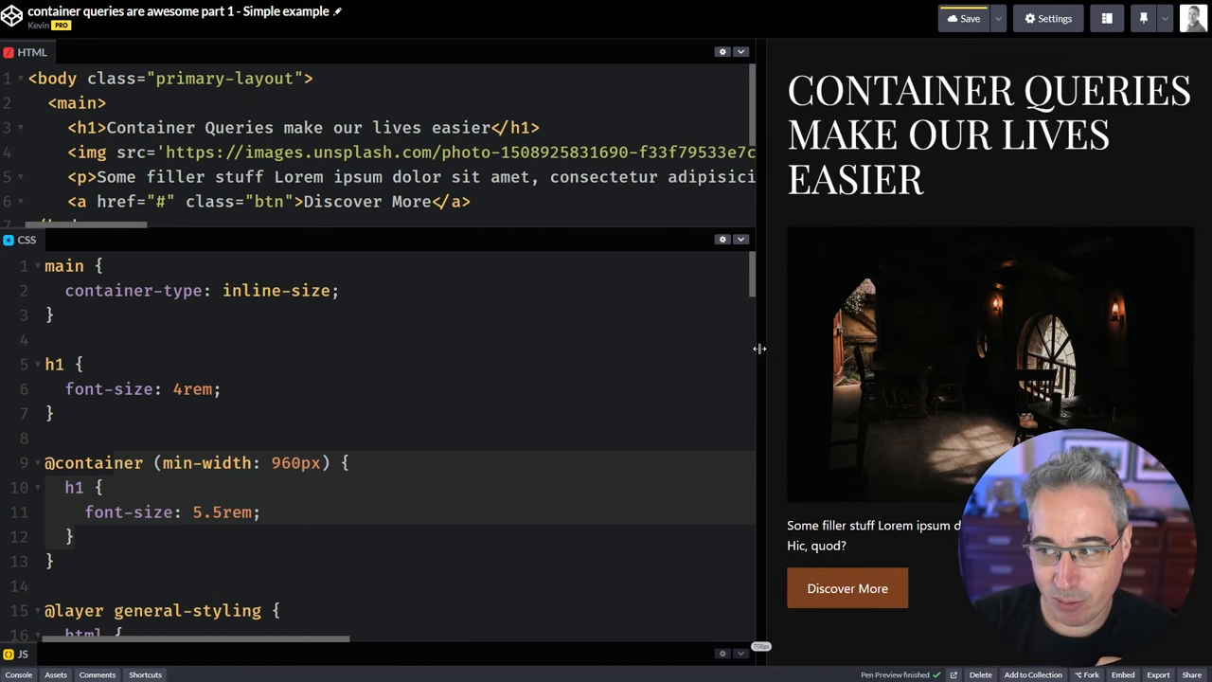
drag(758, 348, 606, 374)
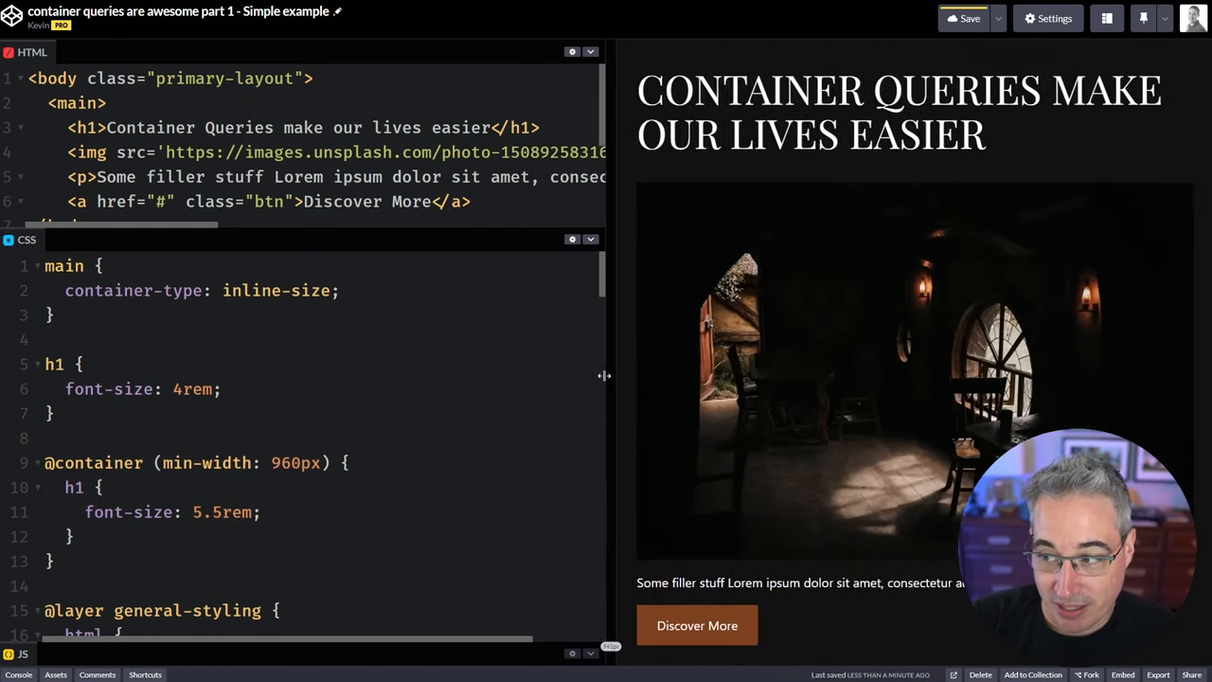
drag(604, 376, 310, 402)
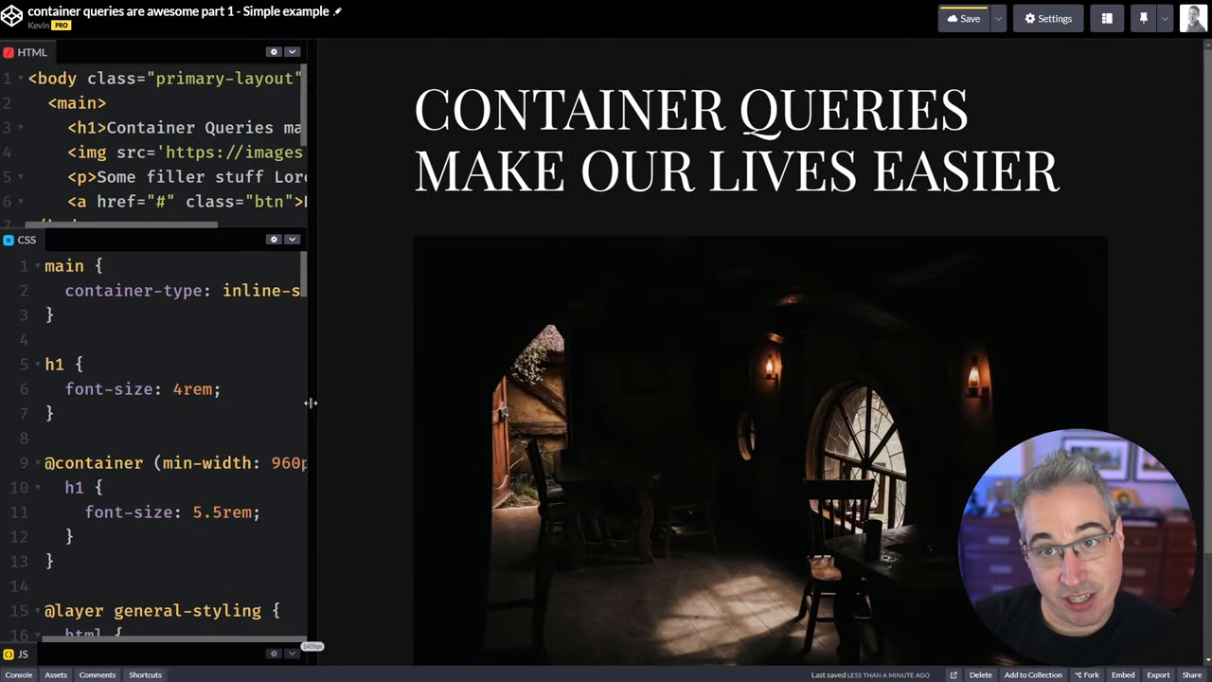
drag(311, 403, 276, 397)
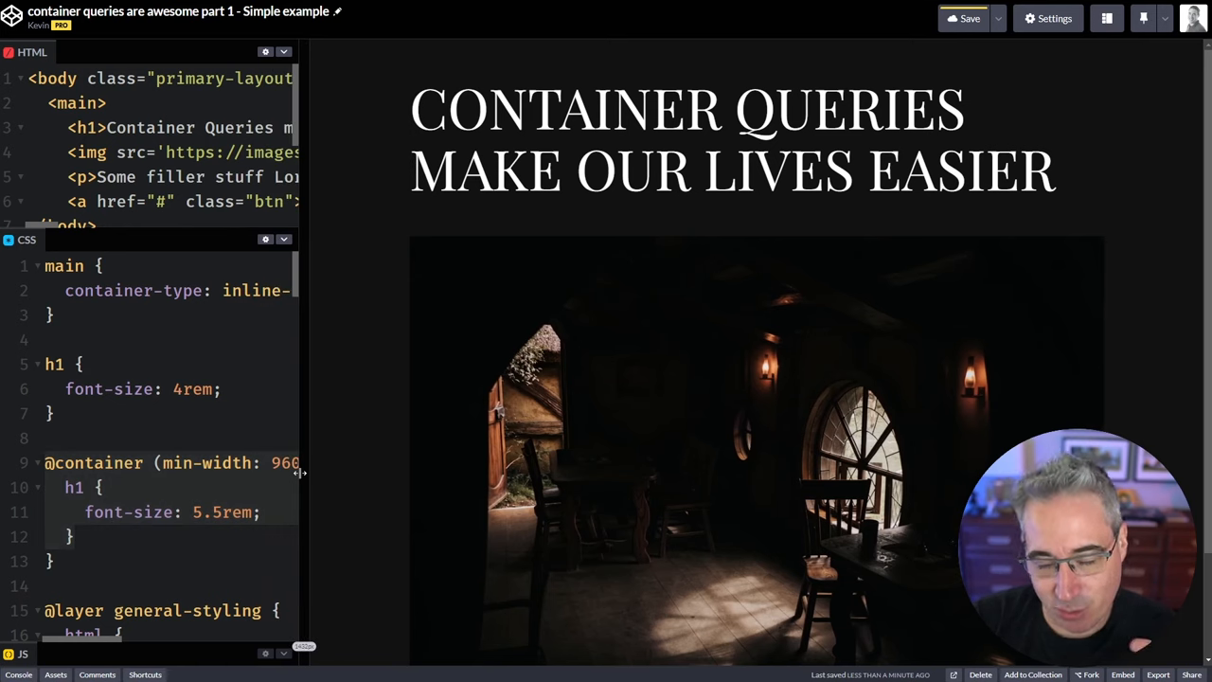
mouse_move(287, 394)
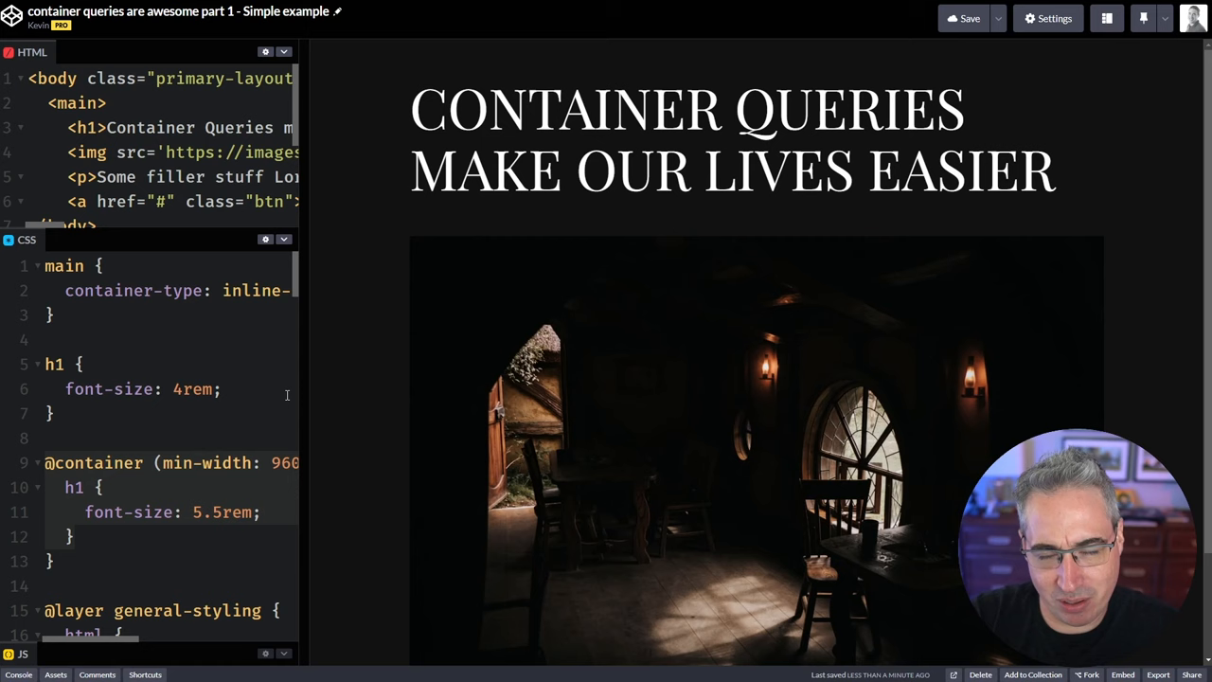
mouse_move(604, 311)
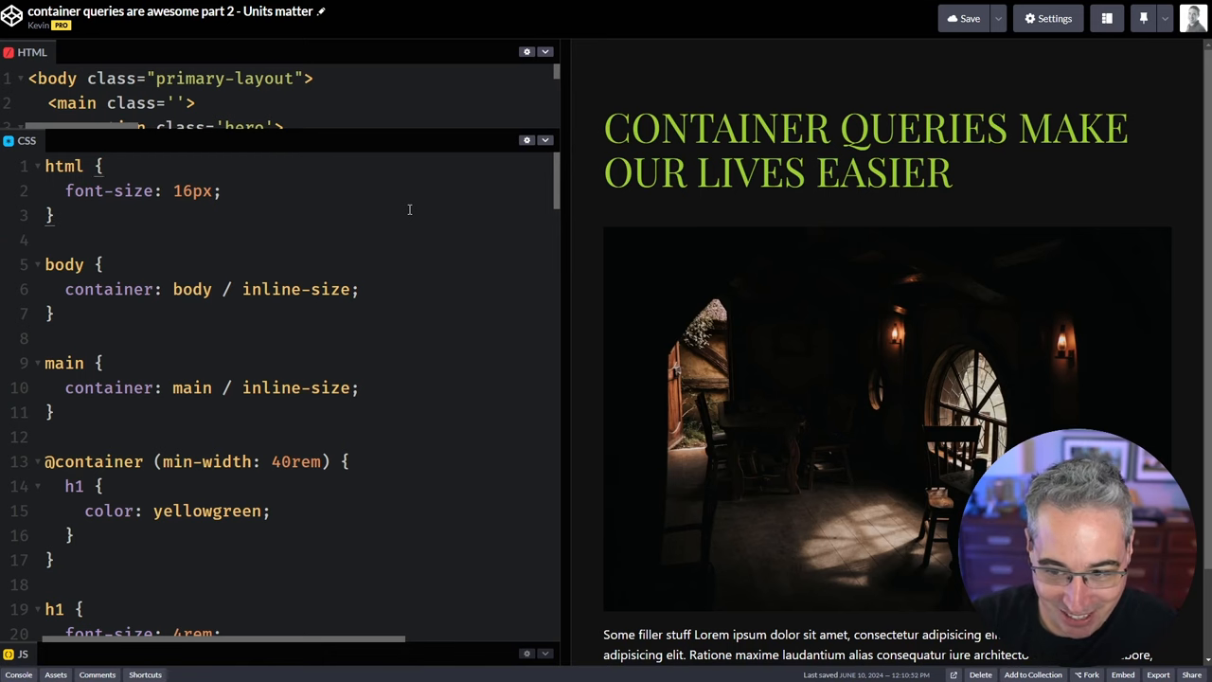
double_click(90, 461)
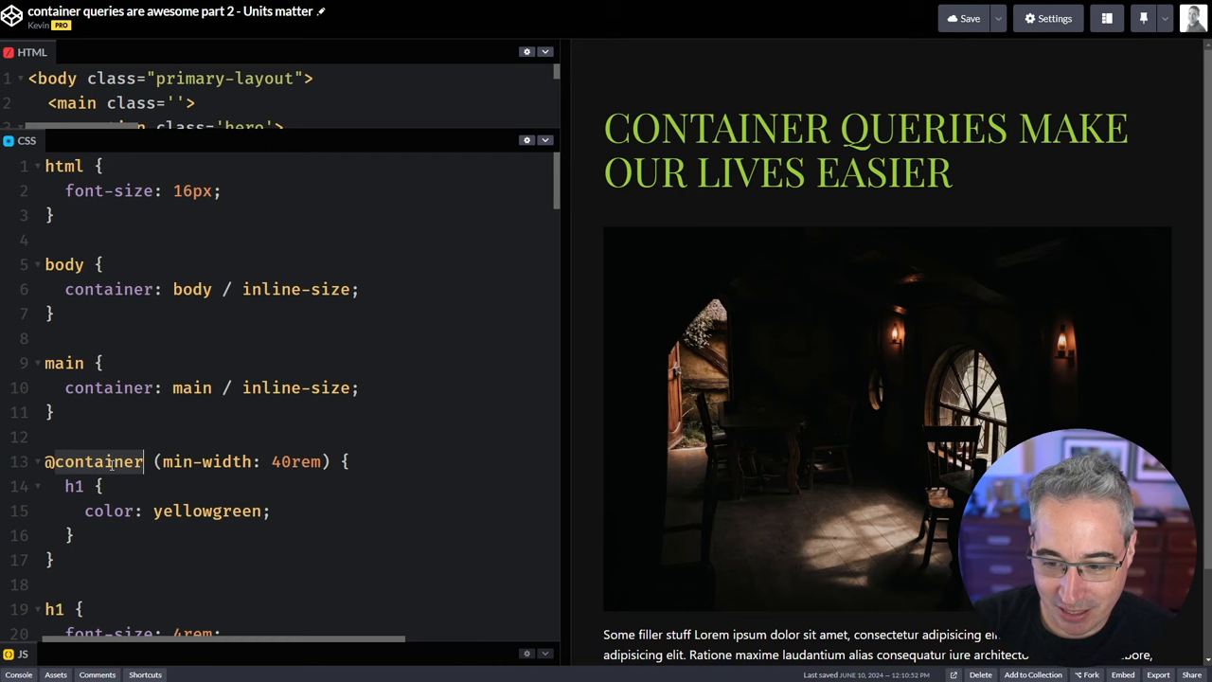
text(medi)
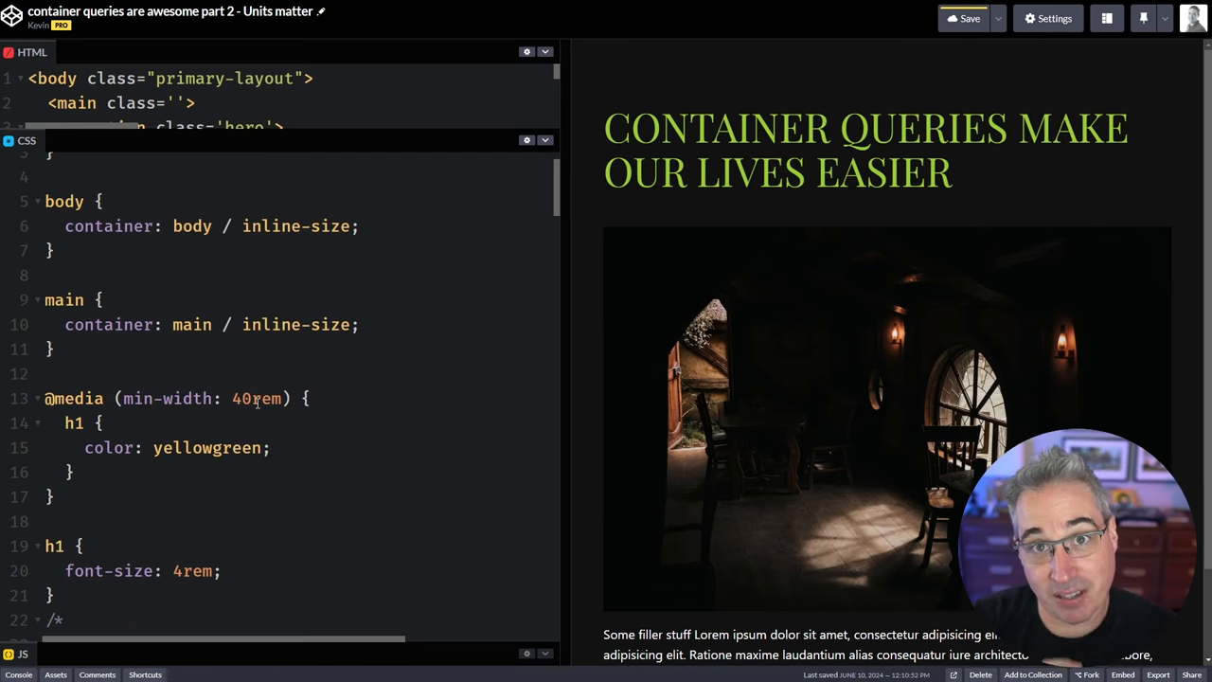
drag(568, 398, 803, 398)
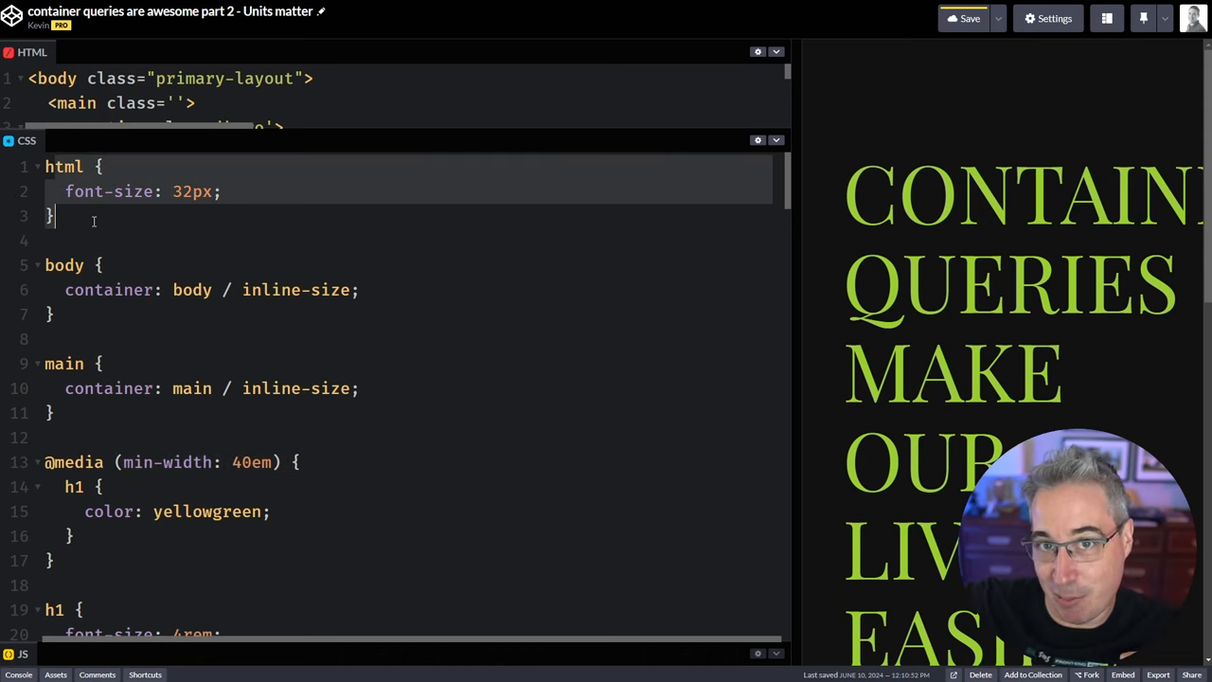
Change the html font-size value from 32px back to 16px
double_click(250, 462)
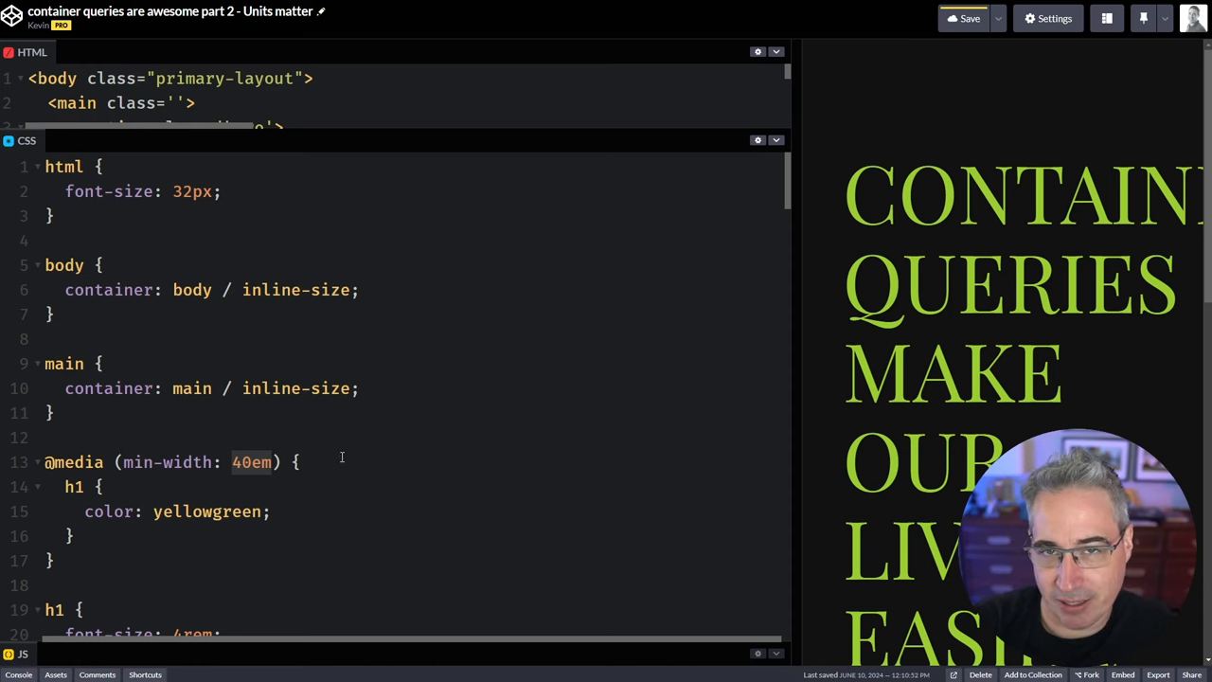
mouse_move(799, 432)
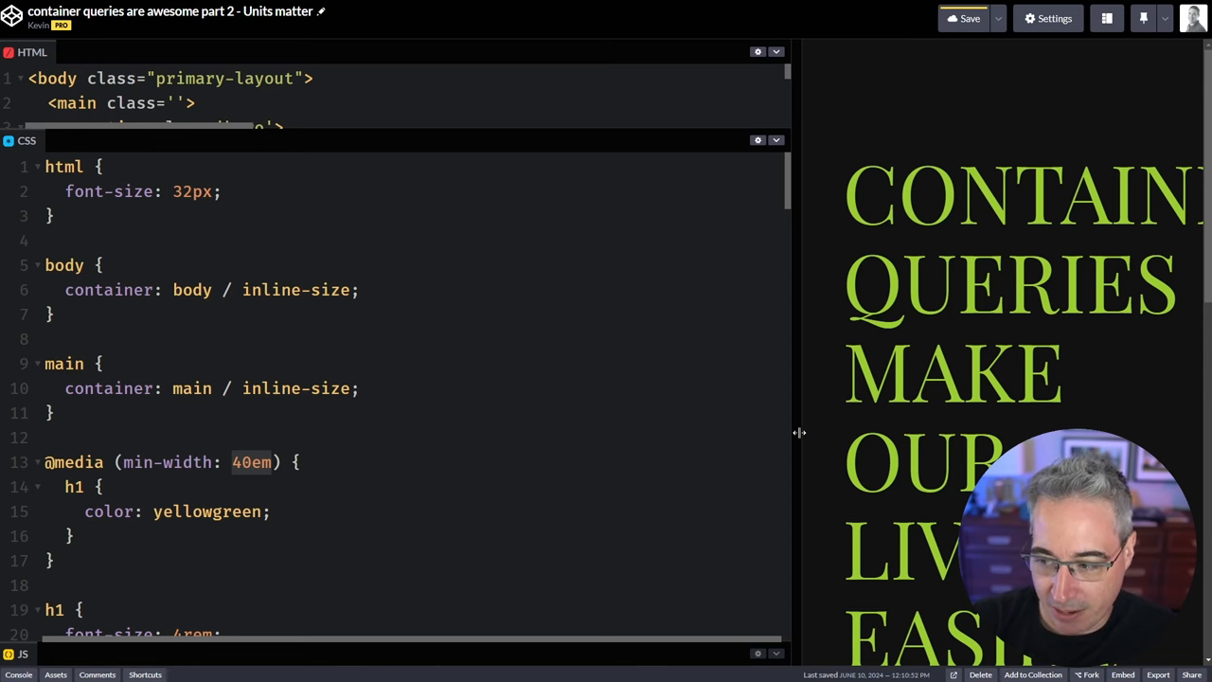
mouse_move(249, 342)
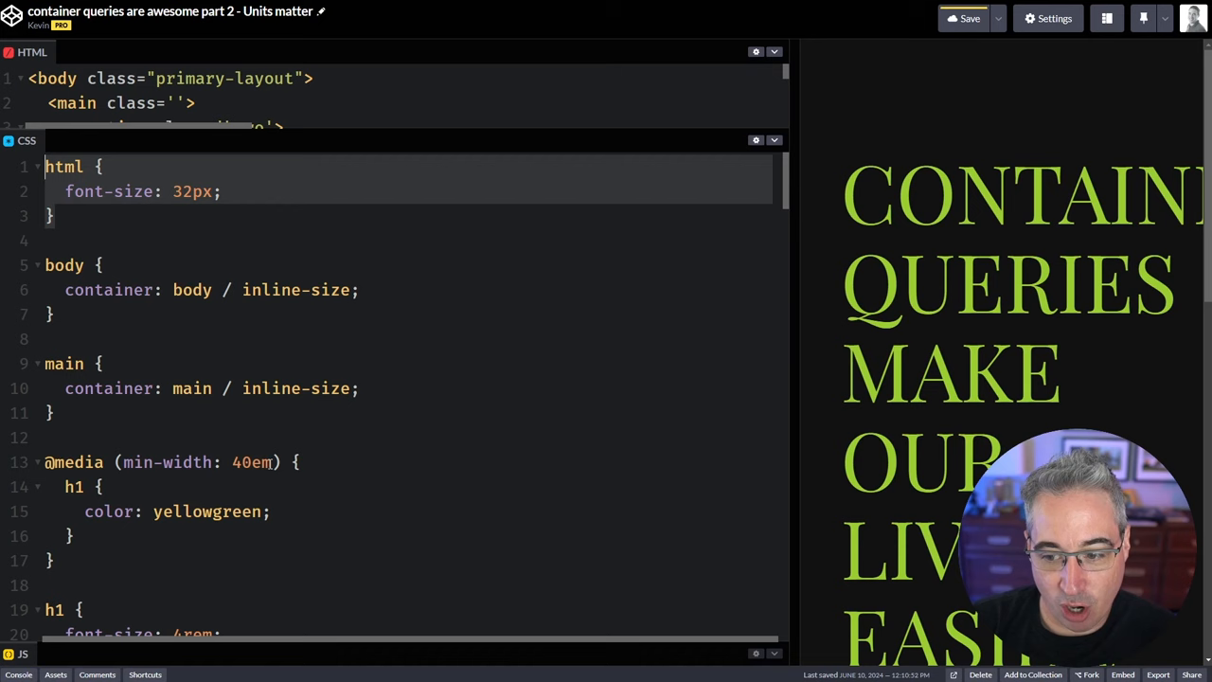
double_click(250, 462)
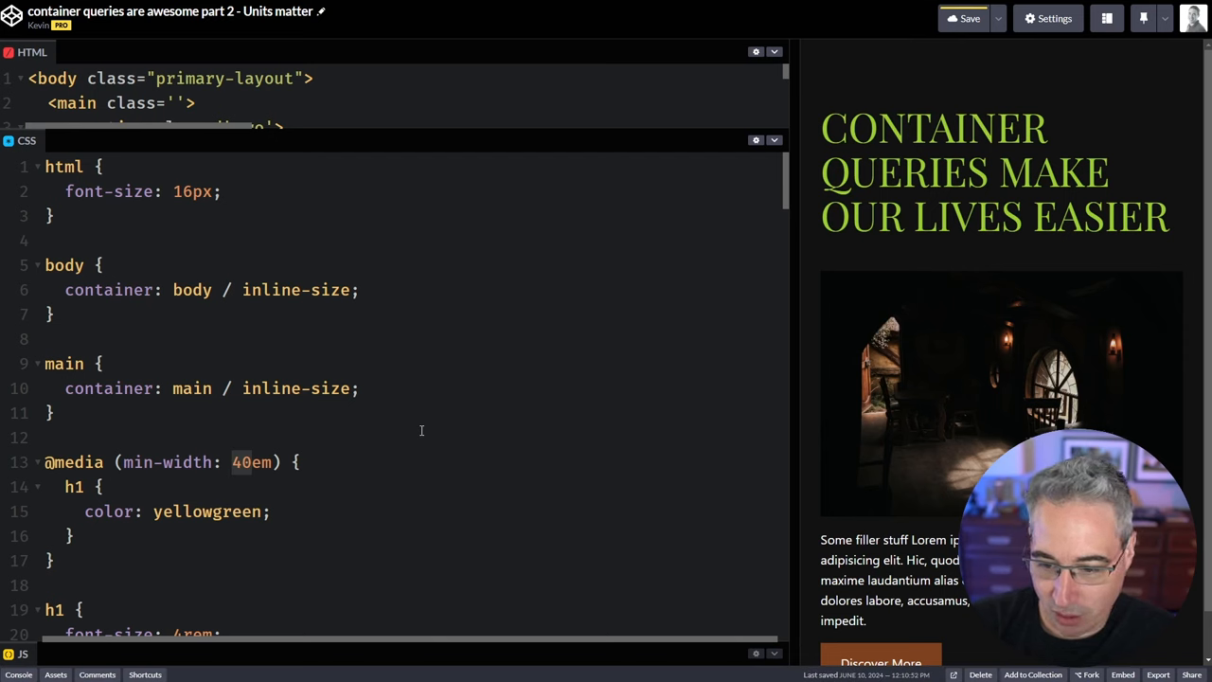
text(container)
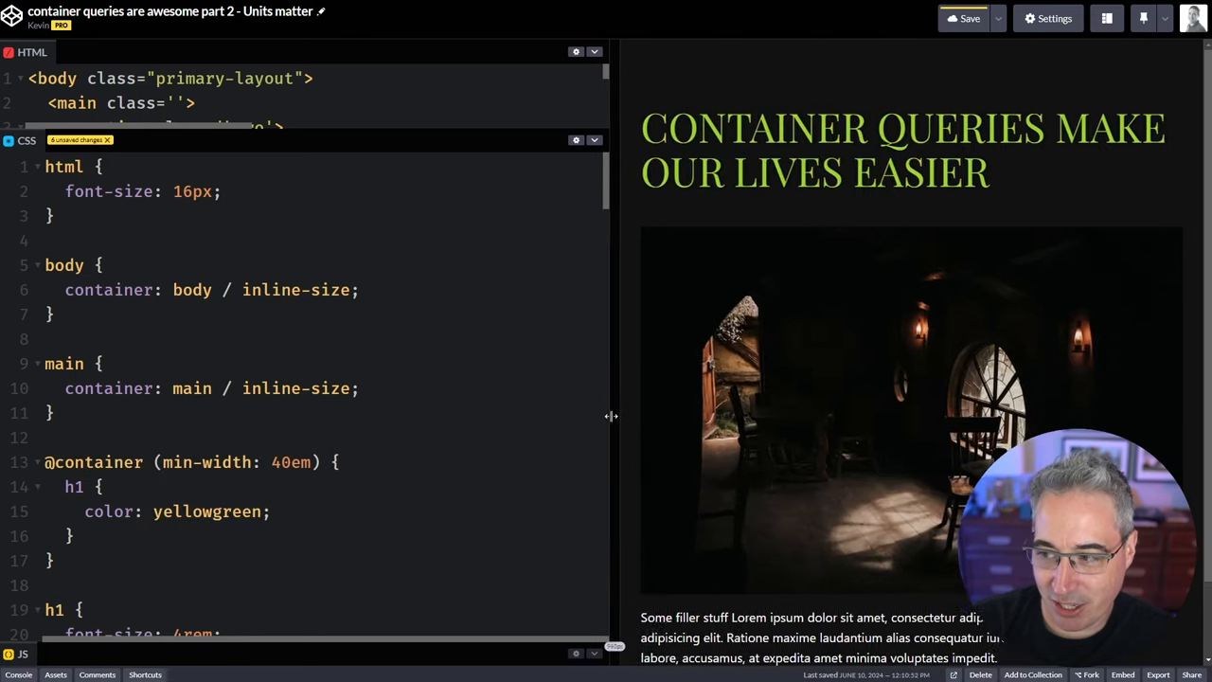
drag(611, 416, 686, 415)
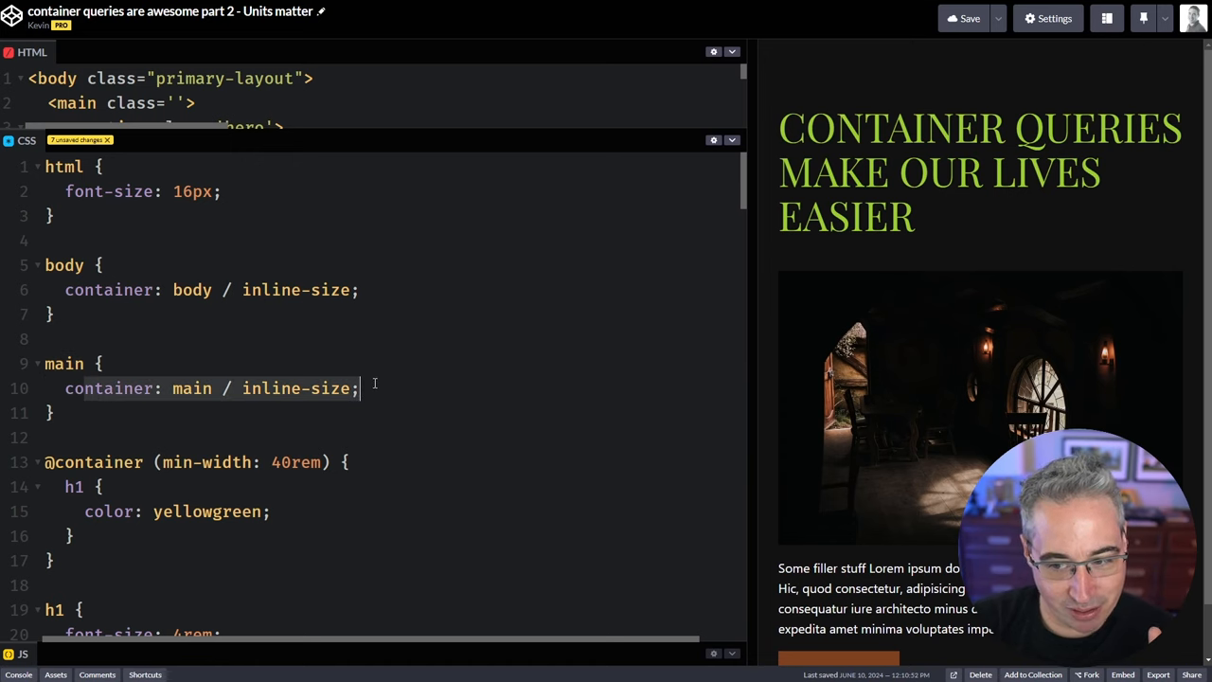
double_click(192, 388)
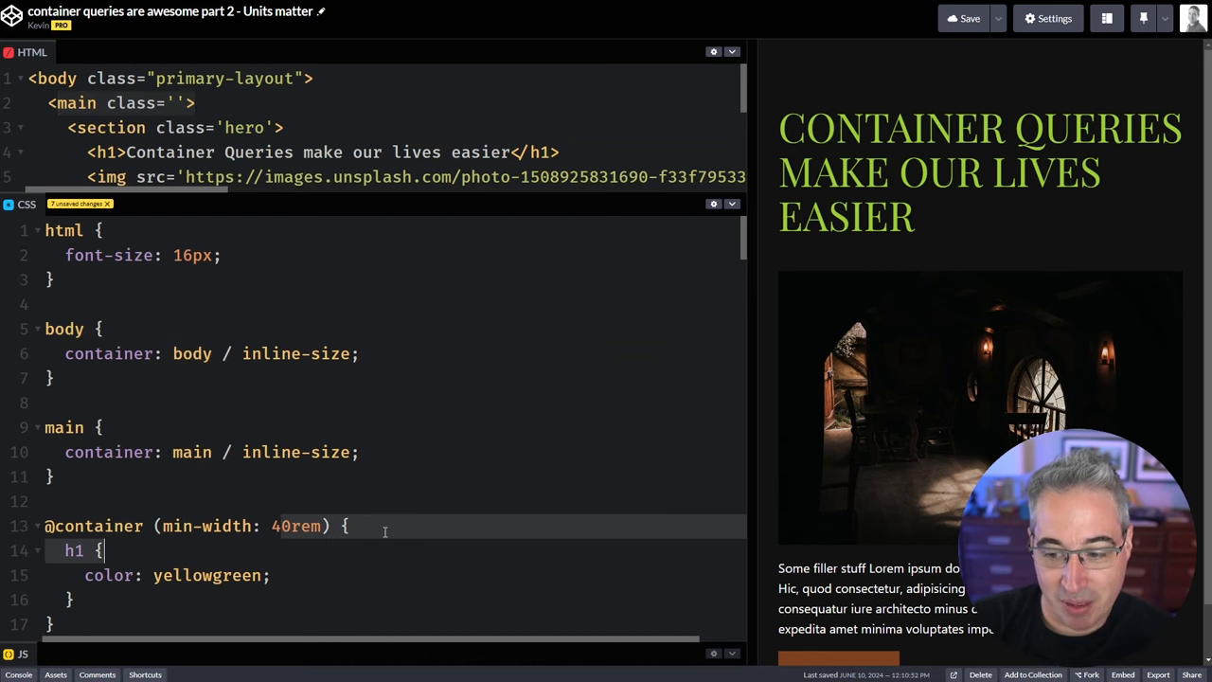
drag(753, 419, 782, 419)
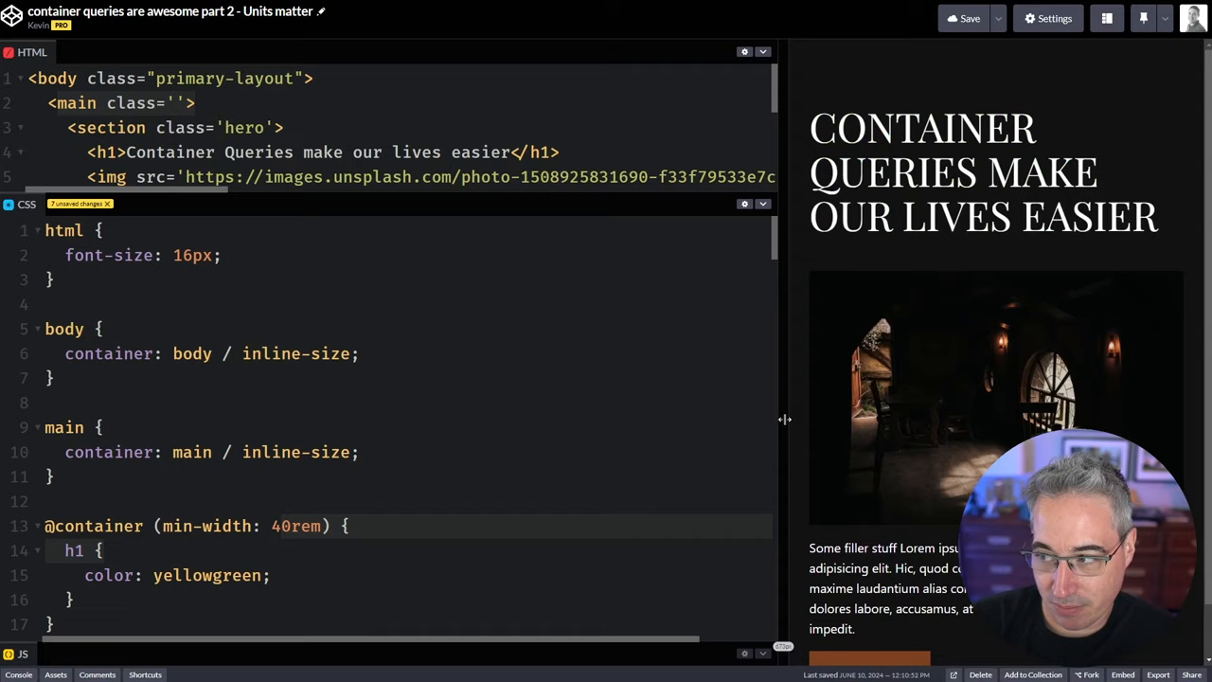
drag(785, 420, 733, 420)
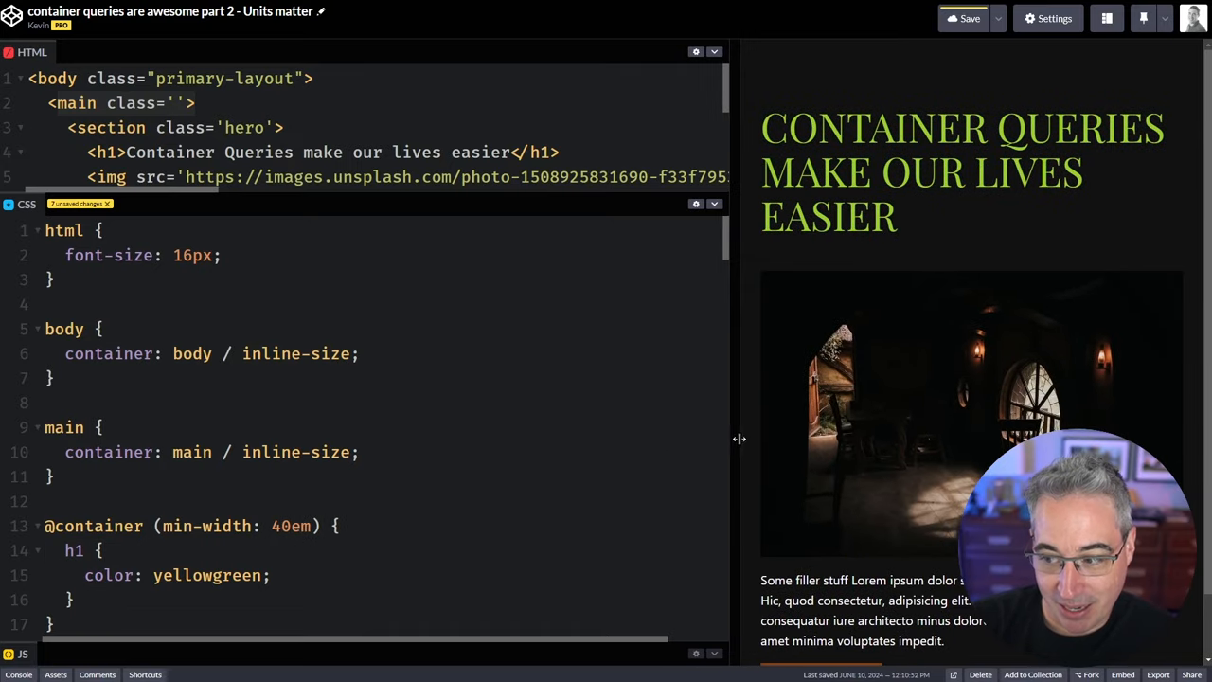
drag(739, 438, 616, 447)
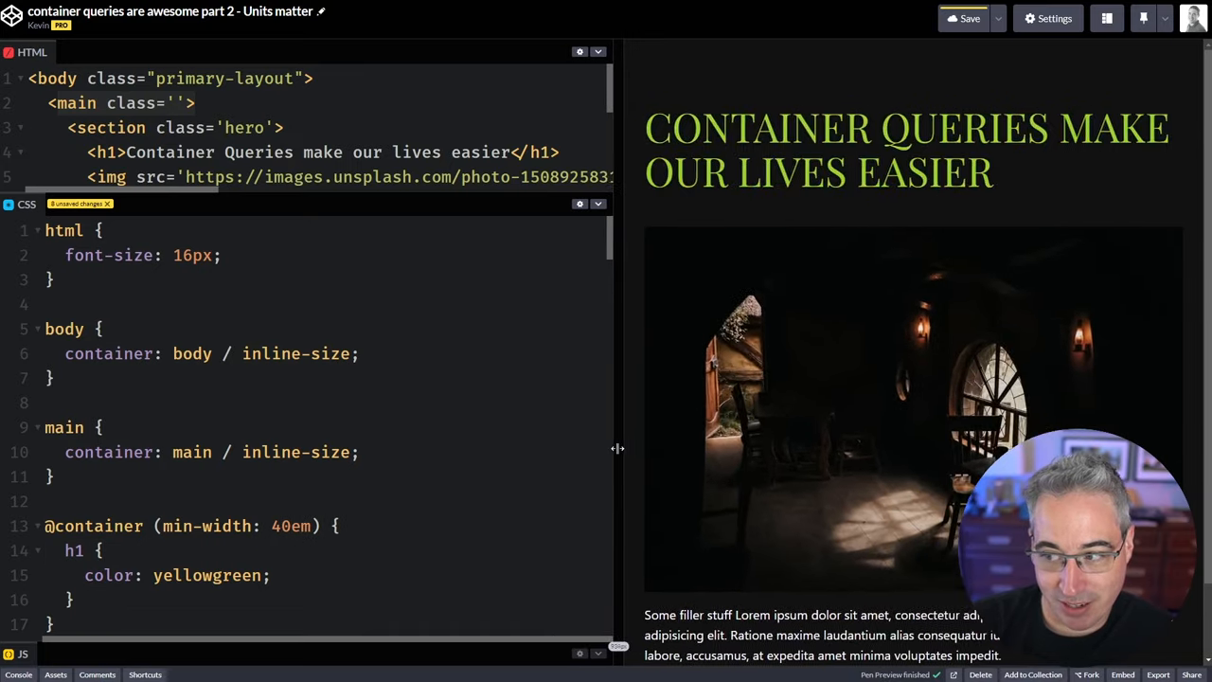
drag(617, 448, 641, 447)
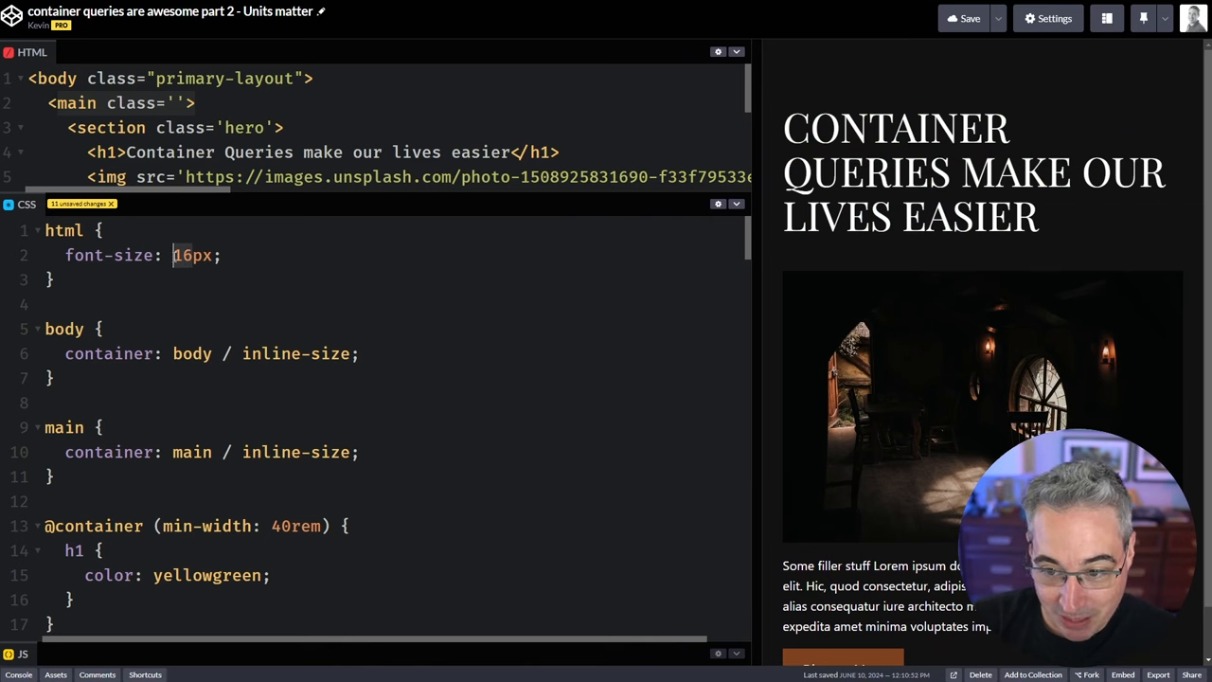
Set html font-size to 32px and the container threshold to 20ch, then narrow the preview to test
text(32px)
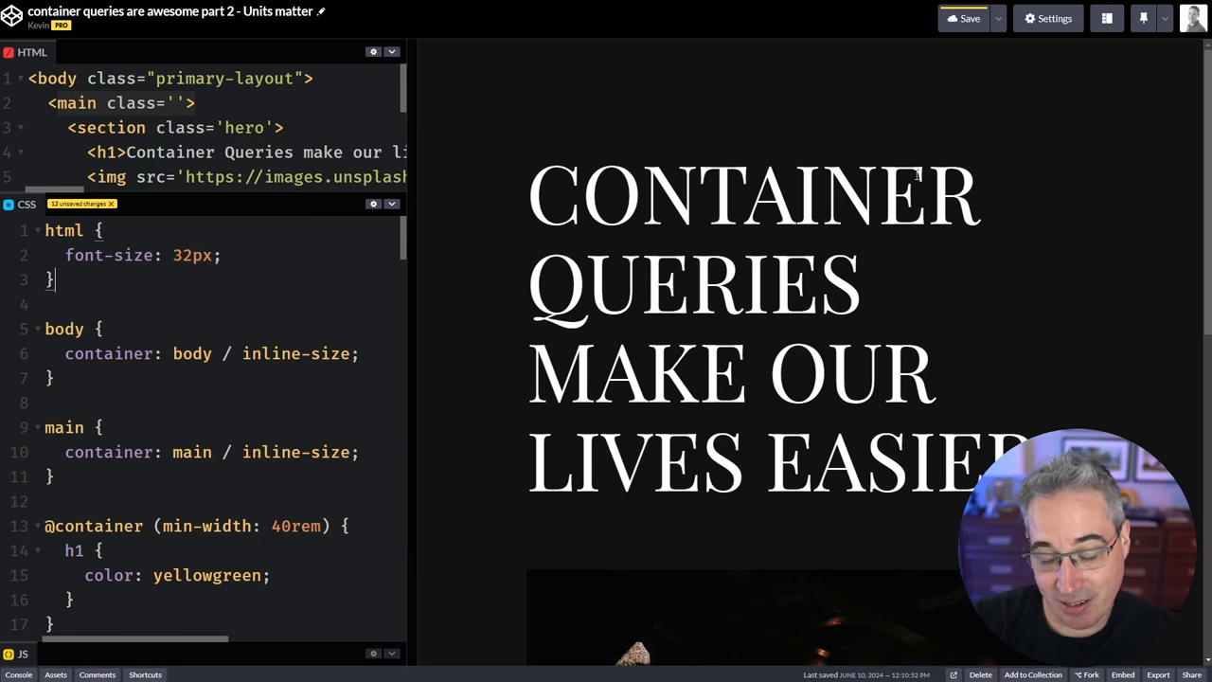
mouse_move(408, 497)
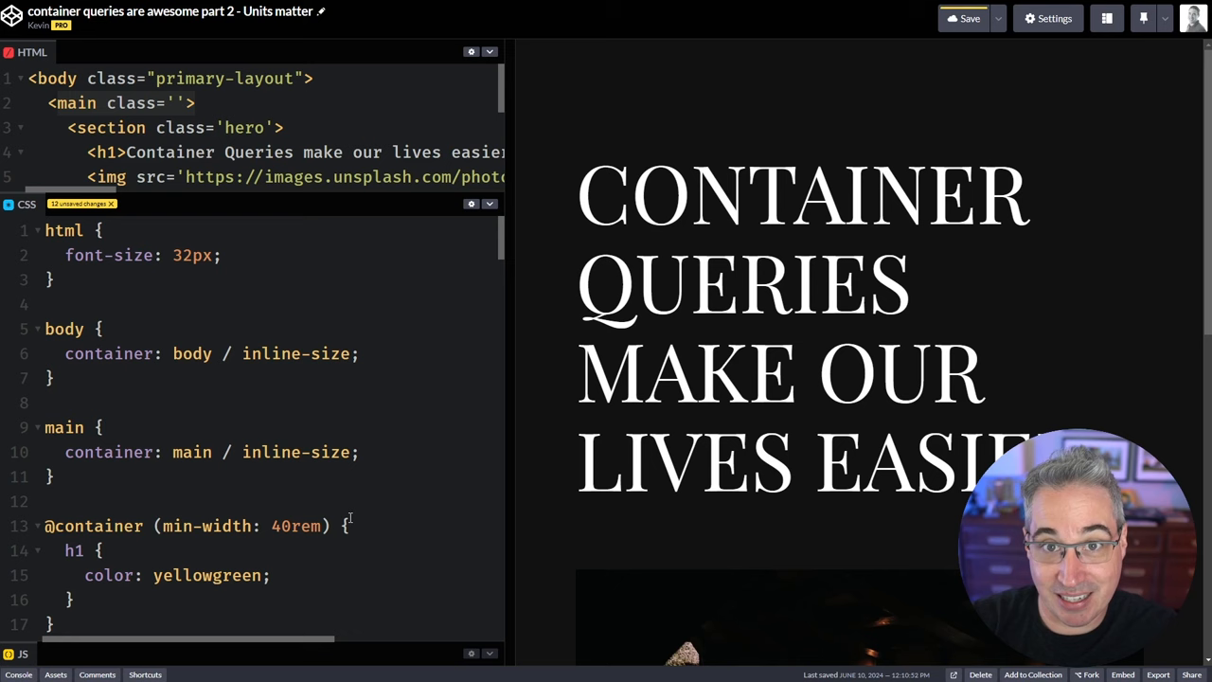
double_click(296, 526)
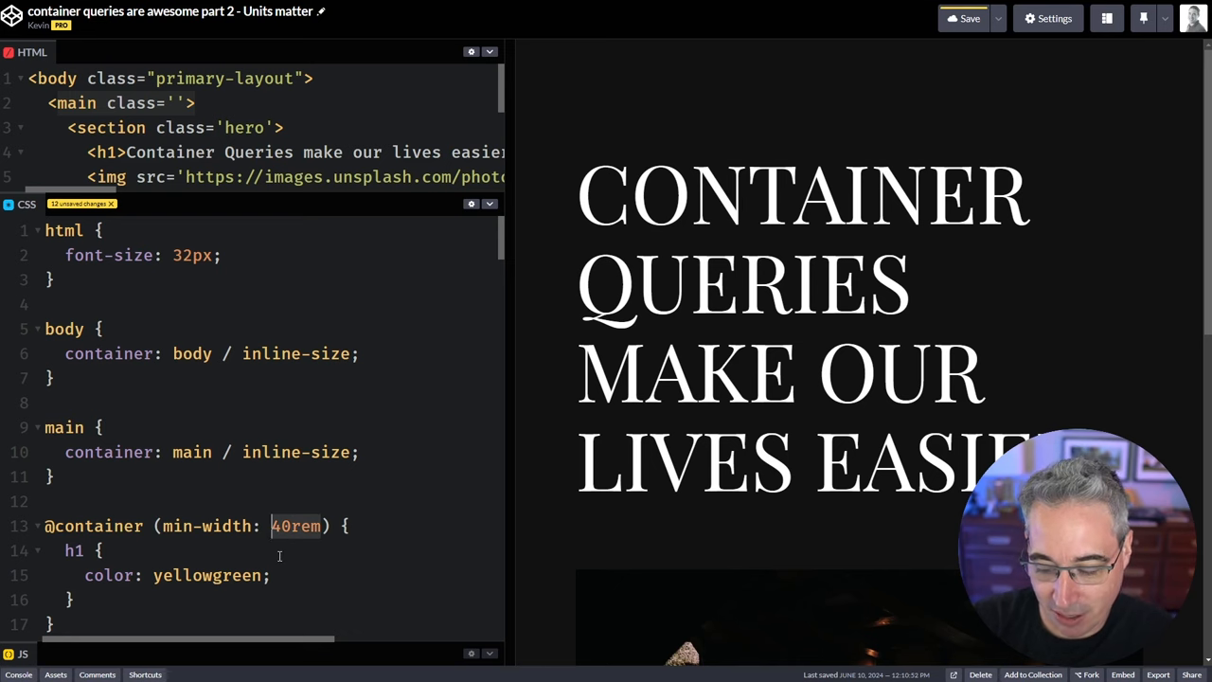
text(20ch)
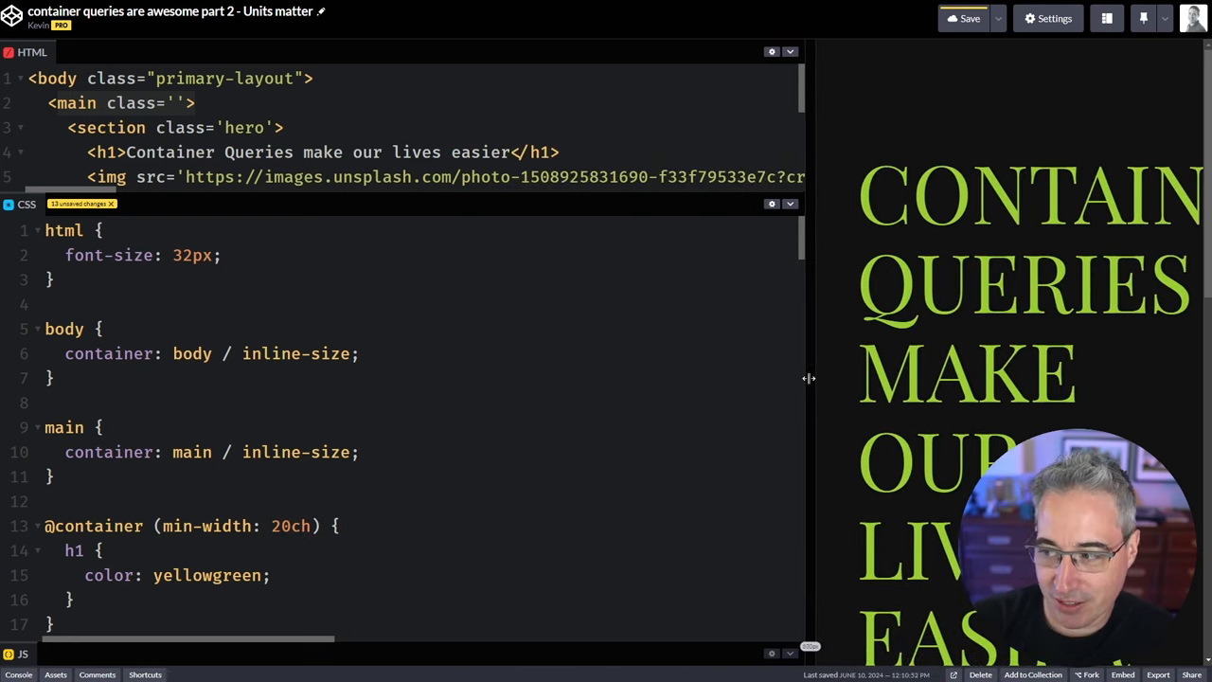
drag(808, 378, 834, 382)
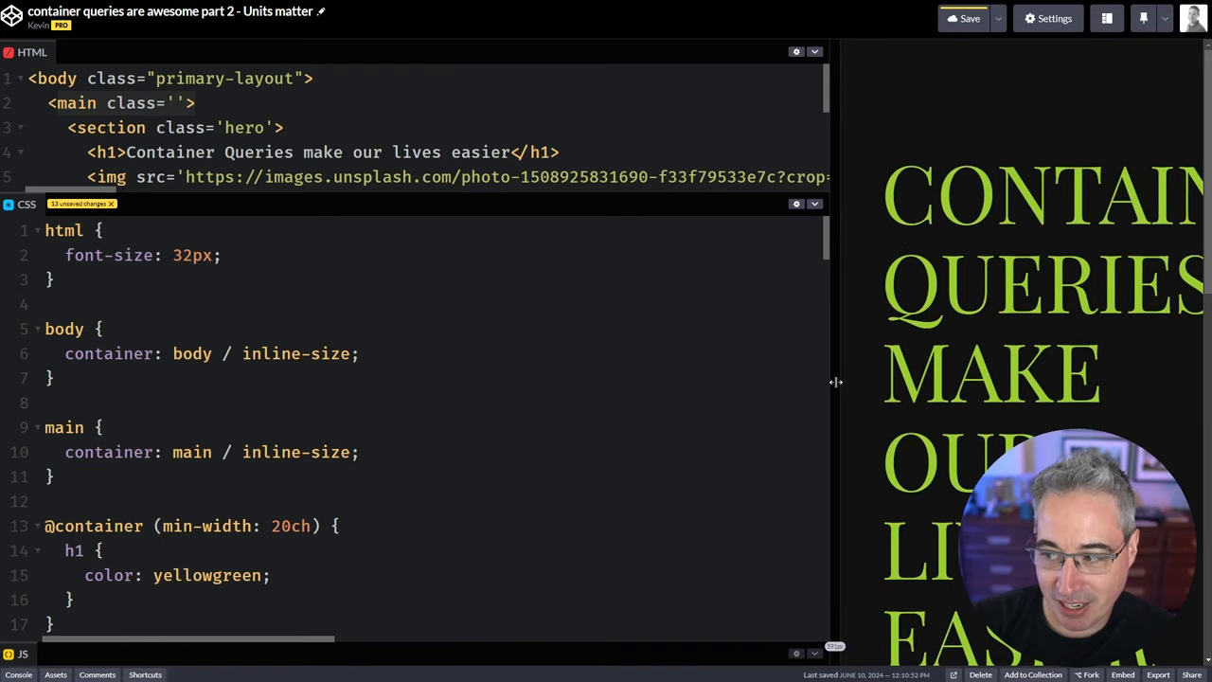
drag(836, 381, 656, 436)
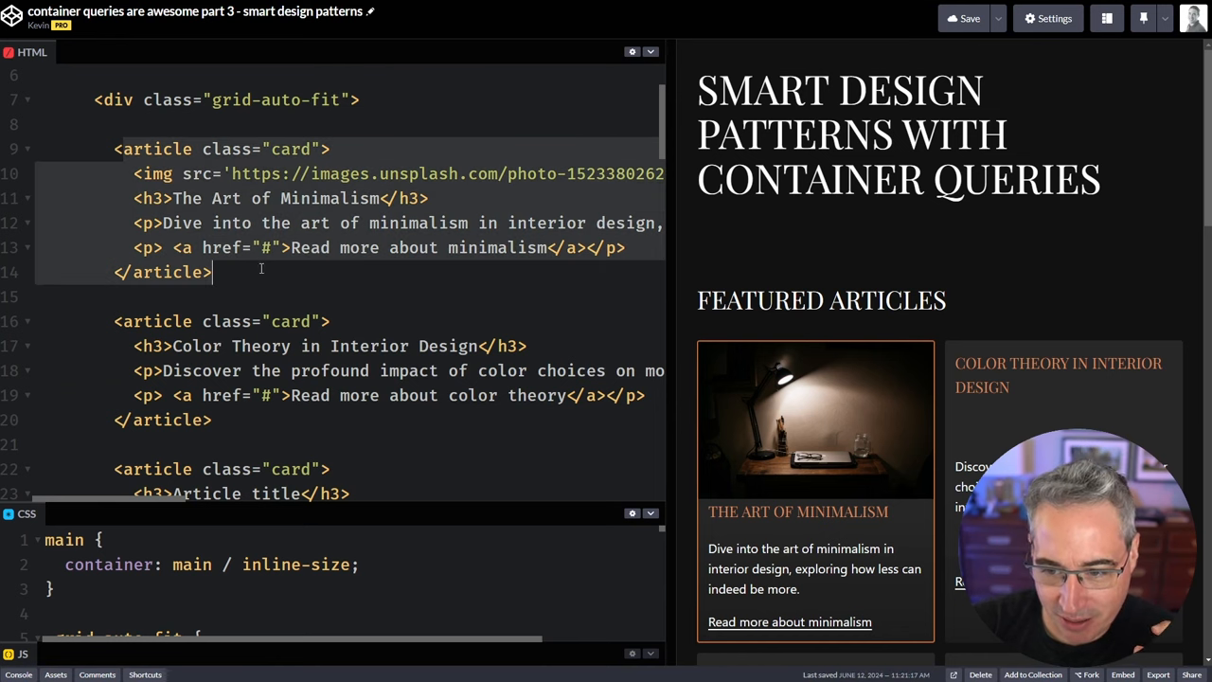
Scroll the panels and narrow the article grid preview to reveal the .grid-auto-fit container rules
scroll(down, 3)
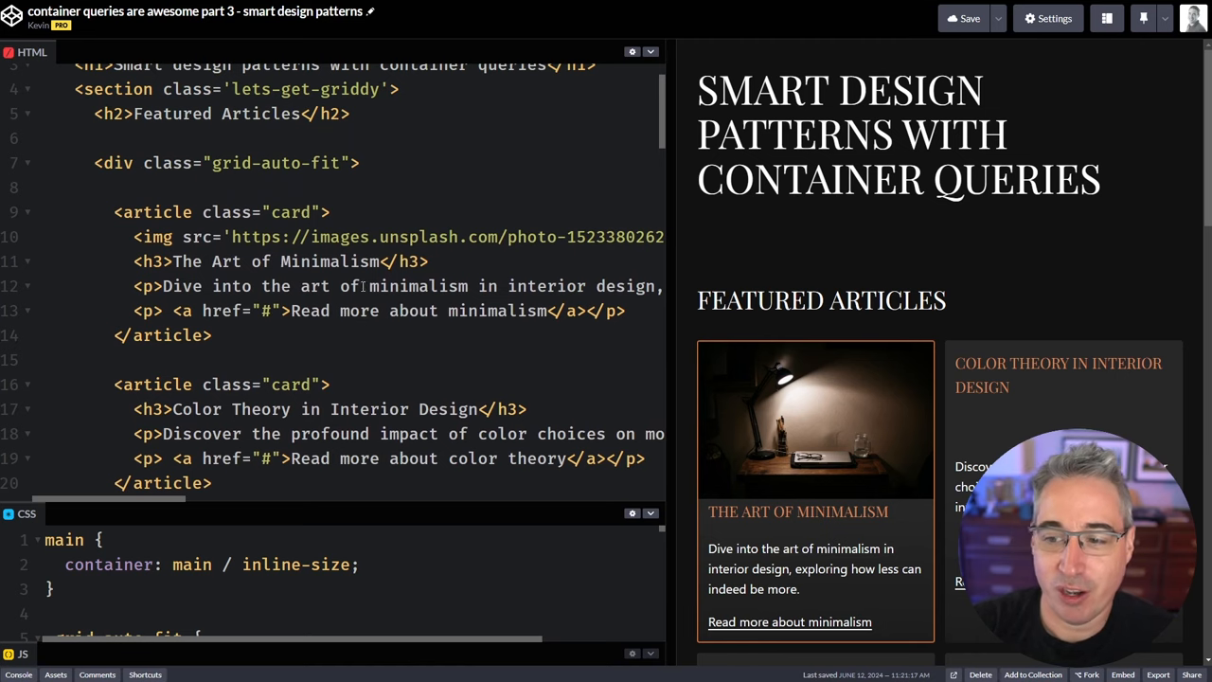
text(d)
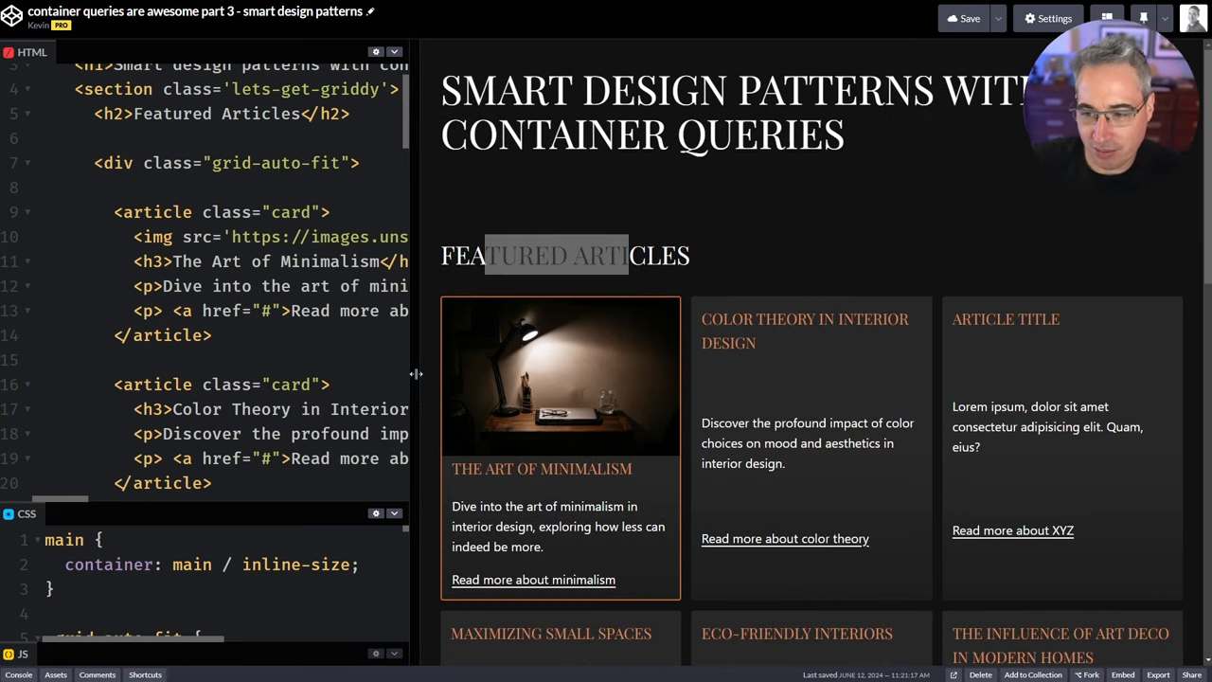
mouse_move(816, 409)
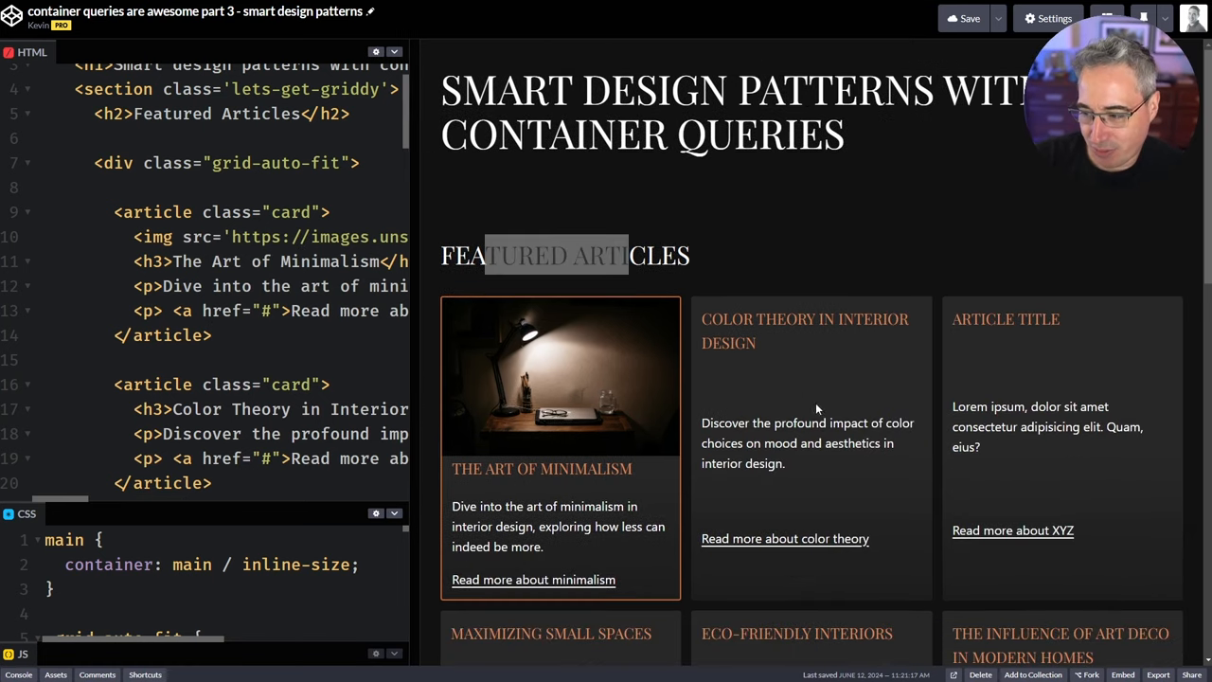
scroll(down, 3)
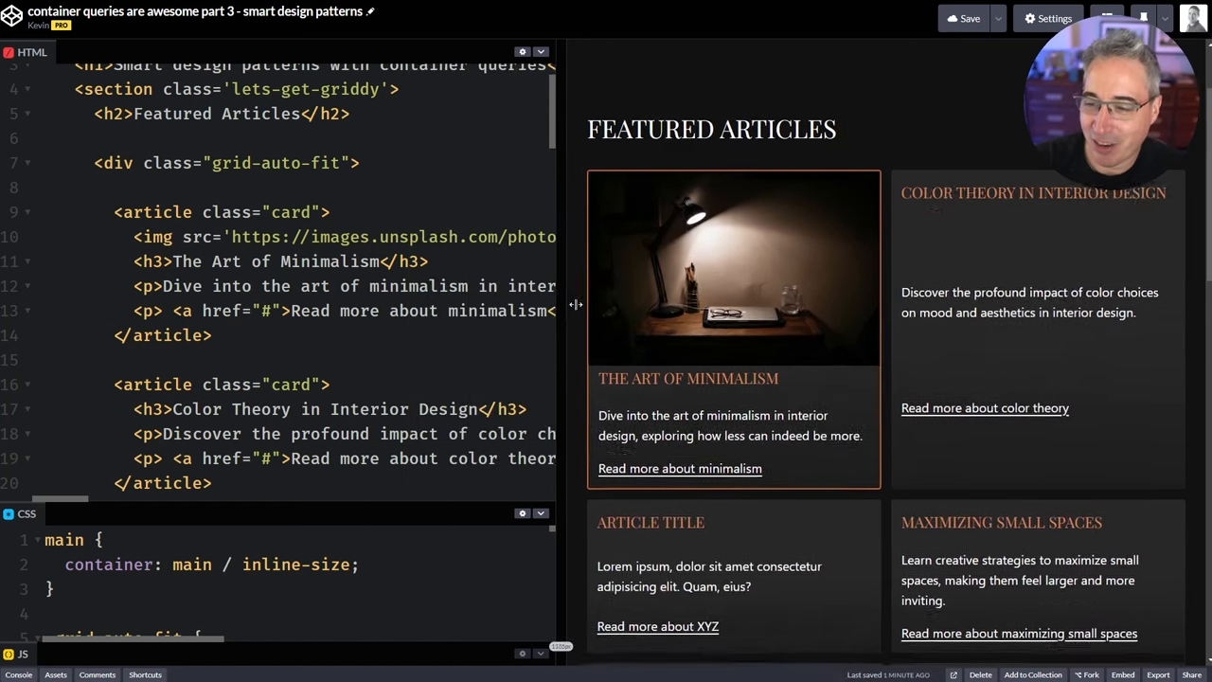
drag(576, 305, 652, 305)
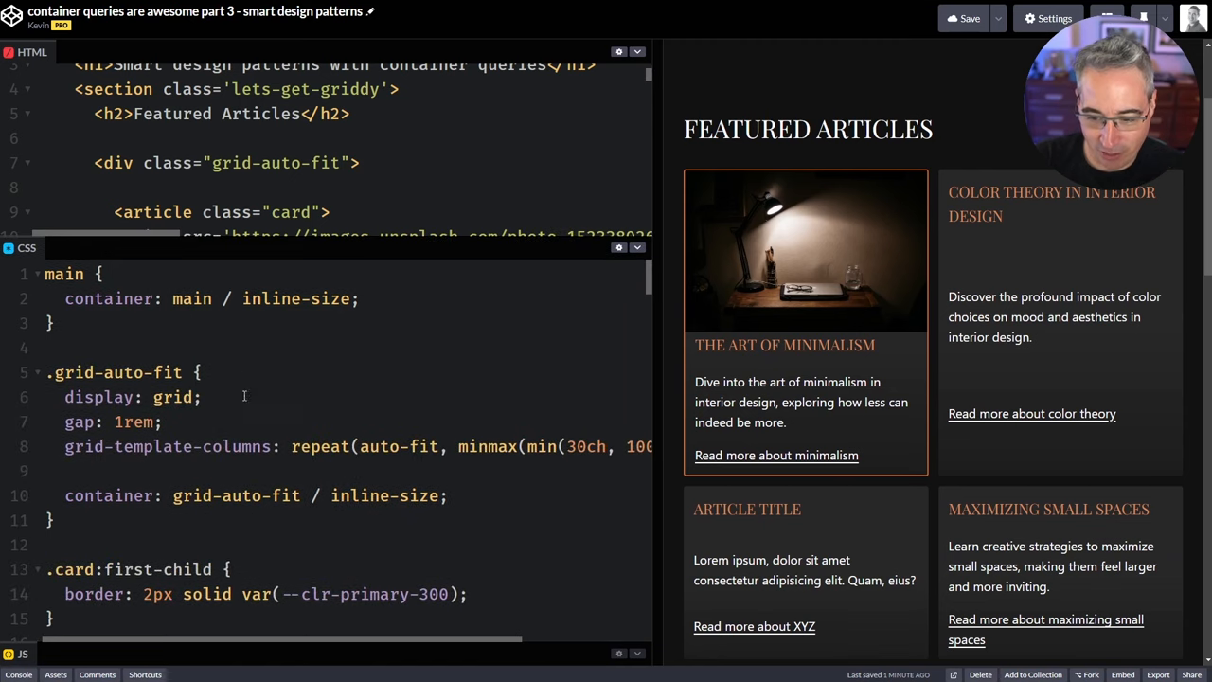
scroll(down, 3)
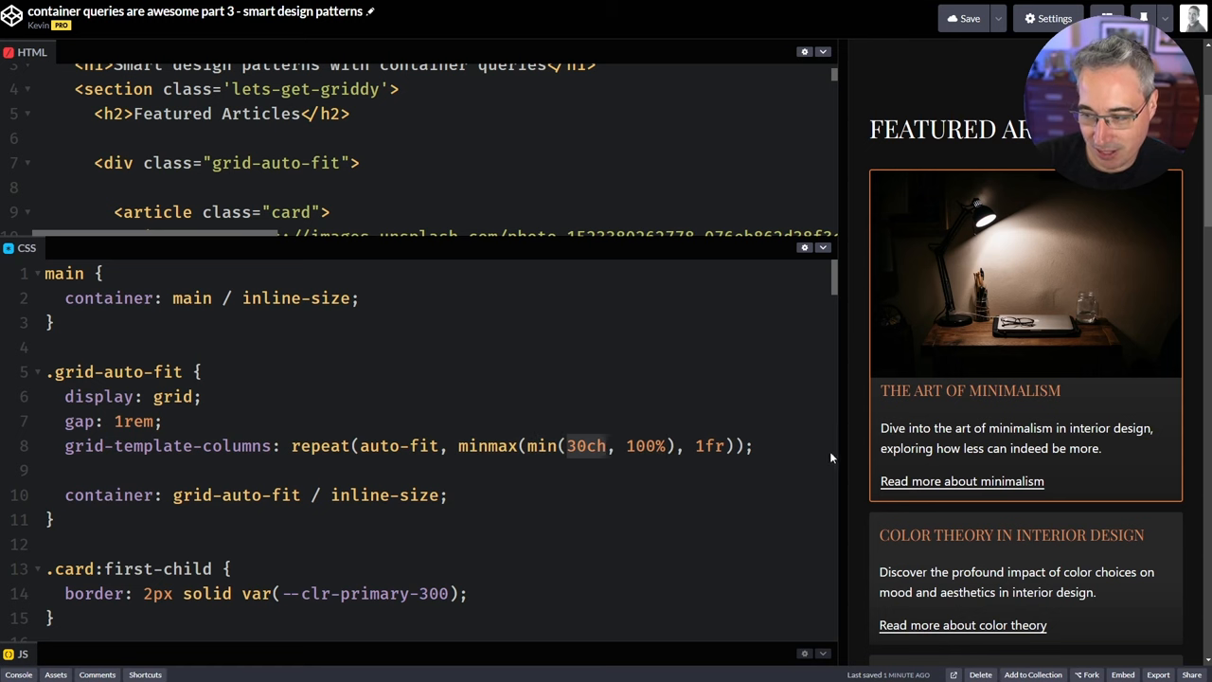
drag(831, 458, 783, 462)
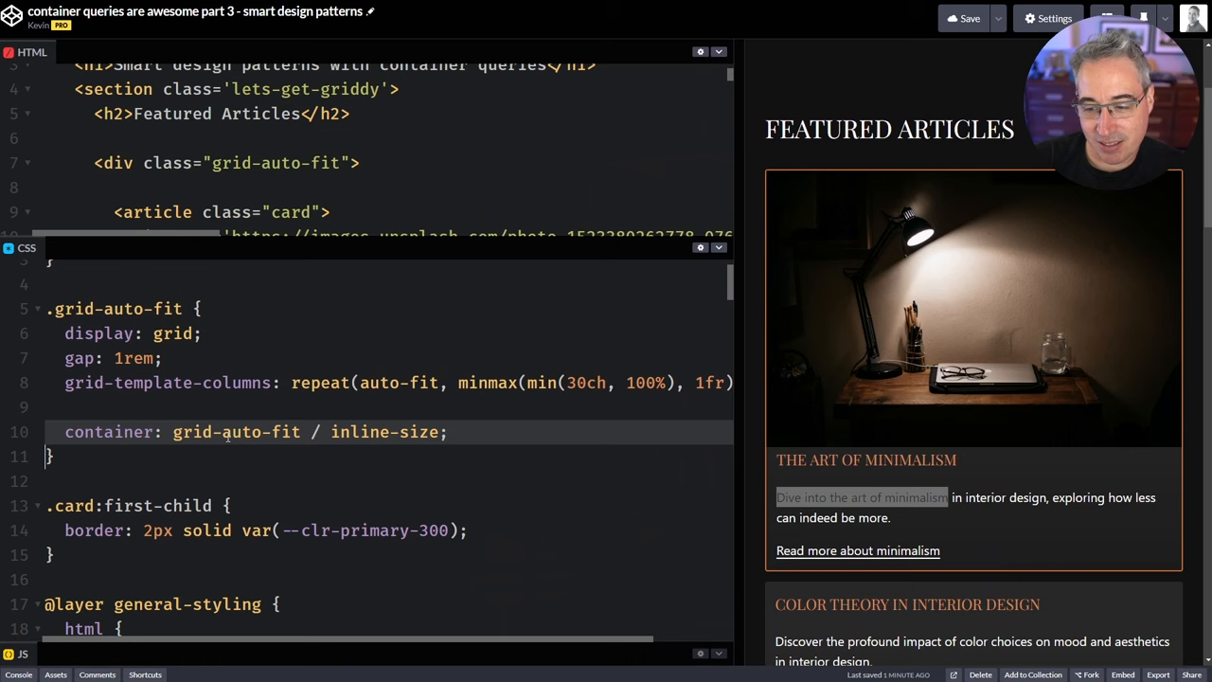
double_click(236, 431)
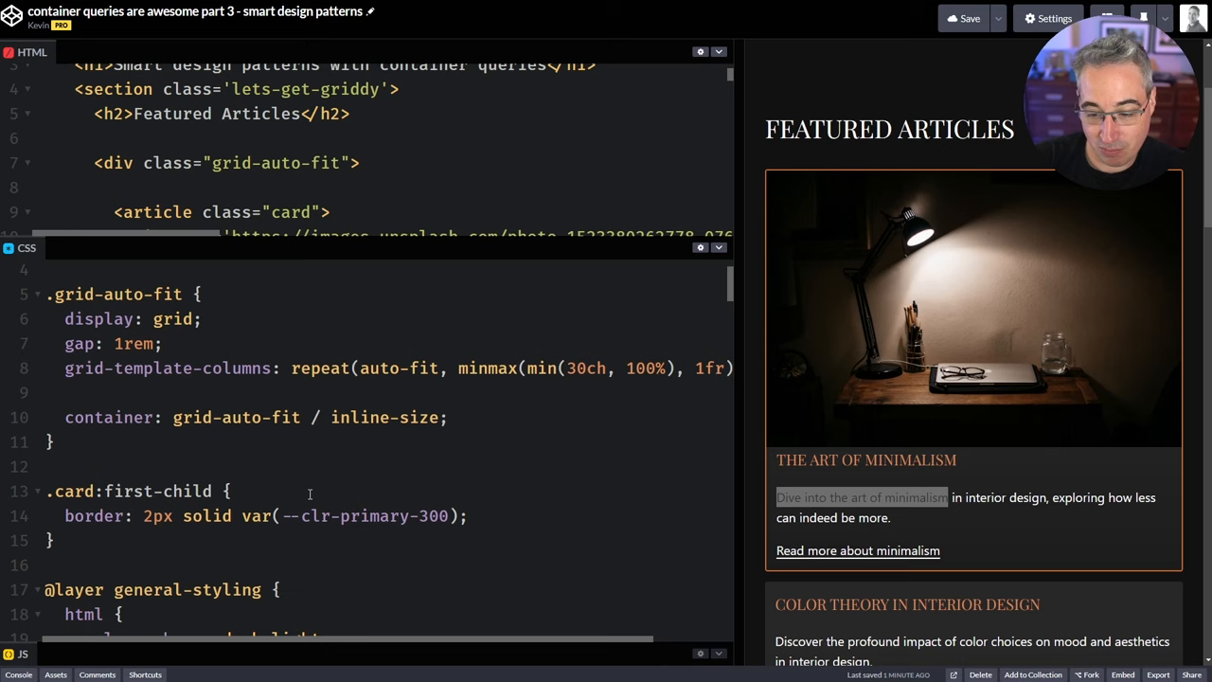
scroll(down, 3)
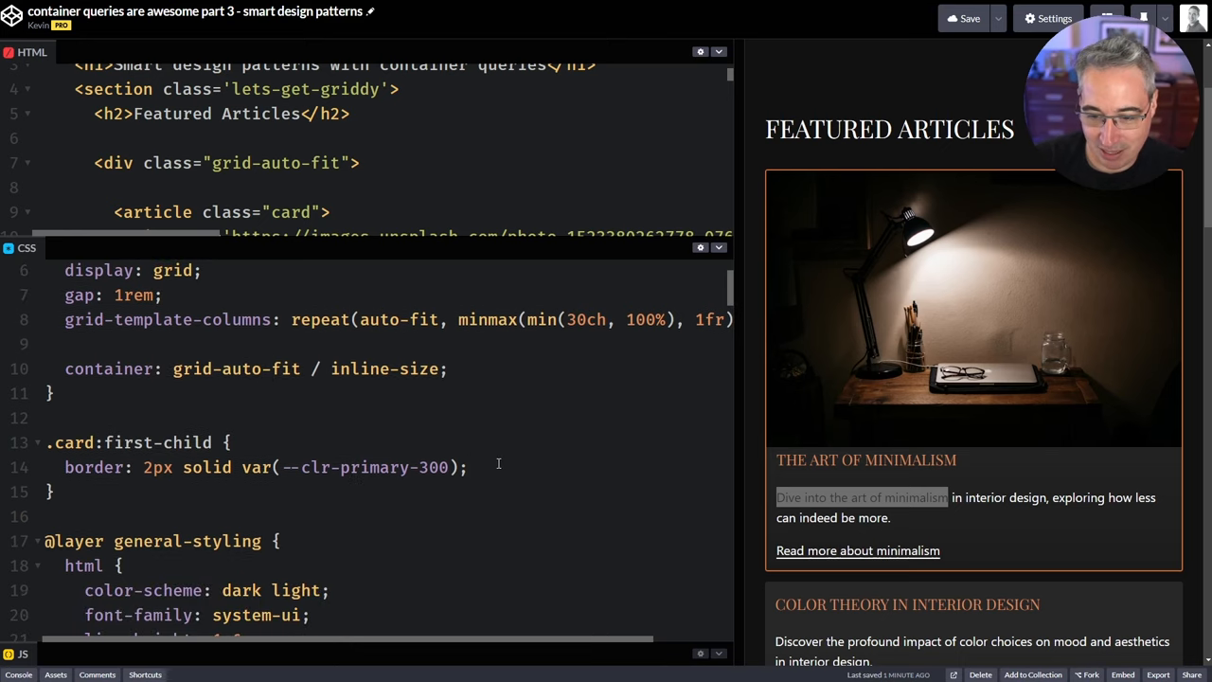
text(@container)
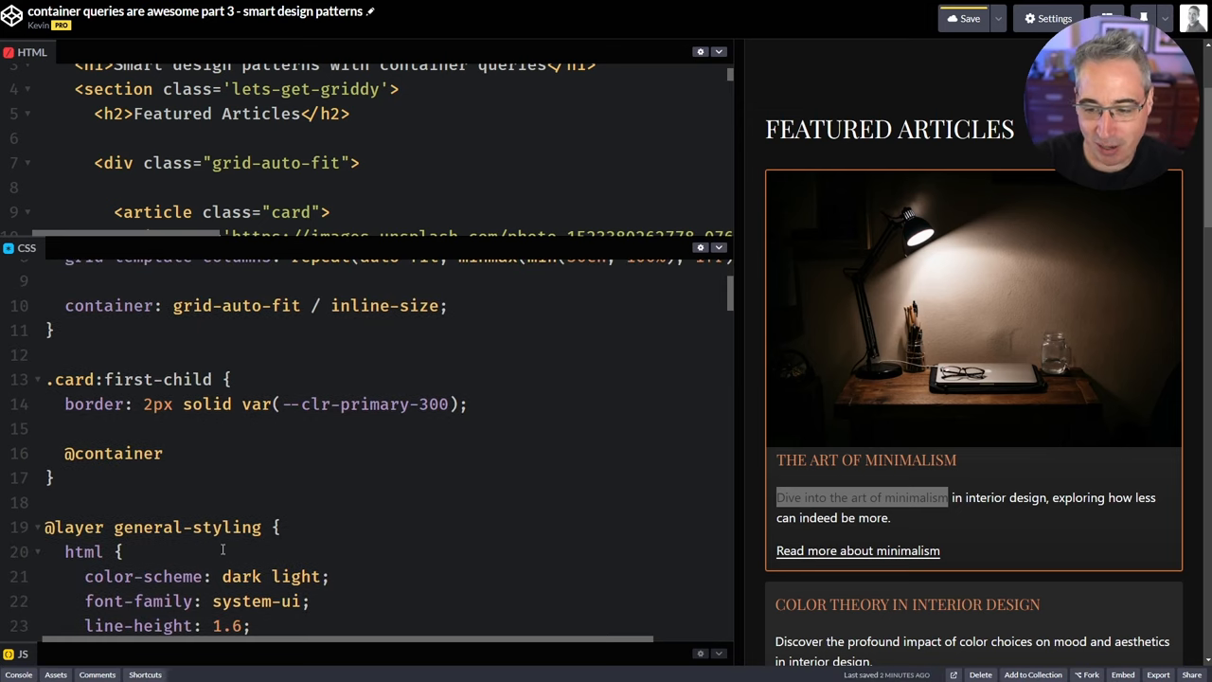
Start a grid-auto-fit container query in the first card and resize the preview
text(grid)
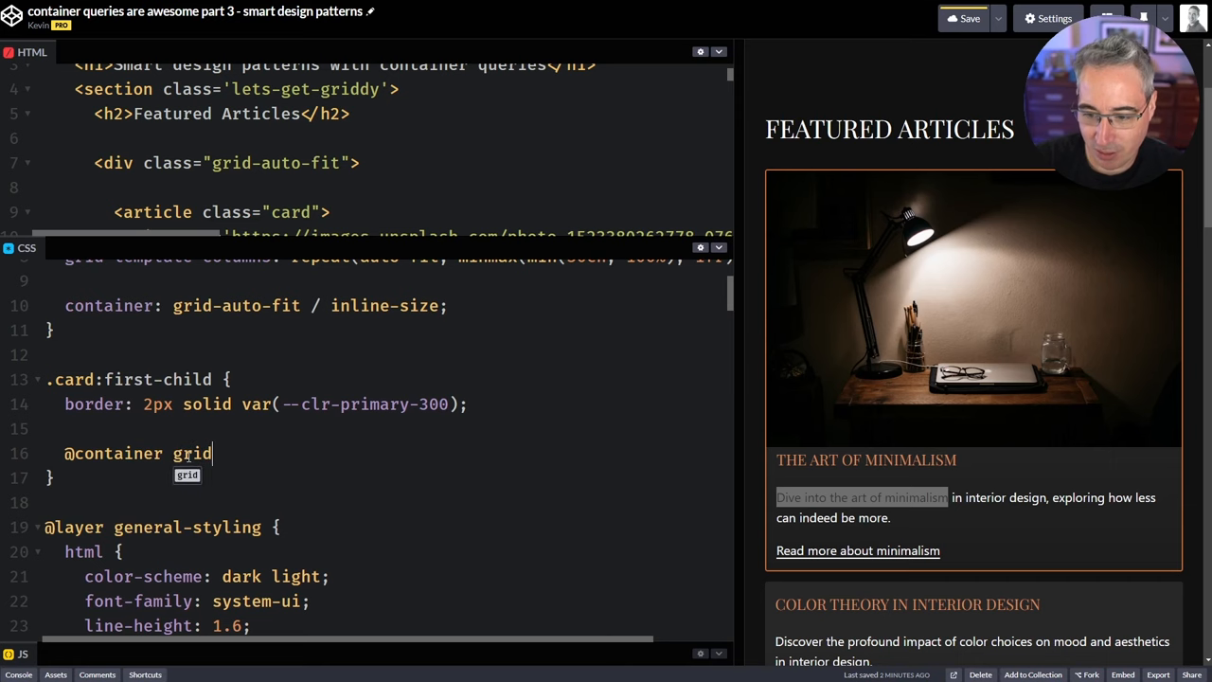
text(-auto-fit)
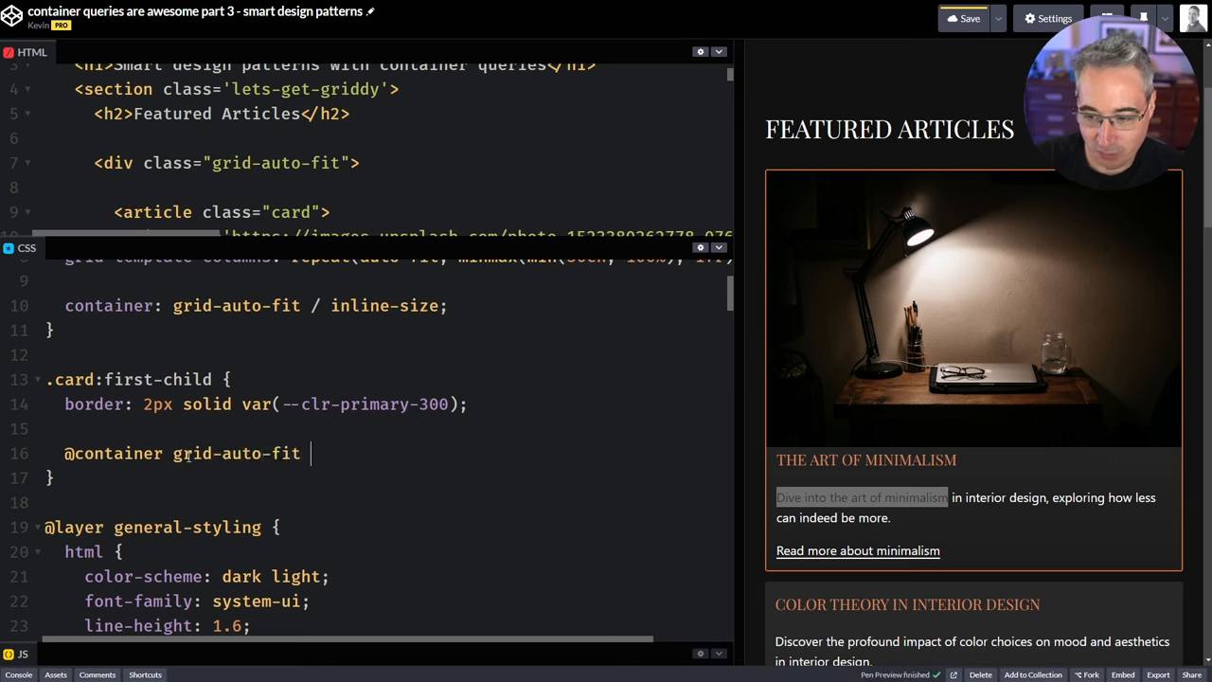
text(())
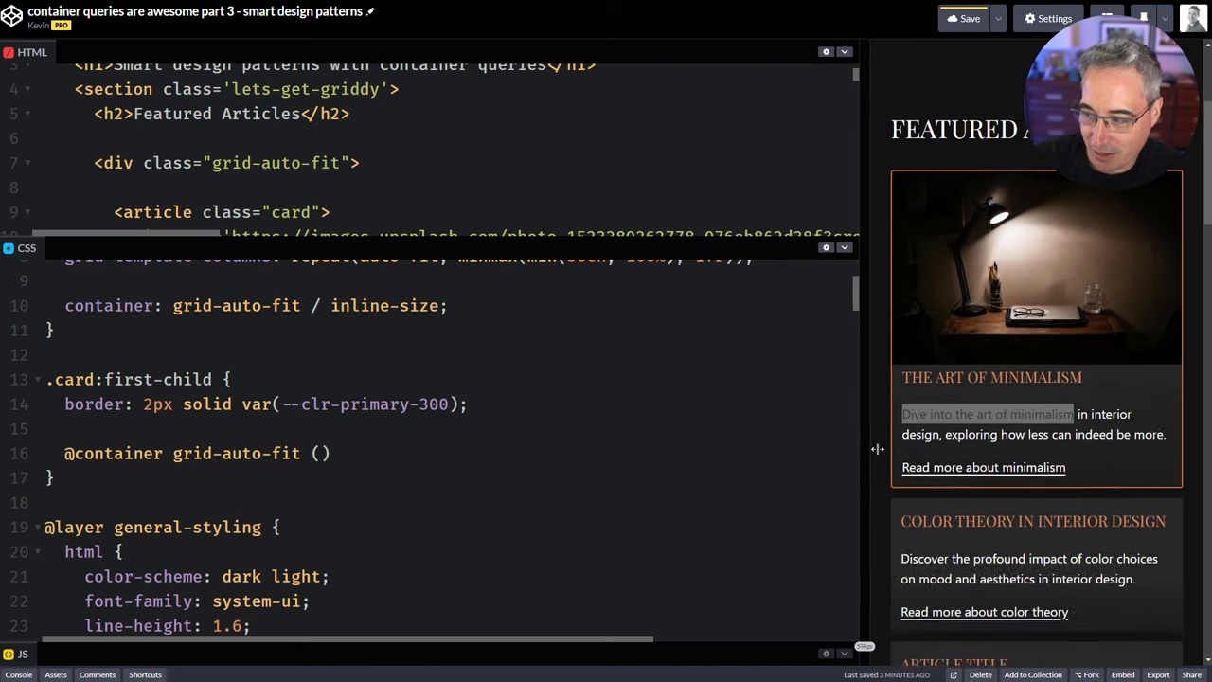
drag(877, 450, 736, 464)
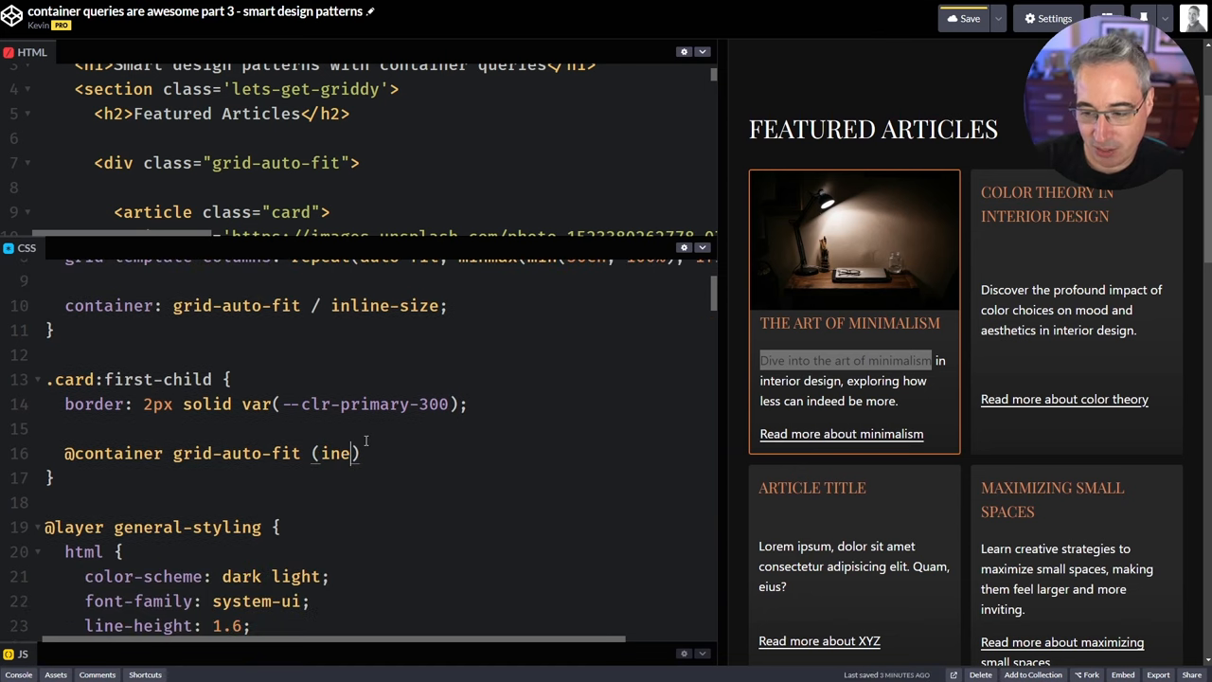
Set the query condition to inline-size > calc(30ch * 2) and open its rule block
text(line-size)
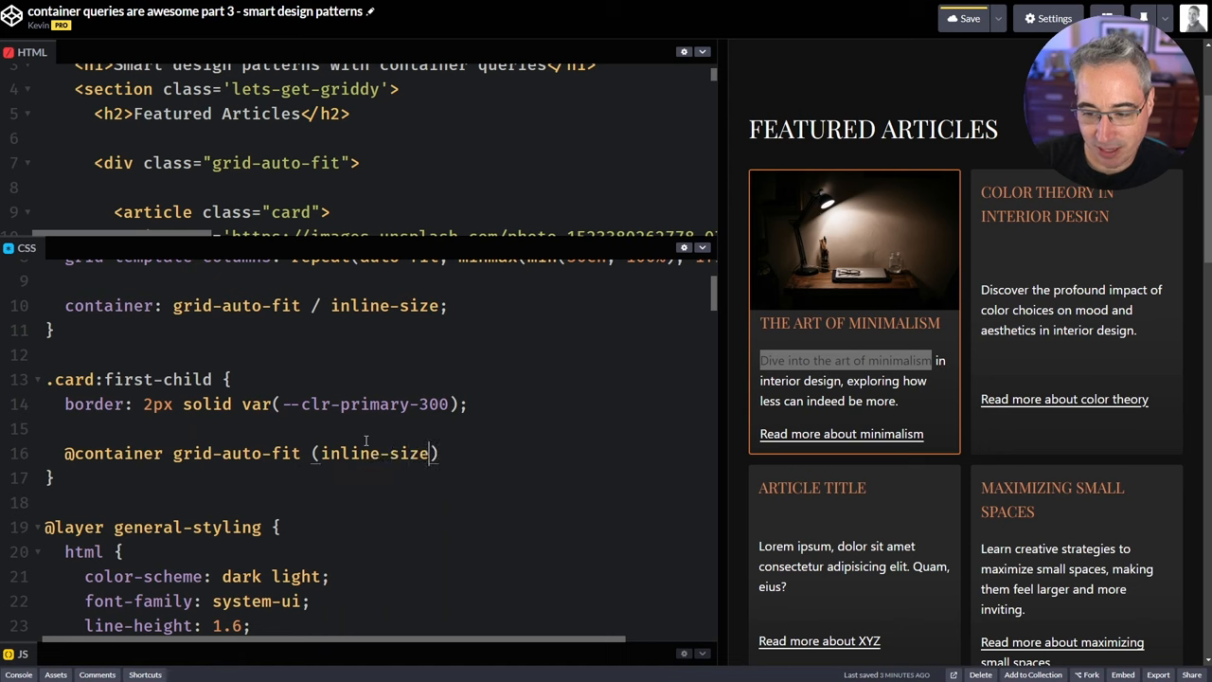
text(width)
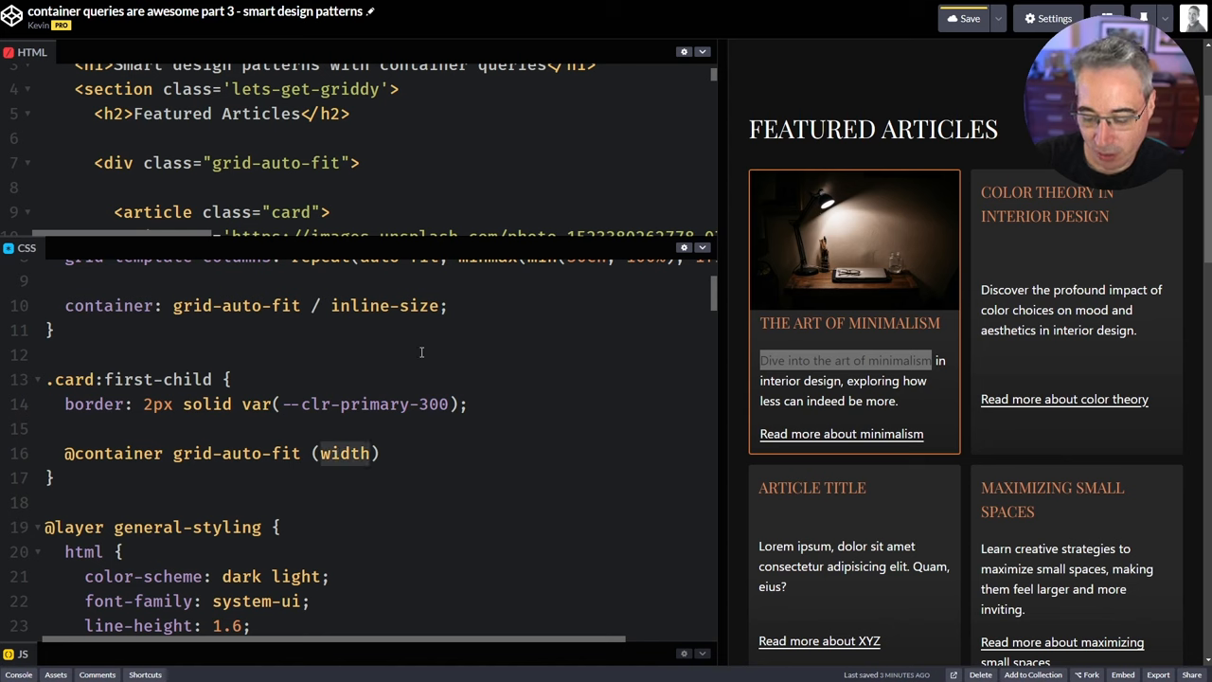
text(inline-size)
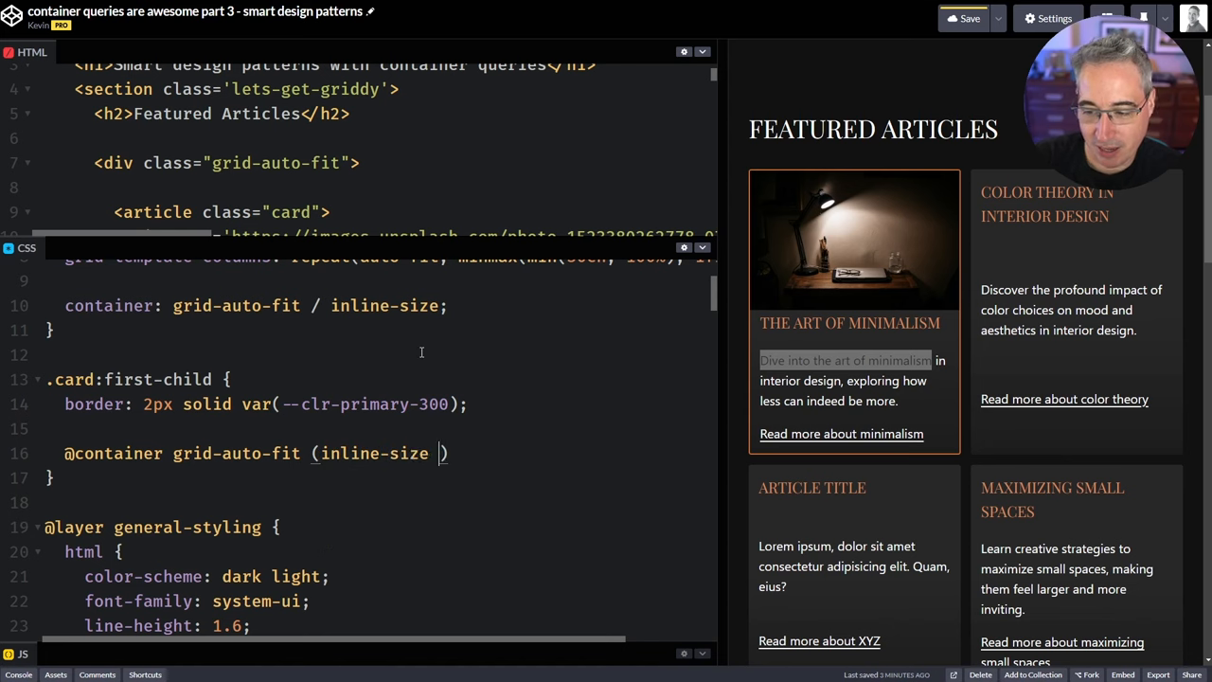
text(> cla)
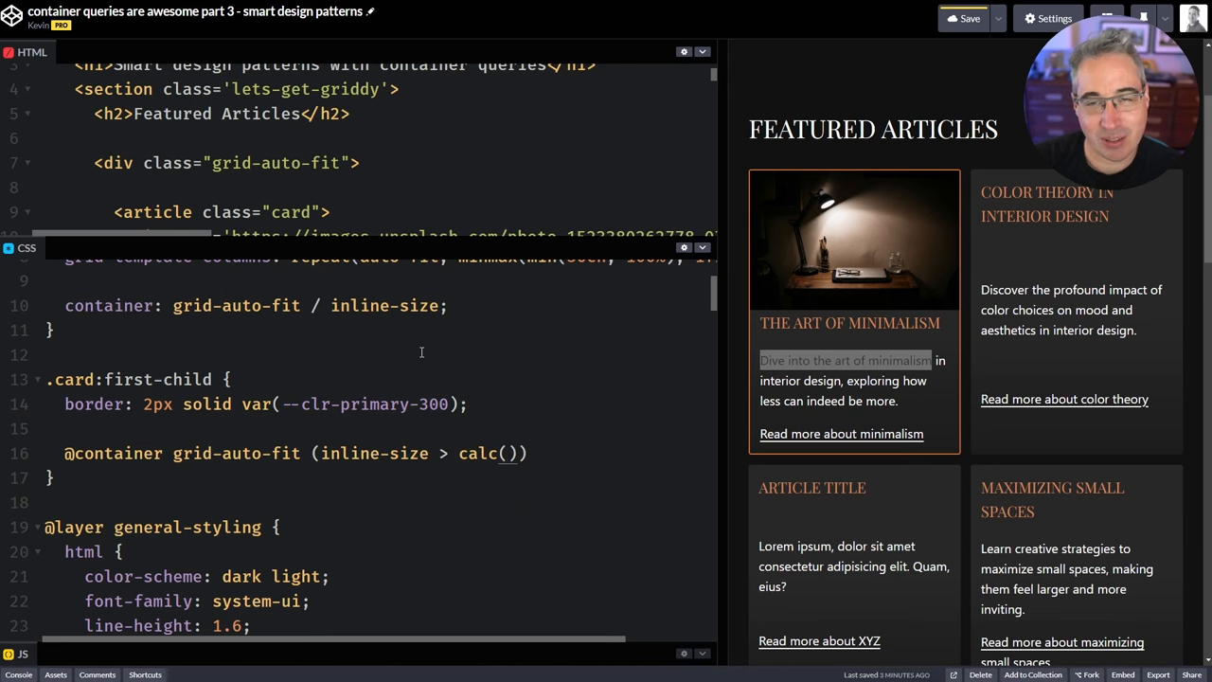
mouse_move(615, 431)
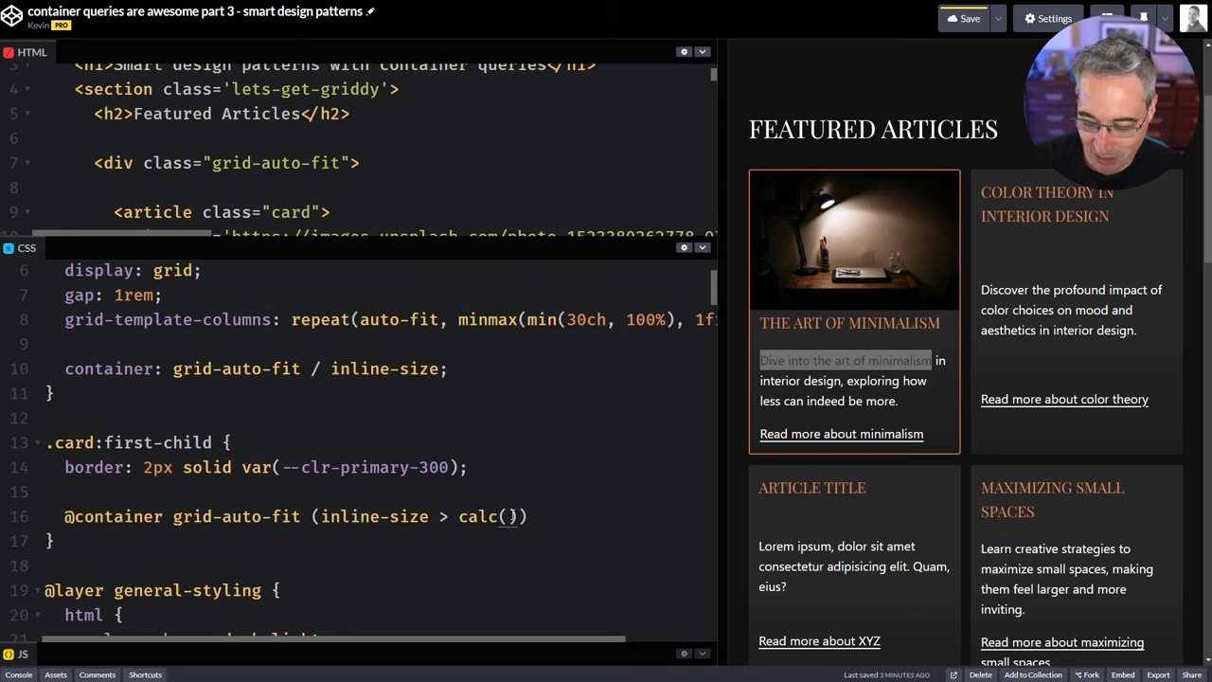
text(30ch * 2)
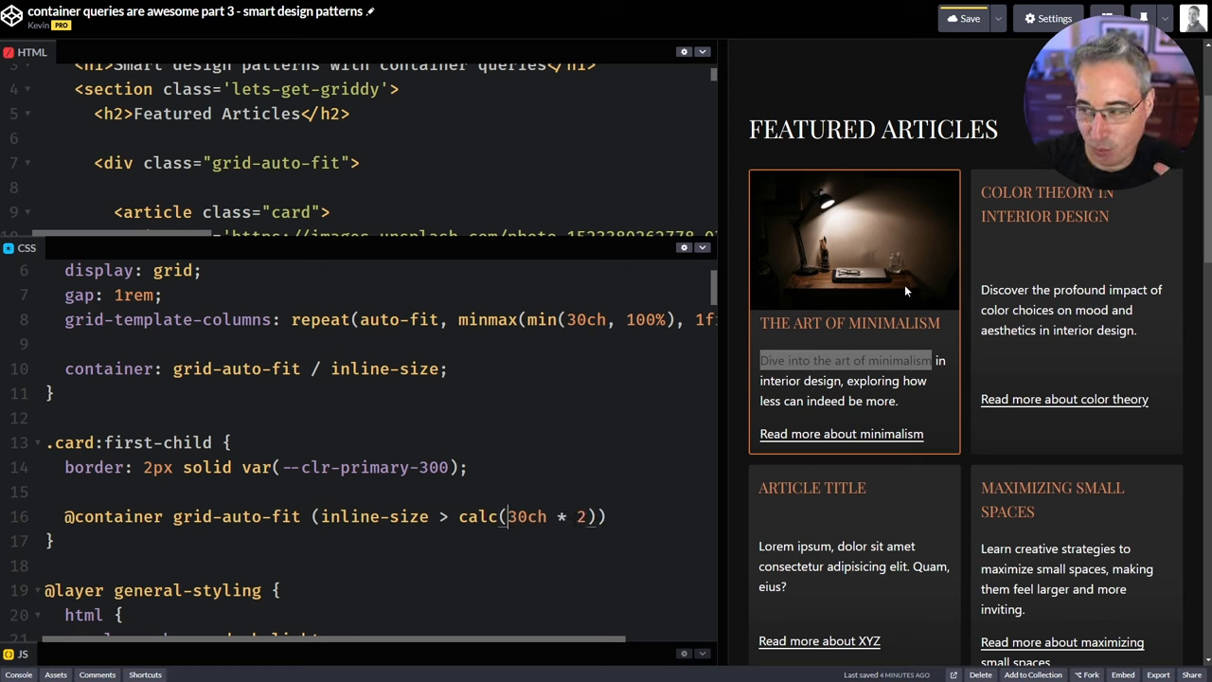
mouse_move(817, 463)
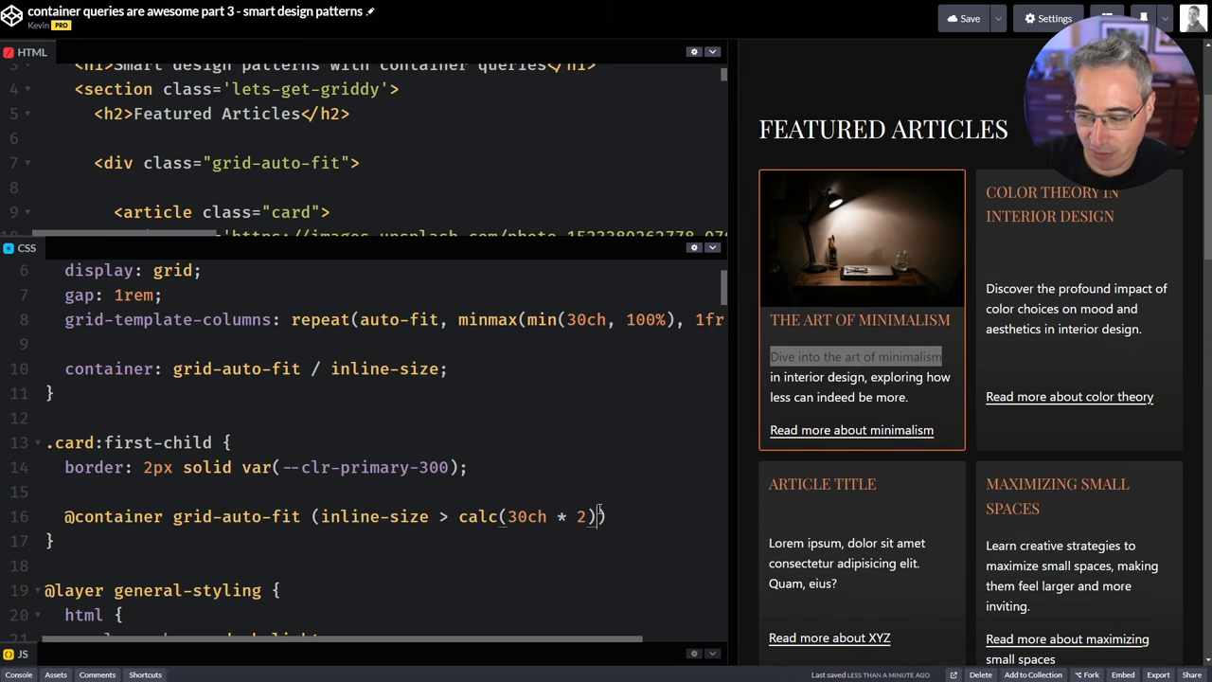
text({)
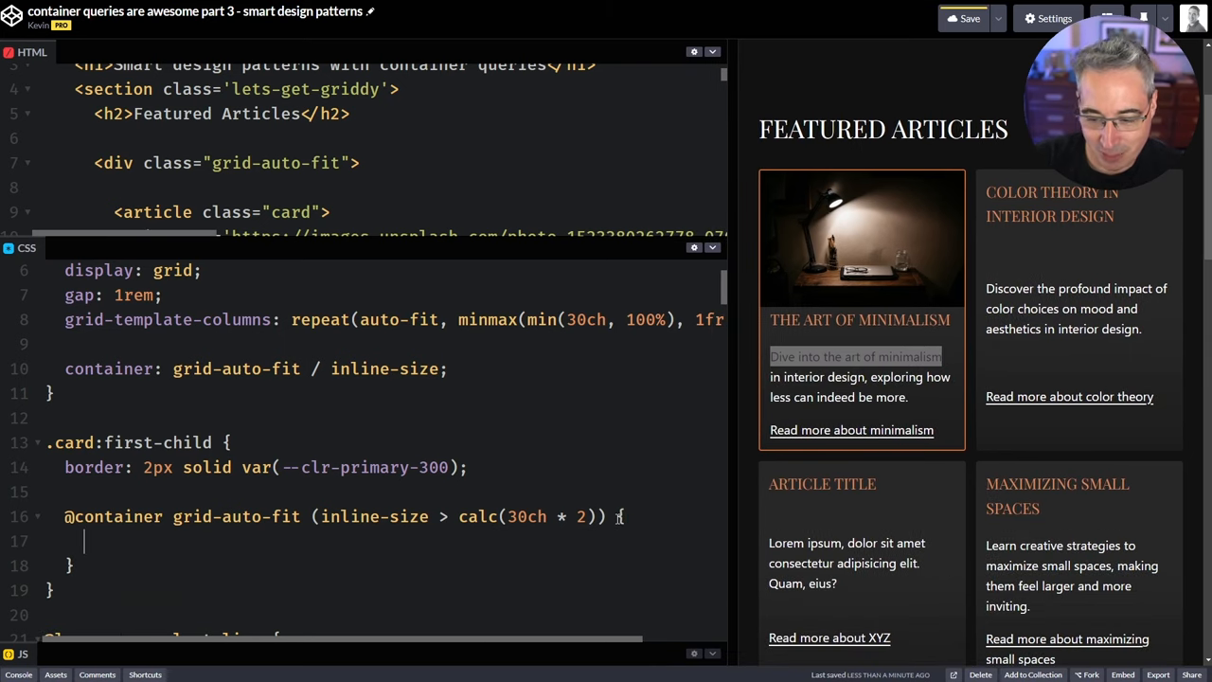
Add grid-column: span 2 and change the threshold to calc(30ch * 2 + 1rem)
text(g)
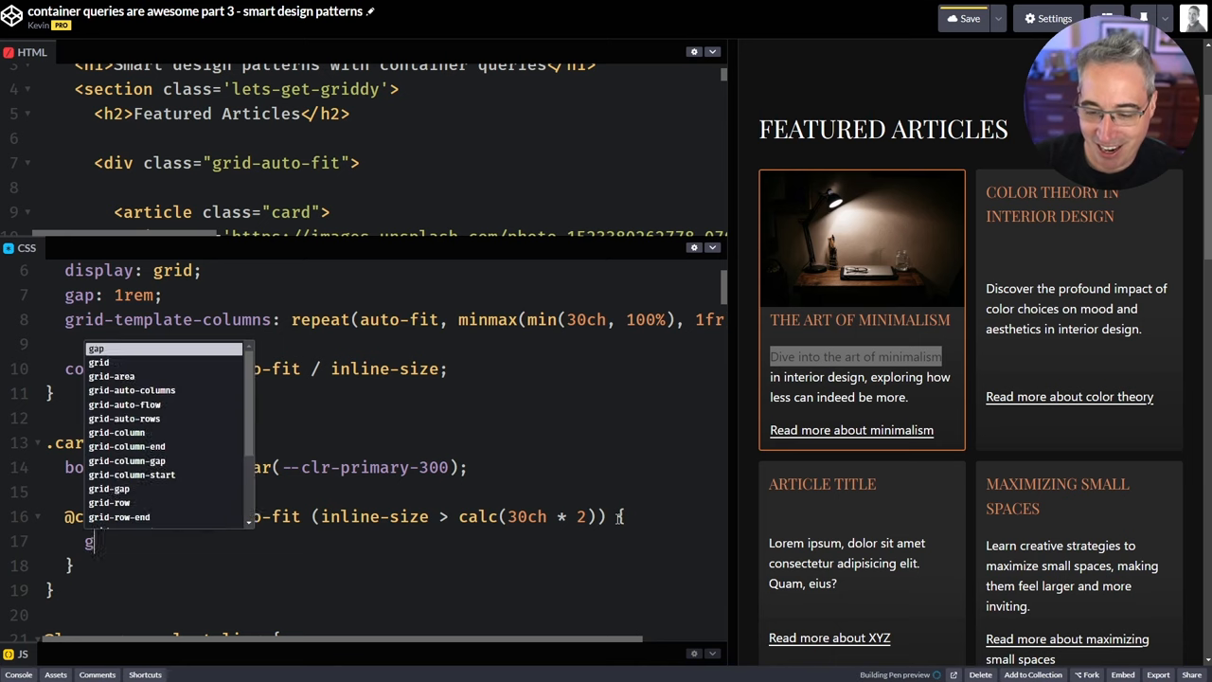
text(grid-column)
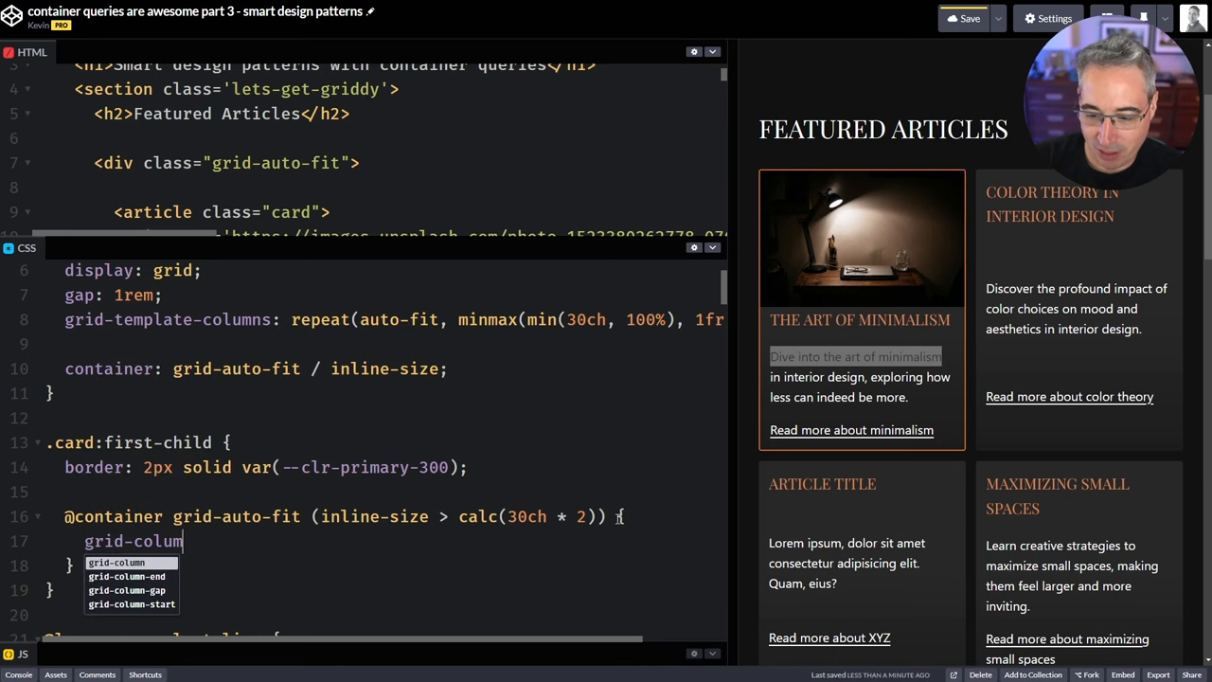
text(: span 2;)
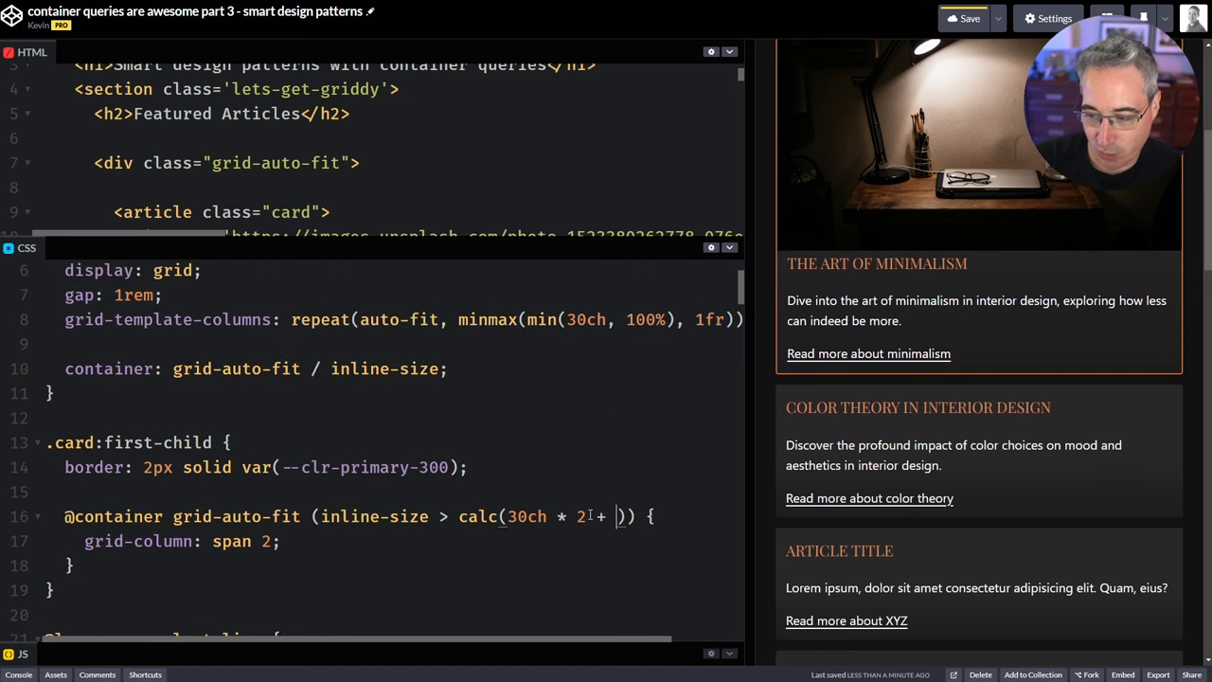
text(1rem)
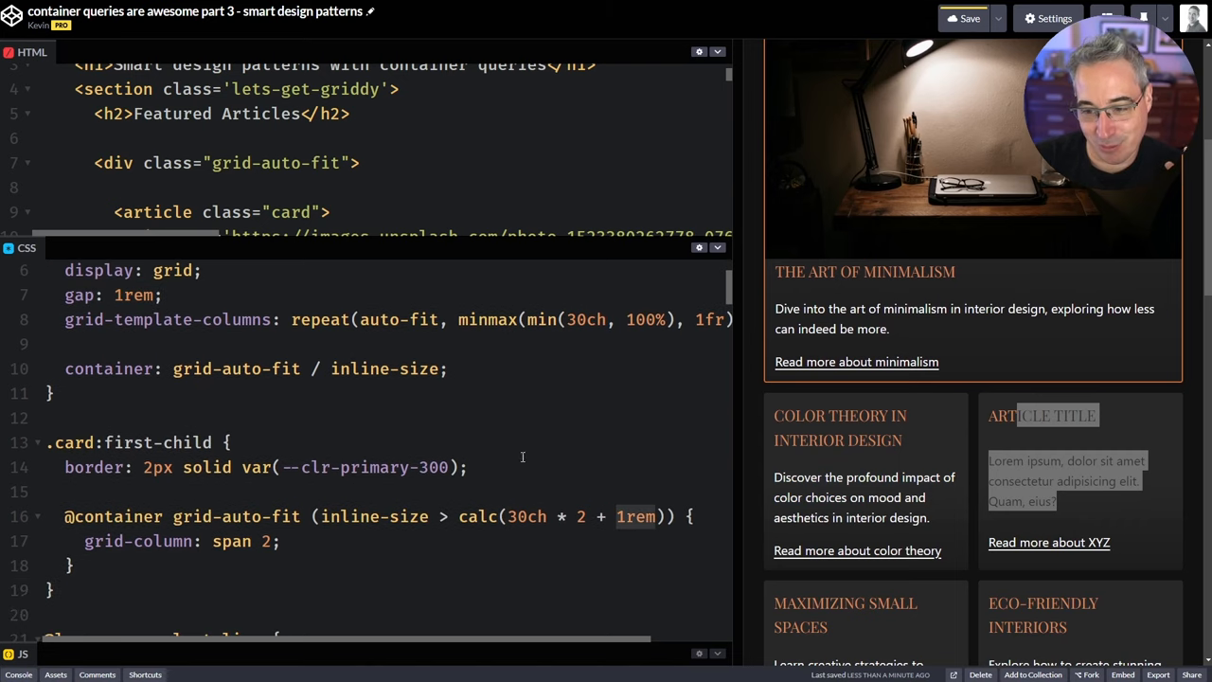
mouse_move(486, 378)
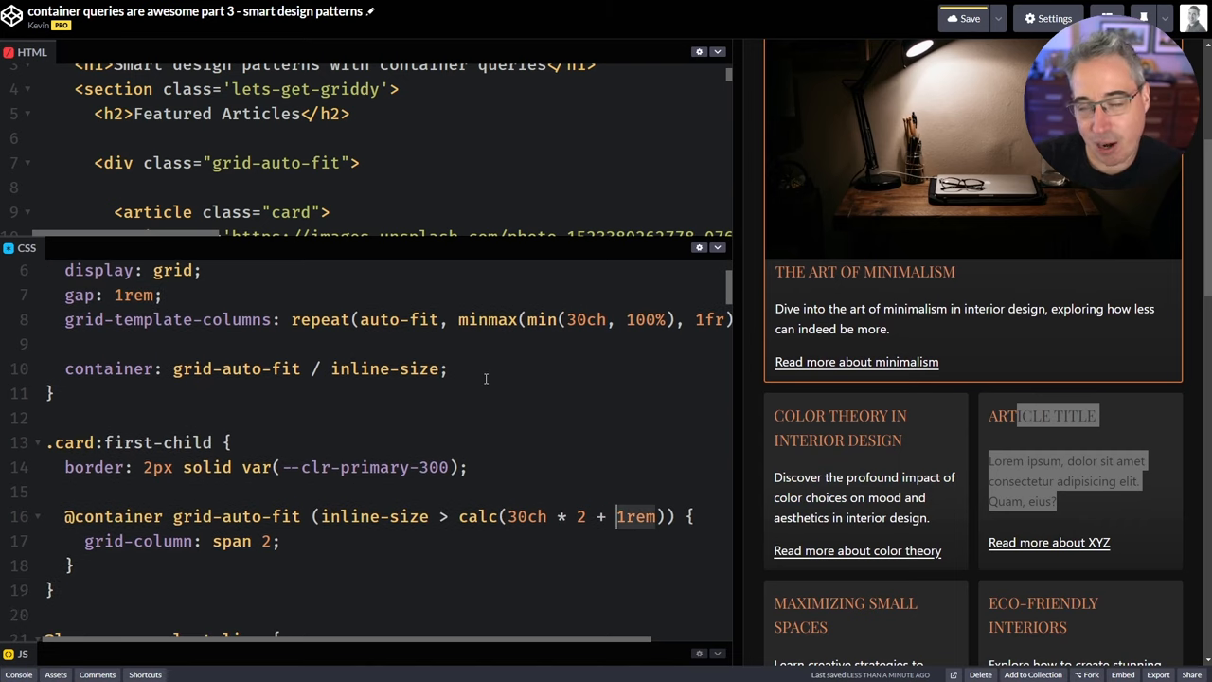
mouse_move(594, 461)
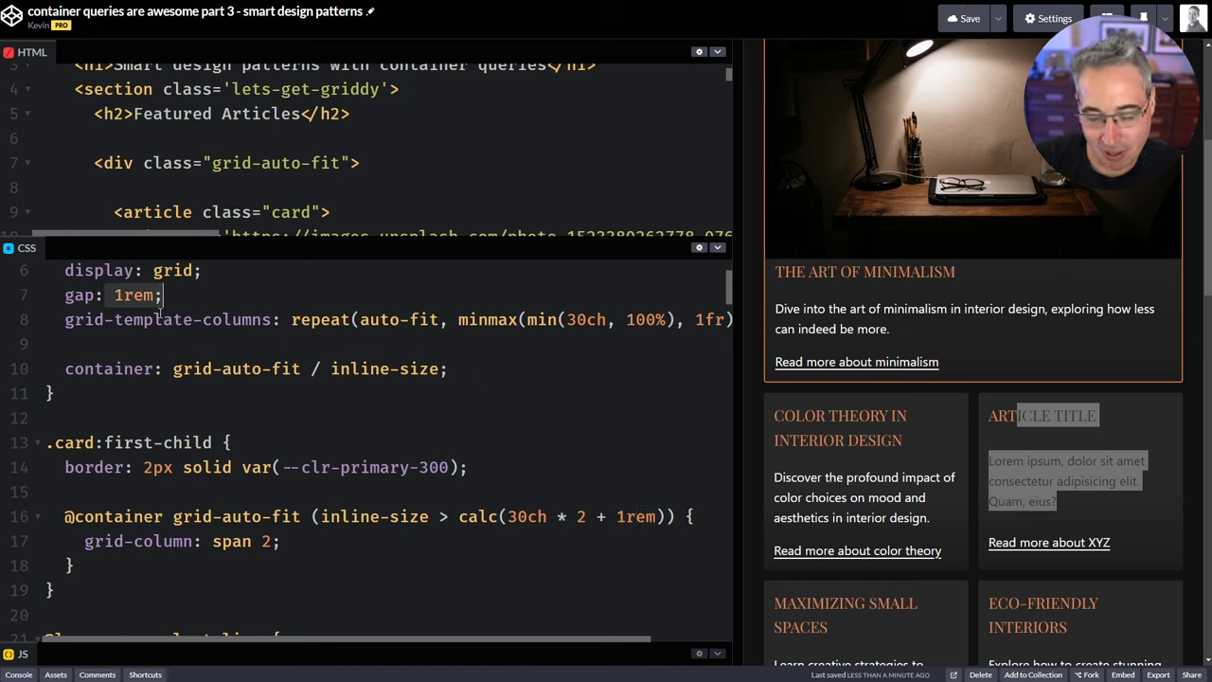
Add display: grid and grid-template-columns: subgrid to the first card's query
scroll(down, 3)
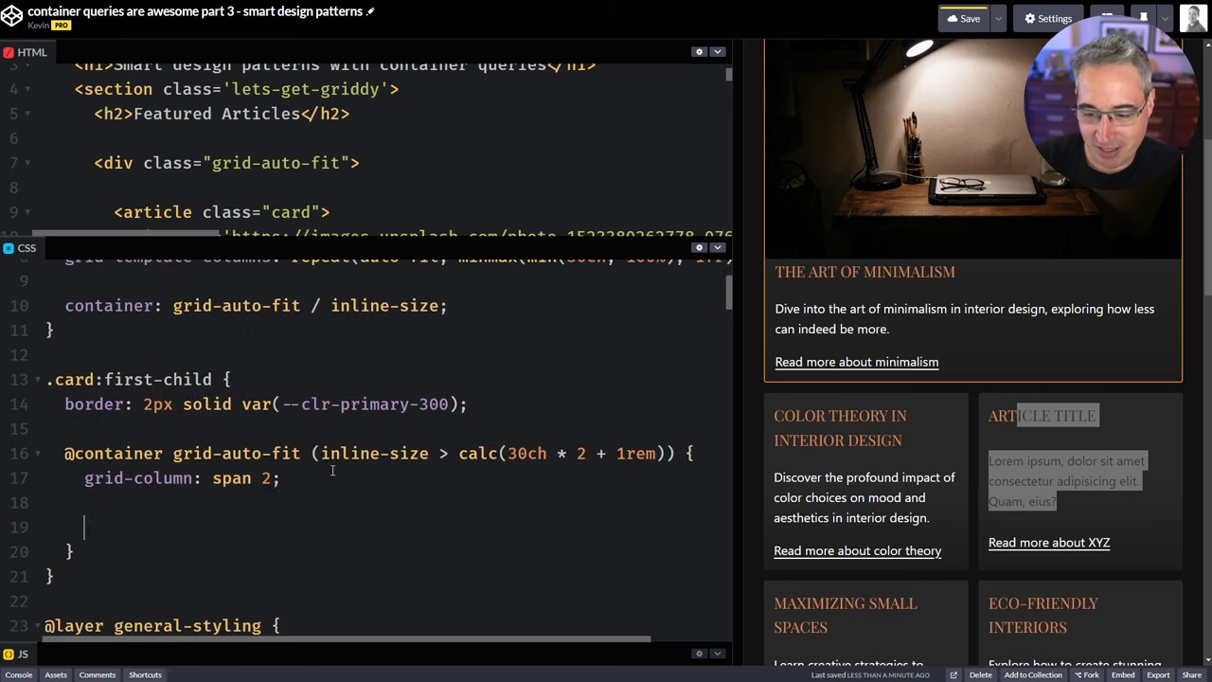
text(display: grid;)
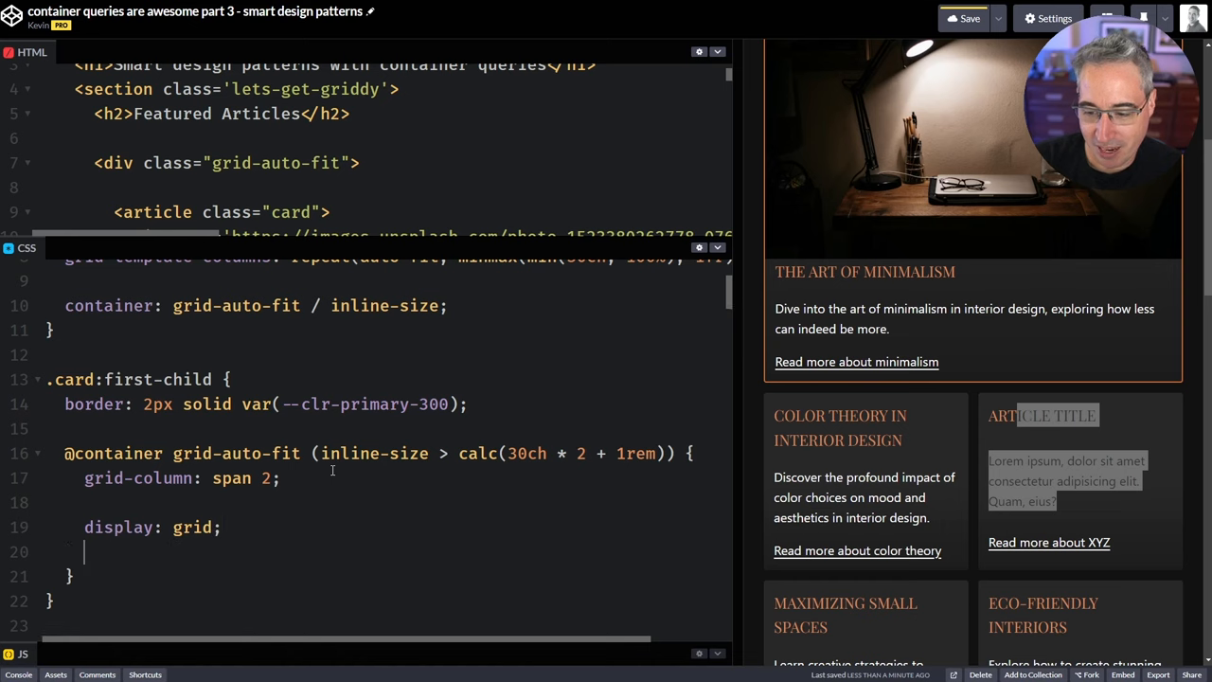
text(grid-template-col)
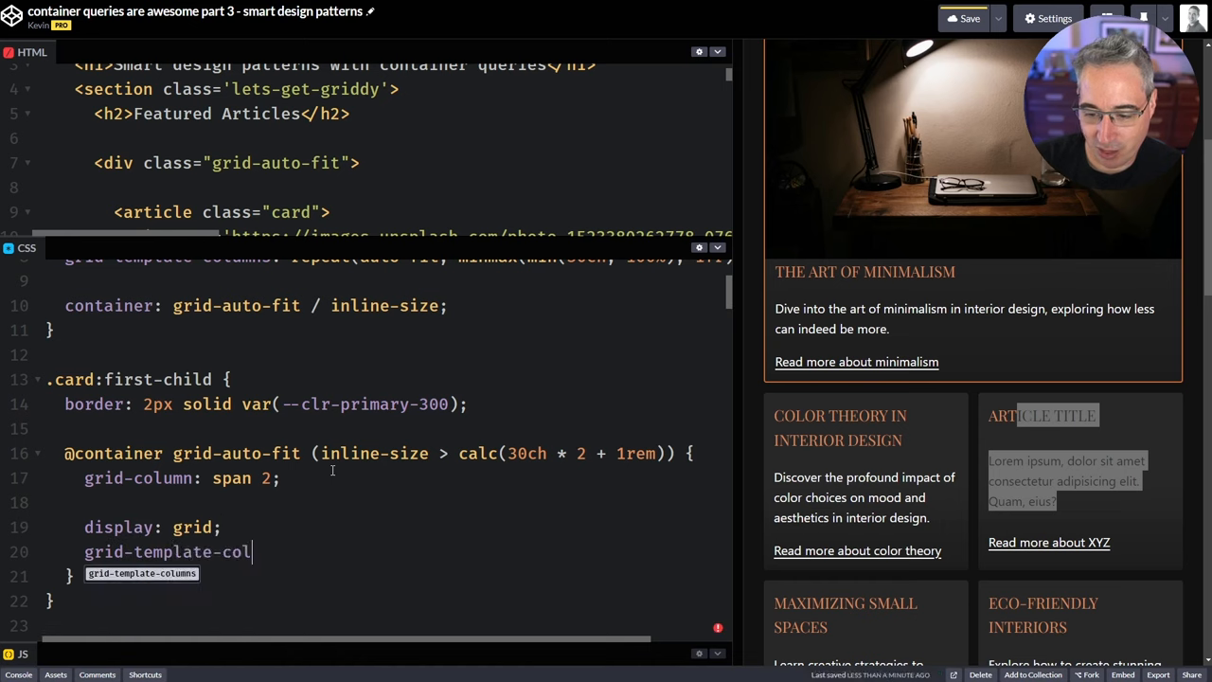
text(: repeat(2, 1fr);)
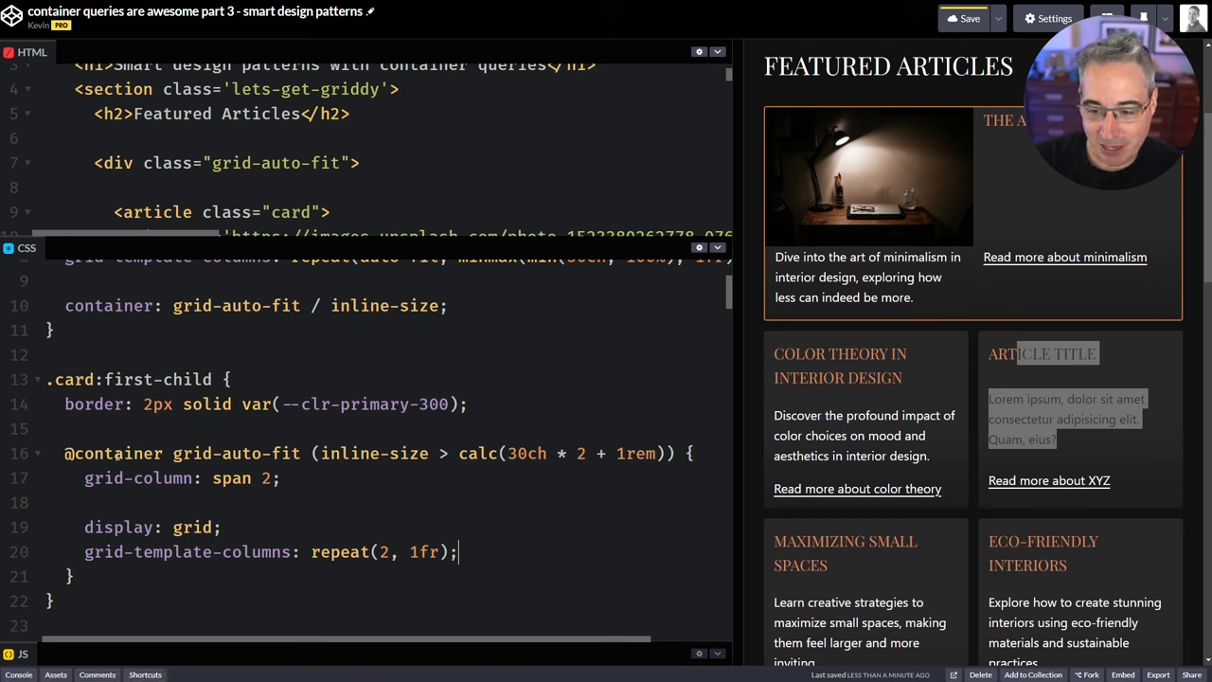
double_click(71, 380)
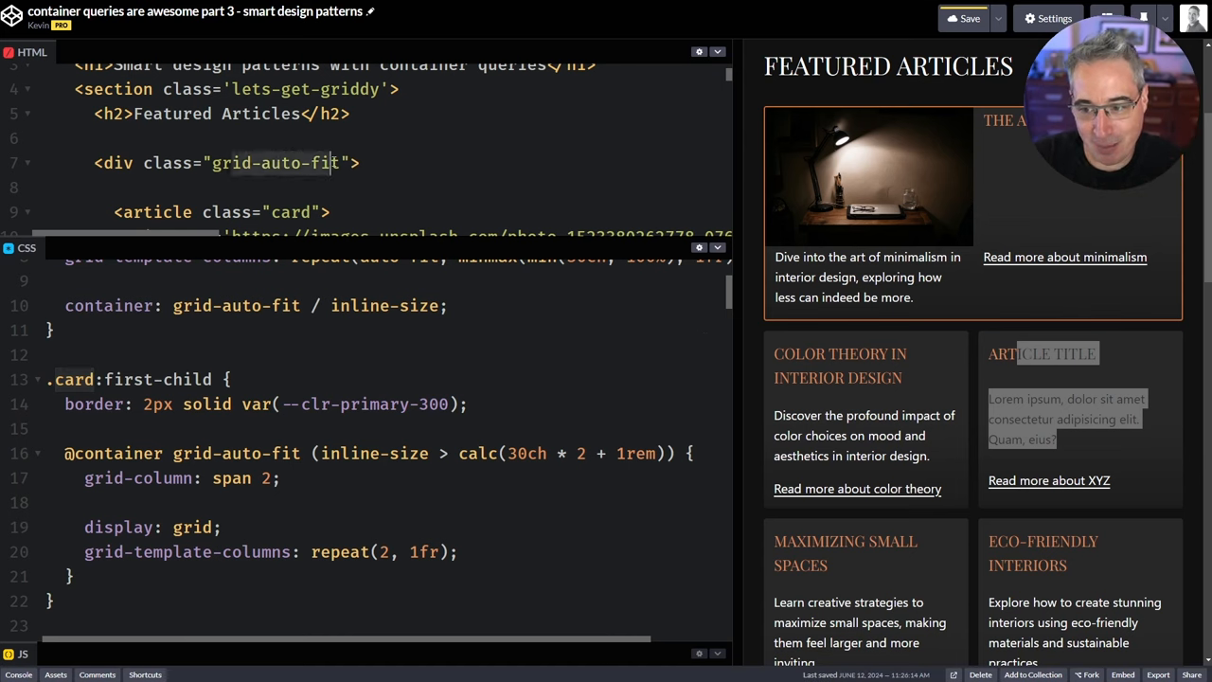
scroll(down, 3)
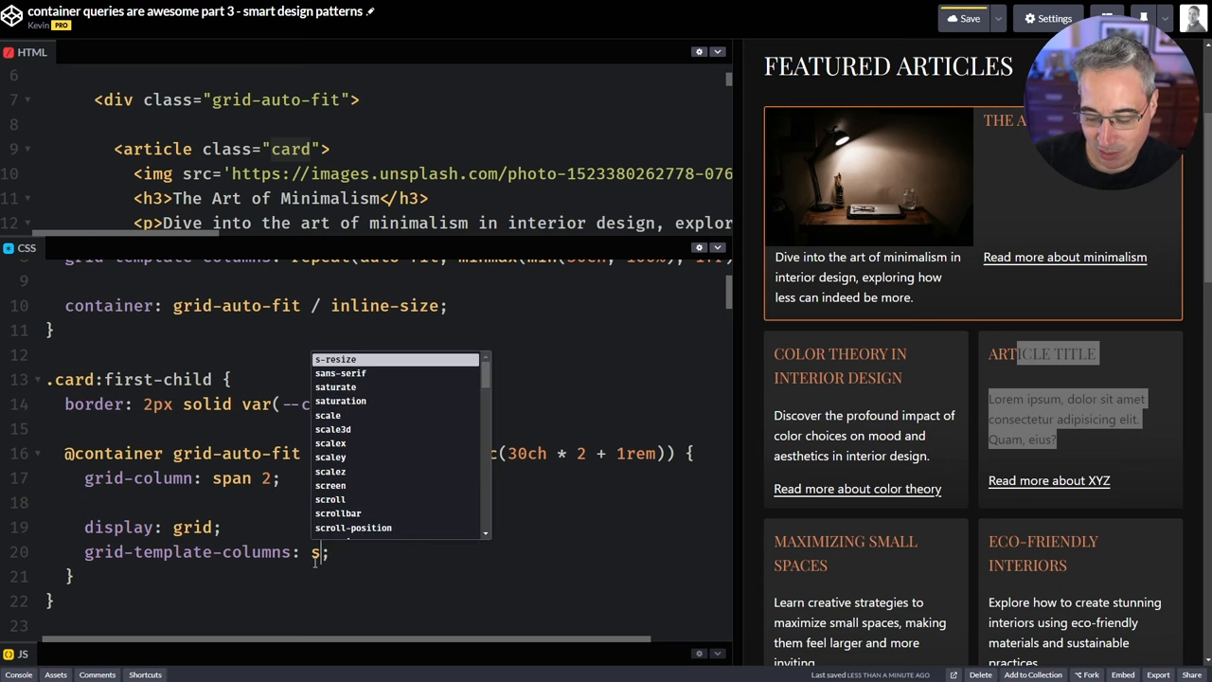
text(ubgrid)
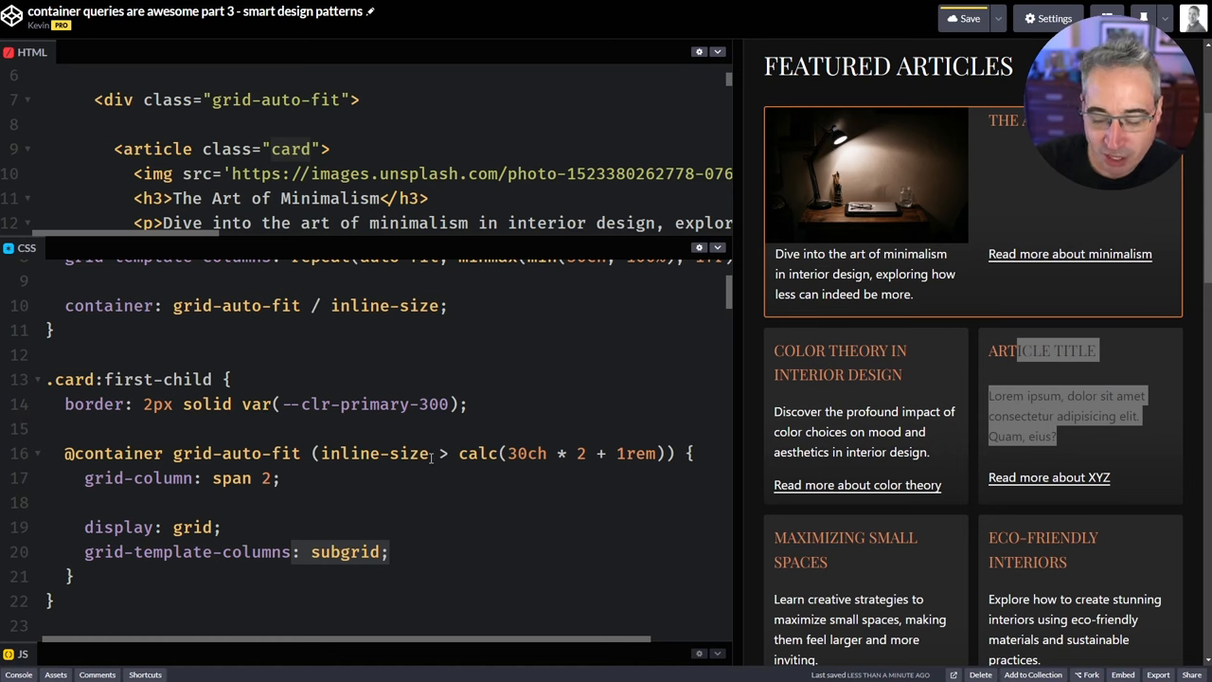
scroll(down, 3)
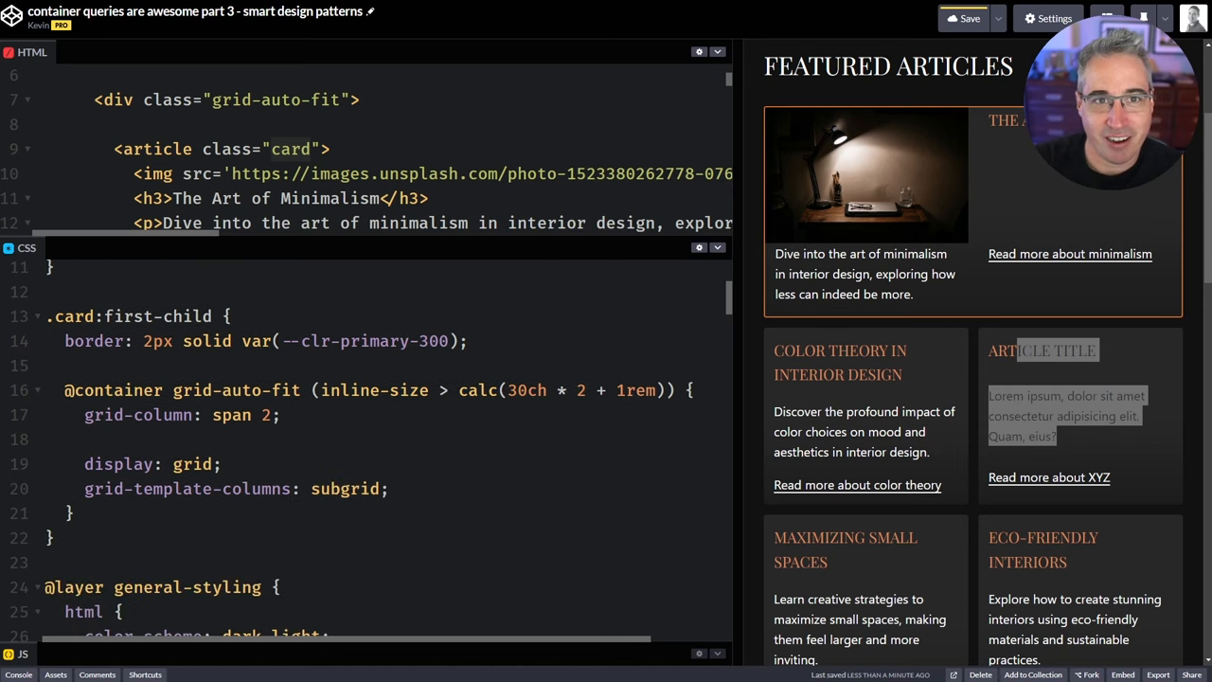
click(388, 488)
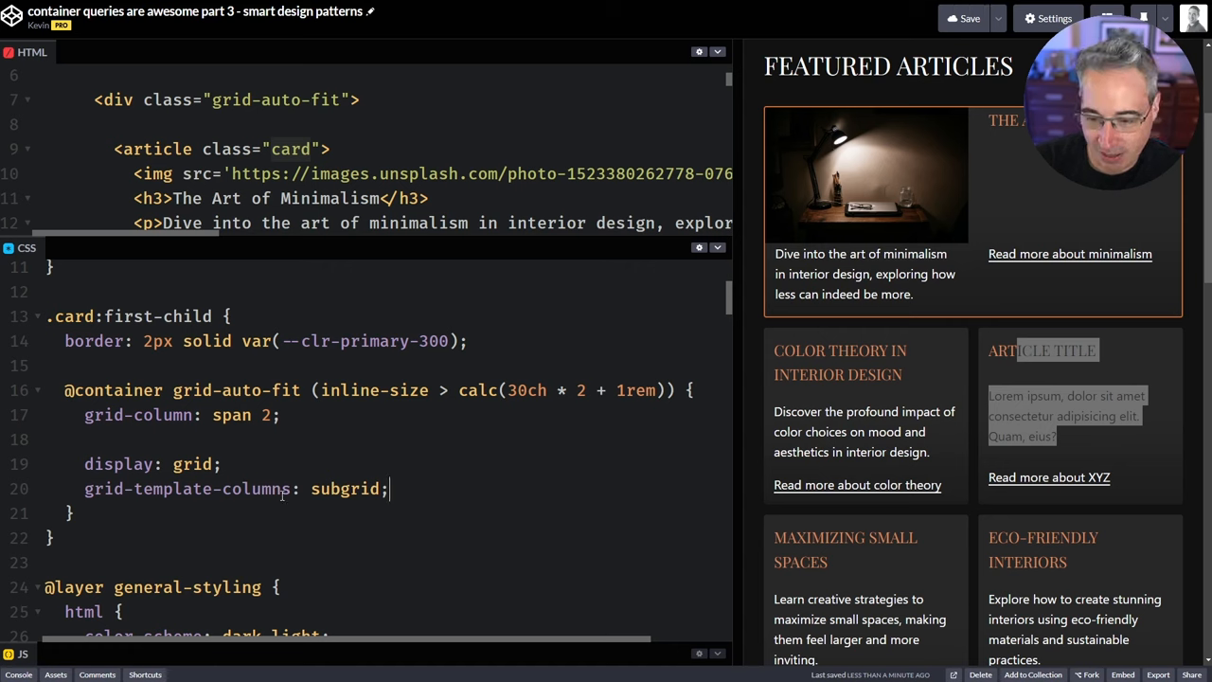
Add a nested > img rule with grid-row: 1 / 4, then begin a gap declaration
key(Enter)
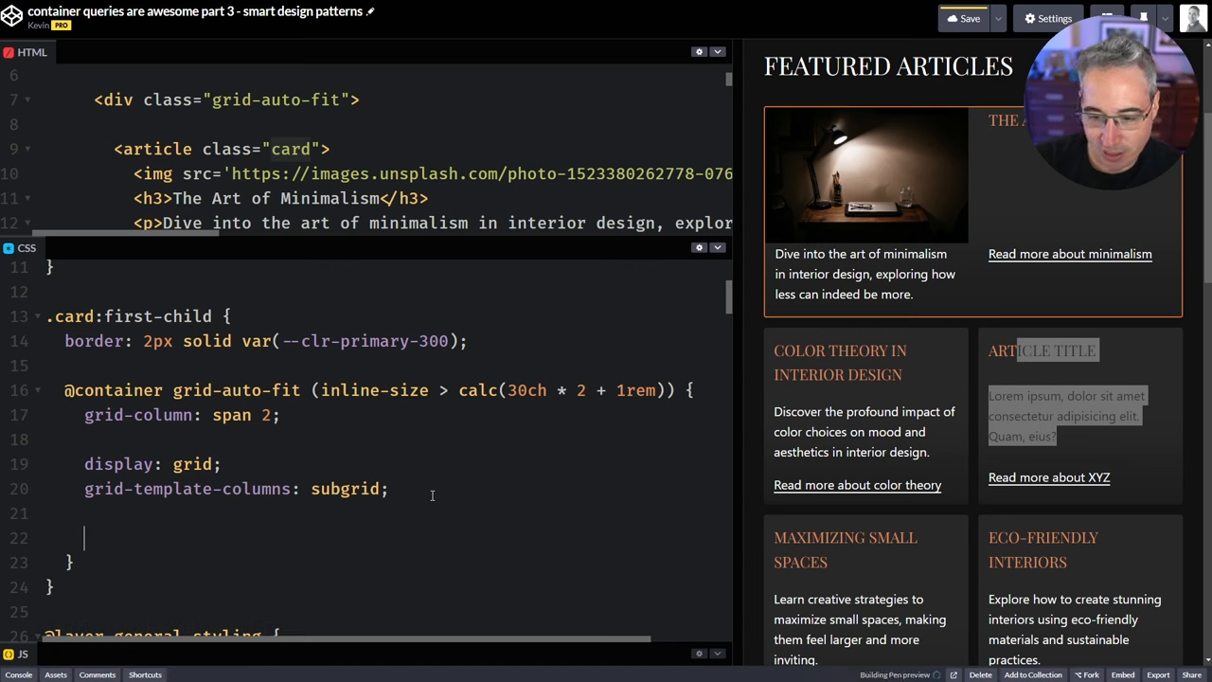
text(> img {)
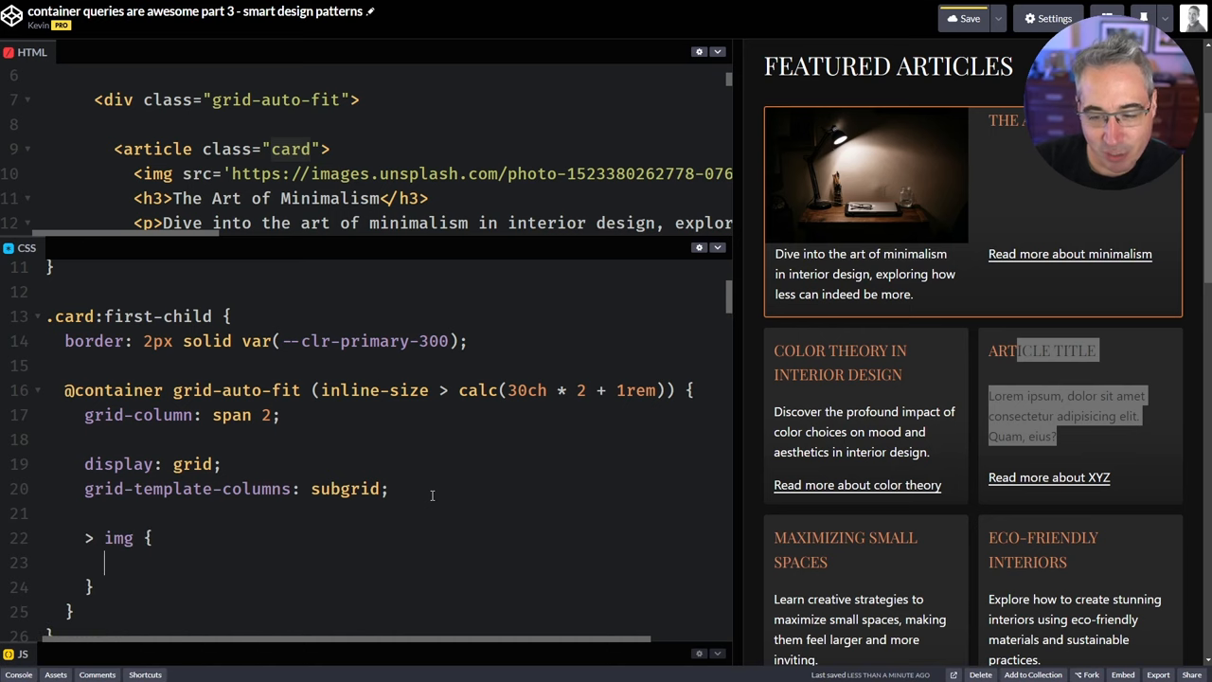
scroll(down, 3)
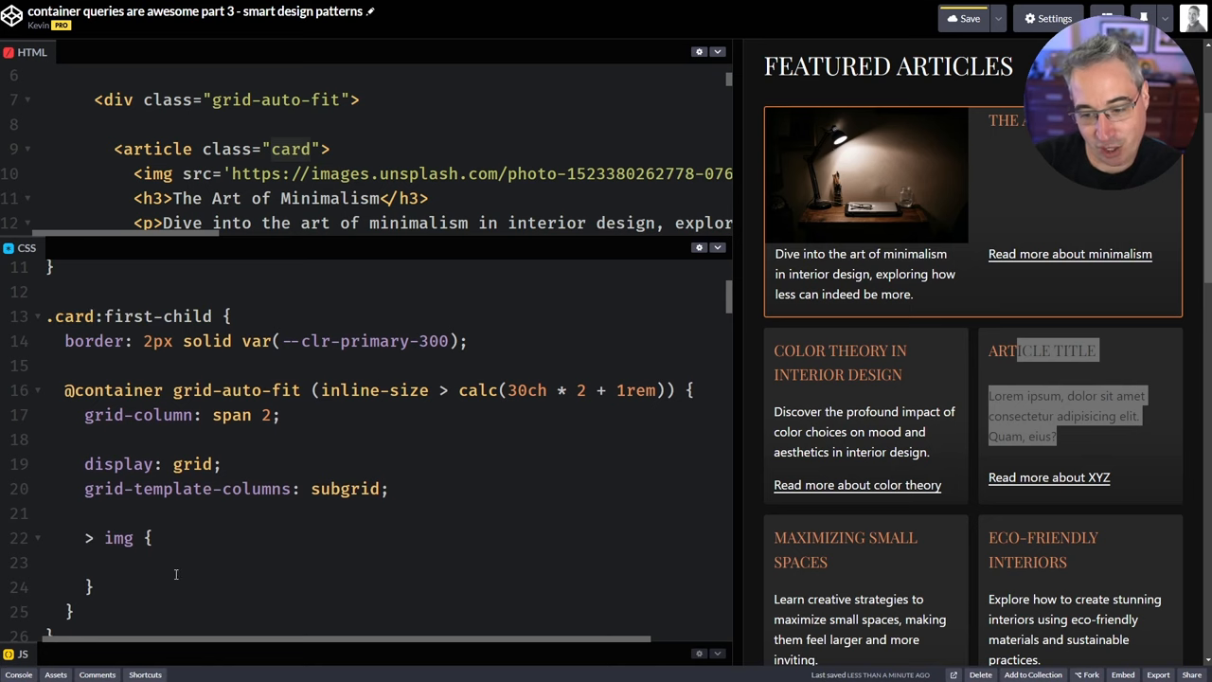
double_click(117, 537)
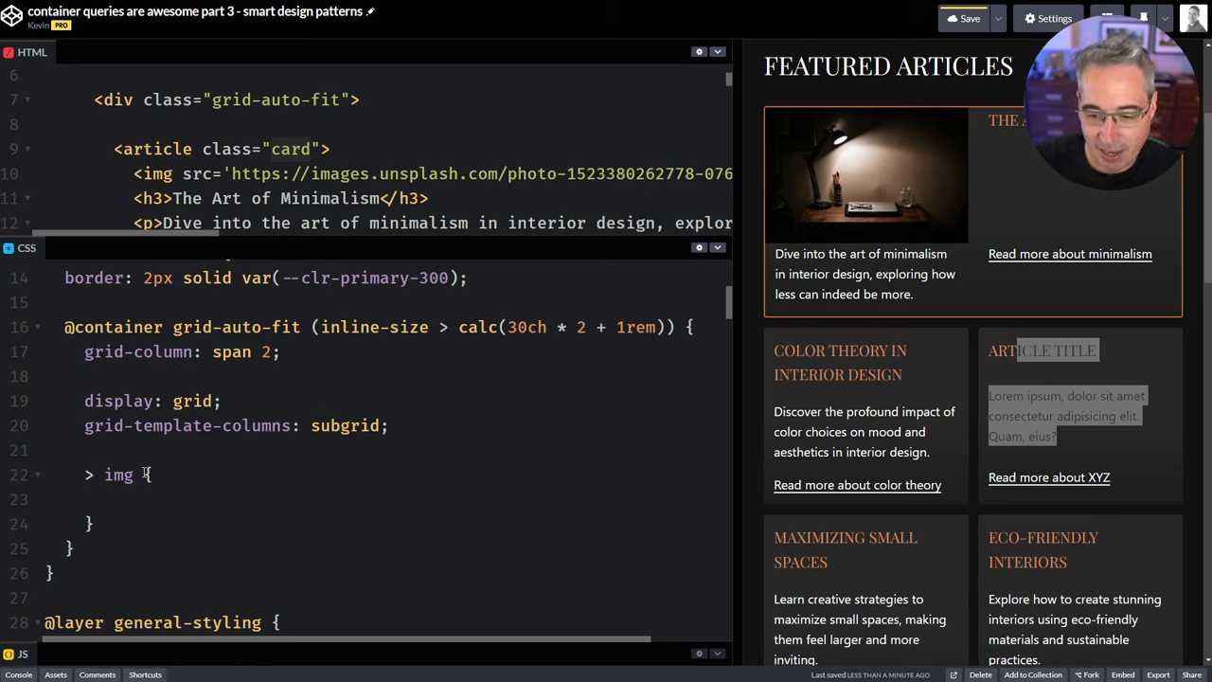
text(grid-row: 1 /)
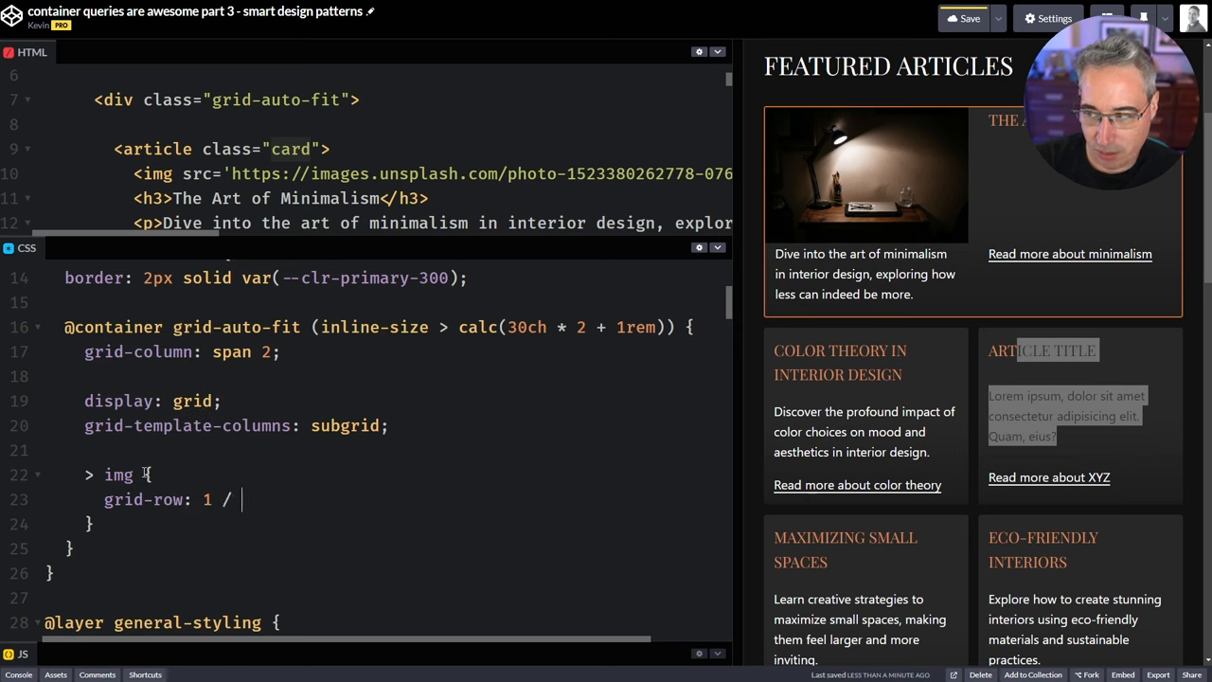
text(4;)
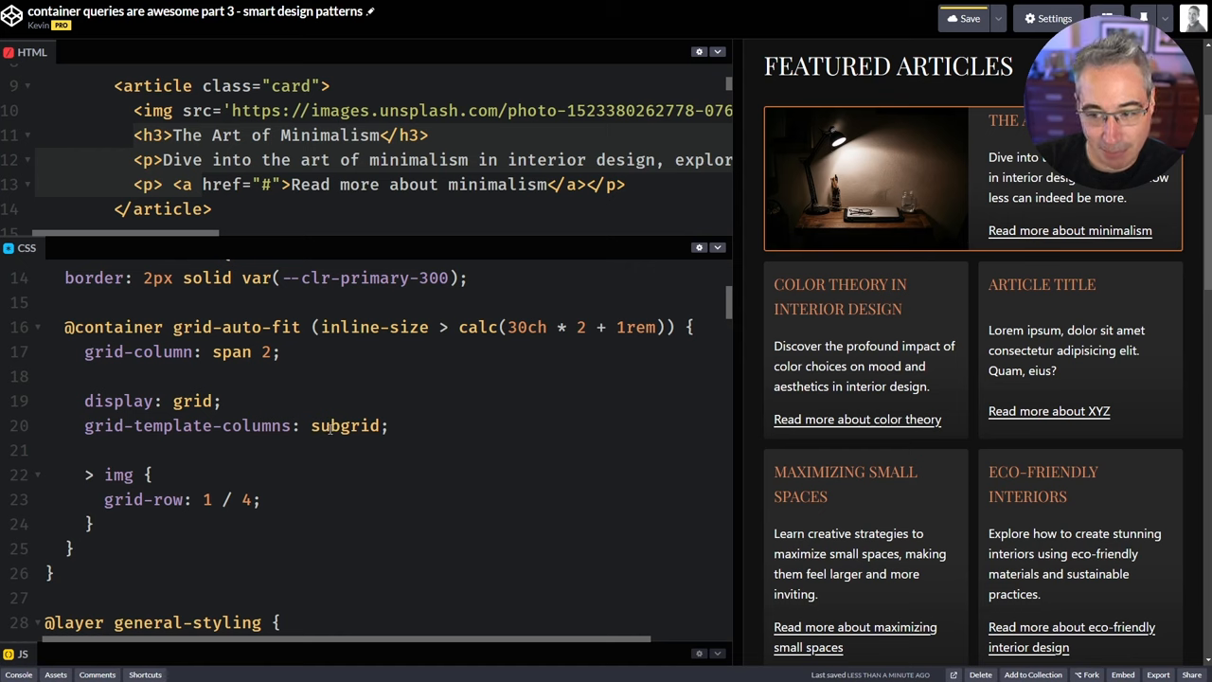
mouse_move(478, 400)
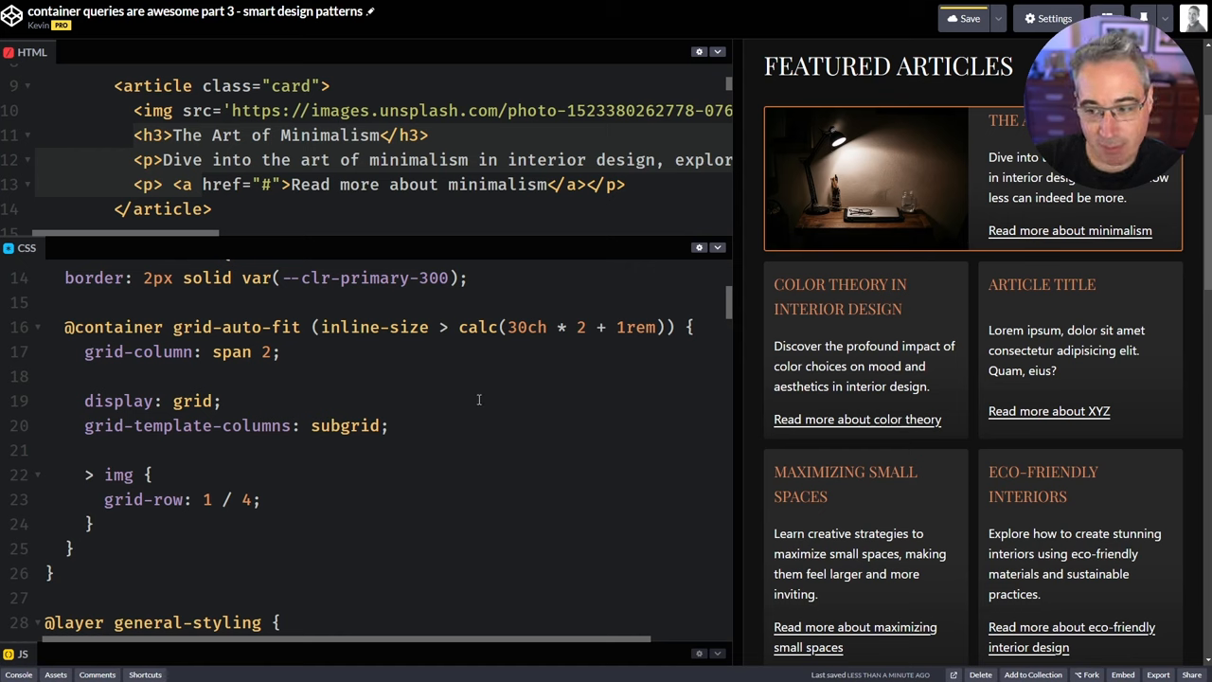
text(gap:)
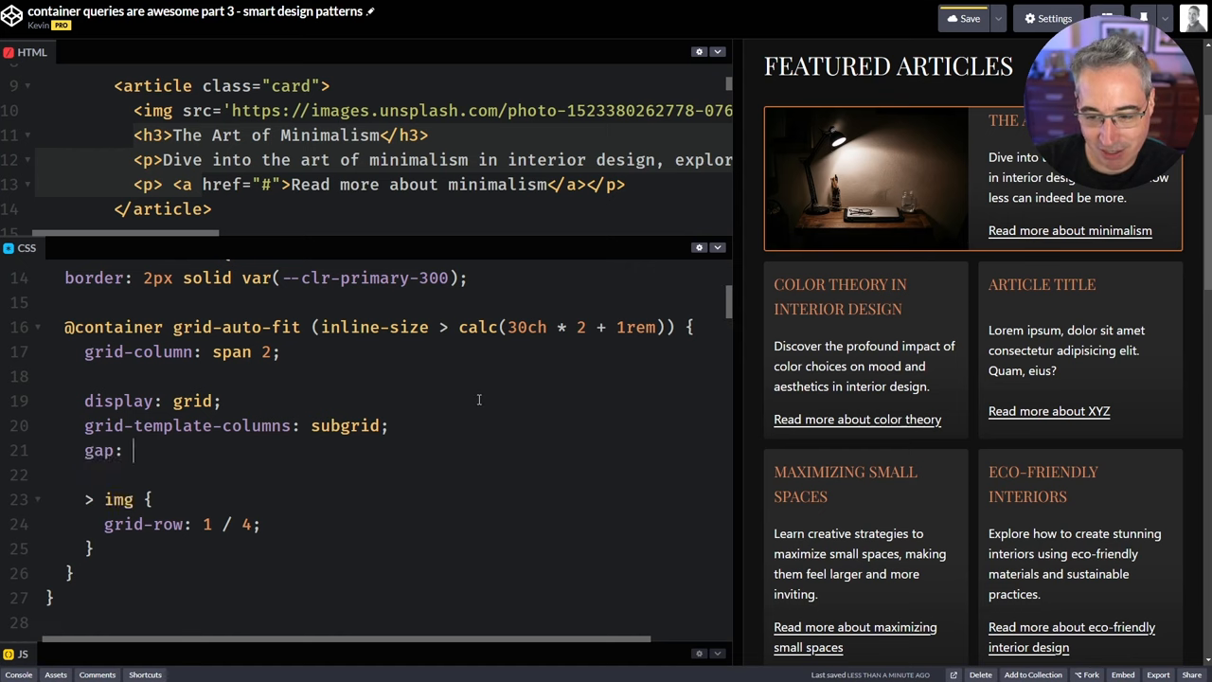
Set gap: 0, put the image in grid-column: 2, and resize the preview to test
text(0;)
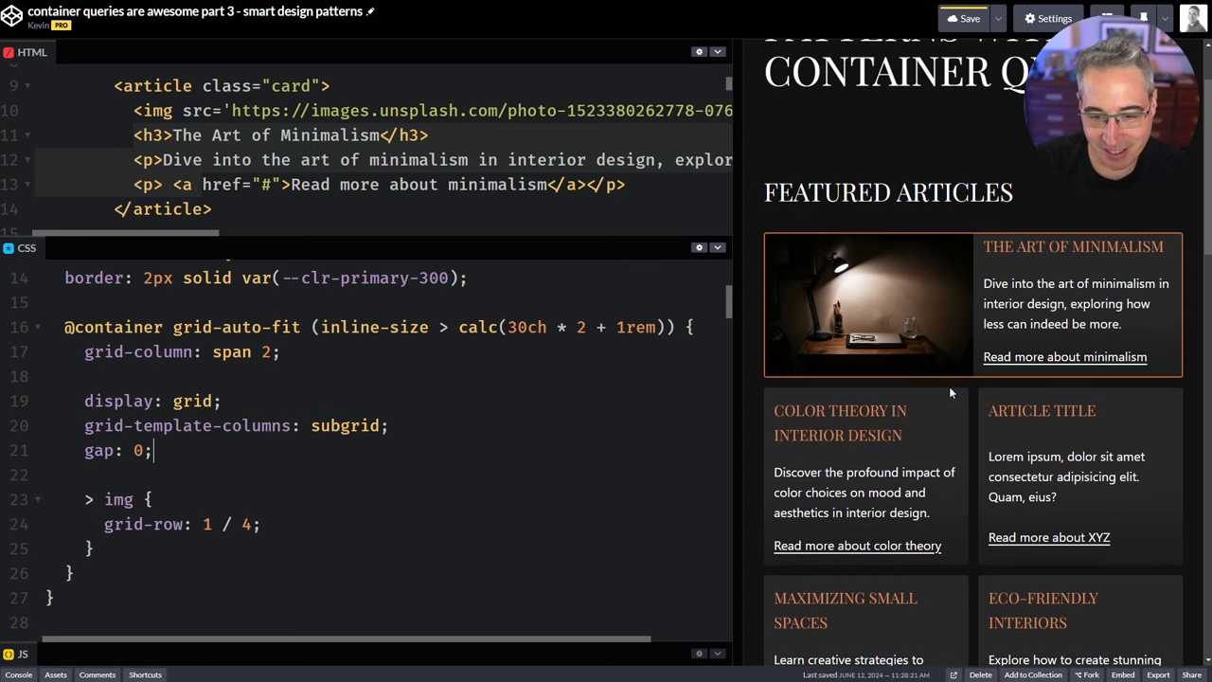
scroll(down, 3)
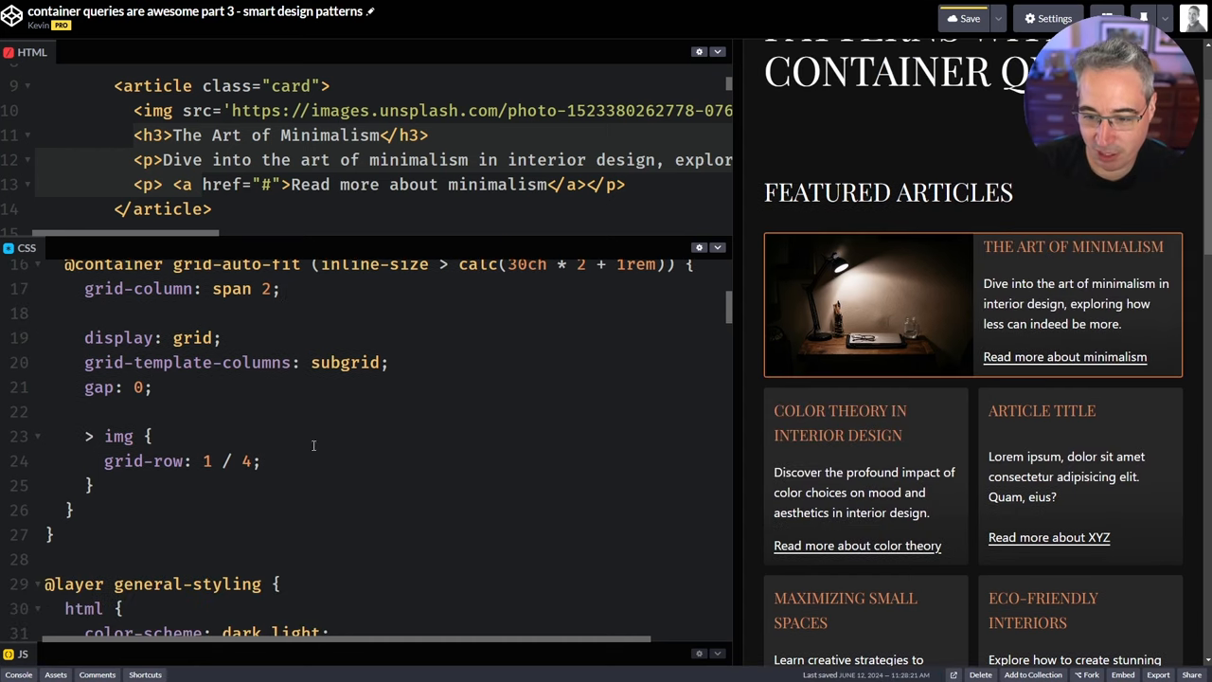
text(grid-column: 2;)
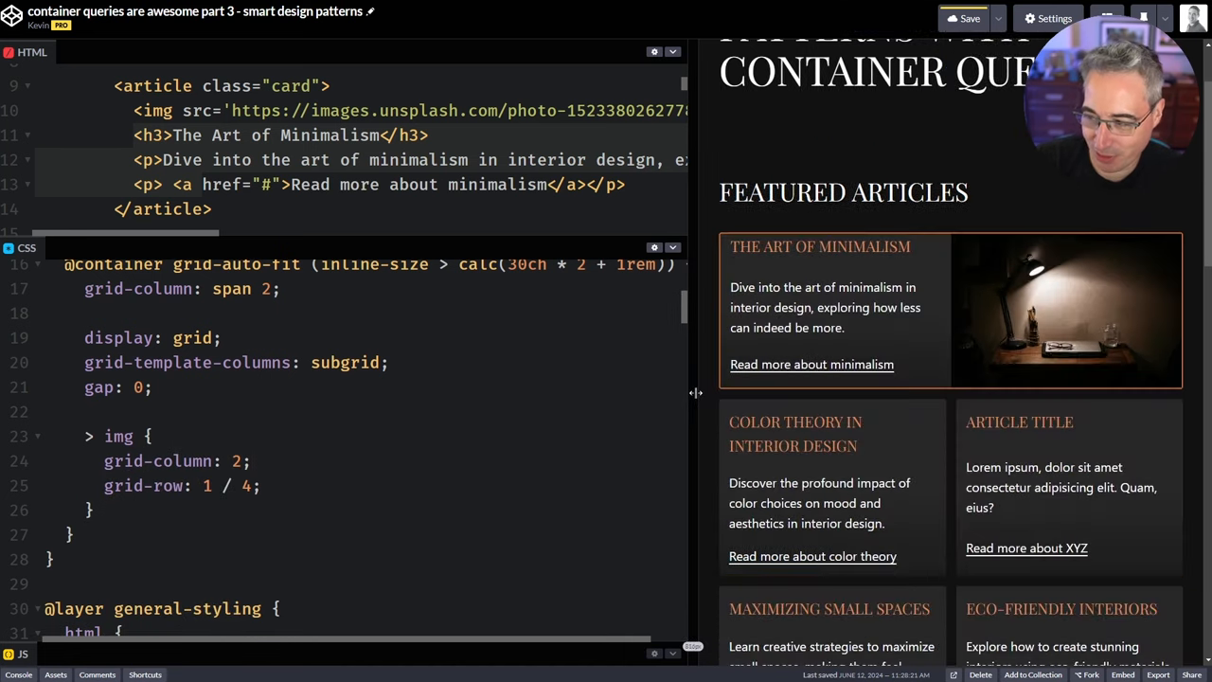
drag(695, 392, 516, 402)
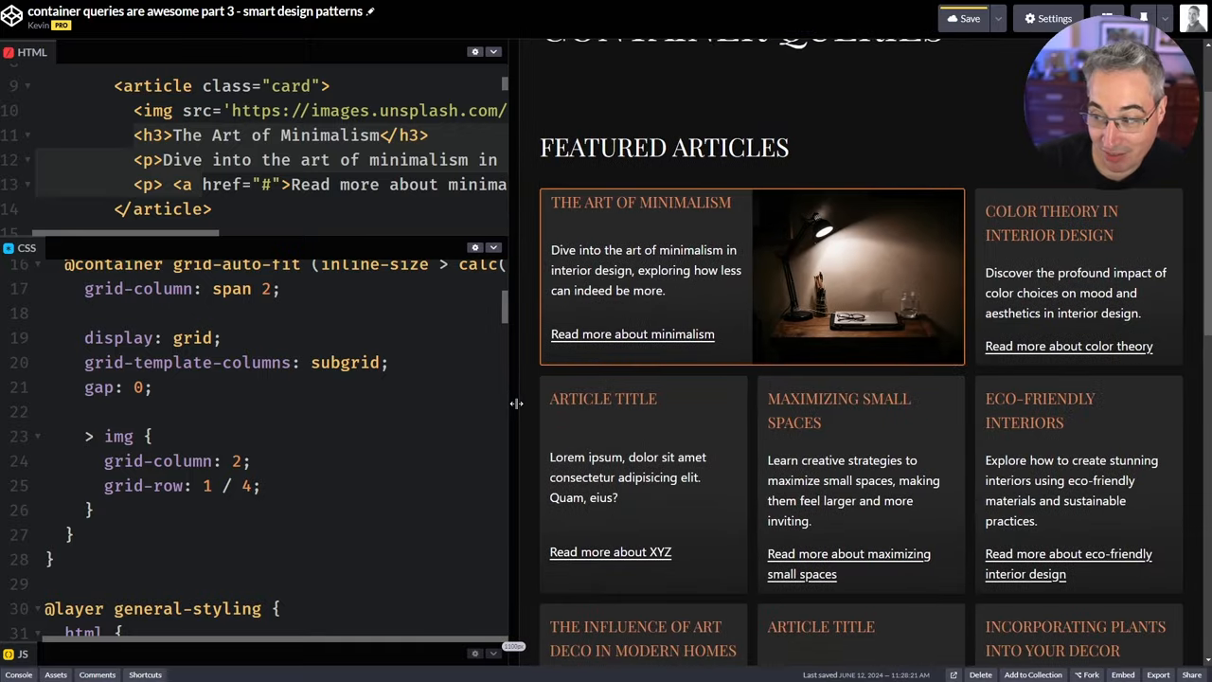
mouse_move(843, 320)
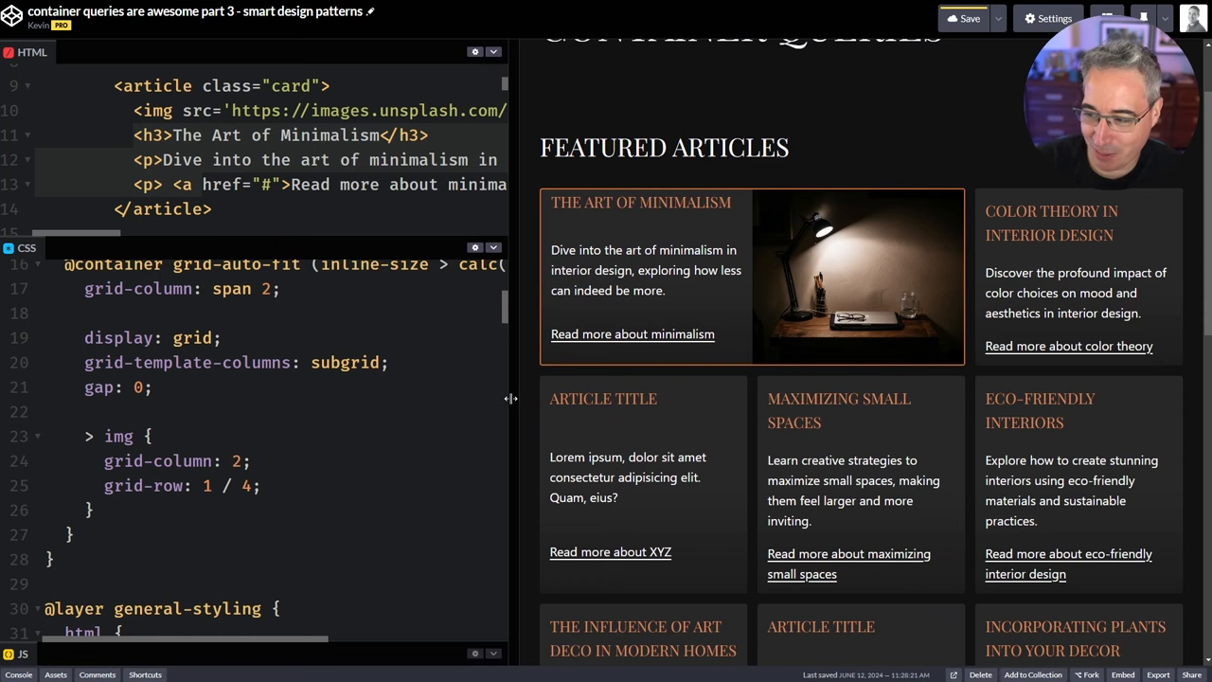
drag(511, 398, 379, 398)
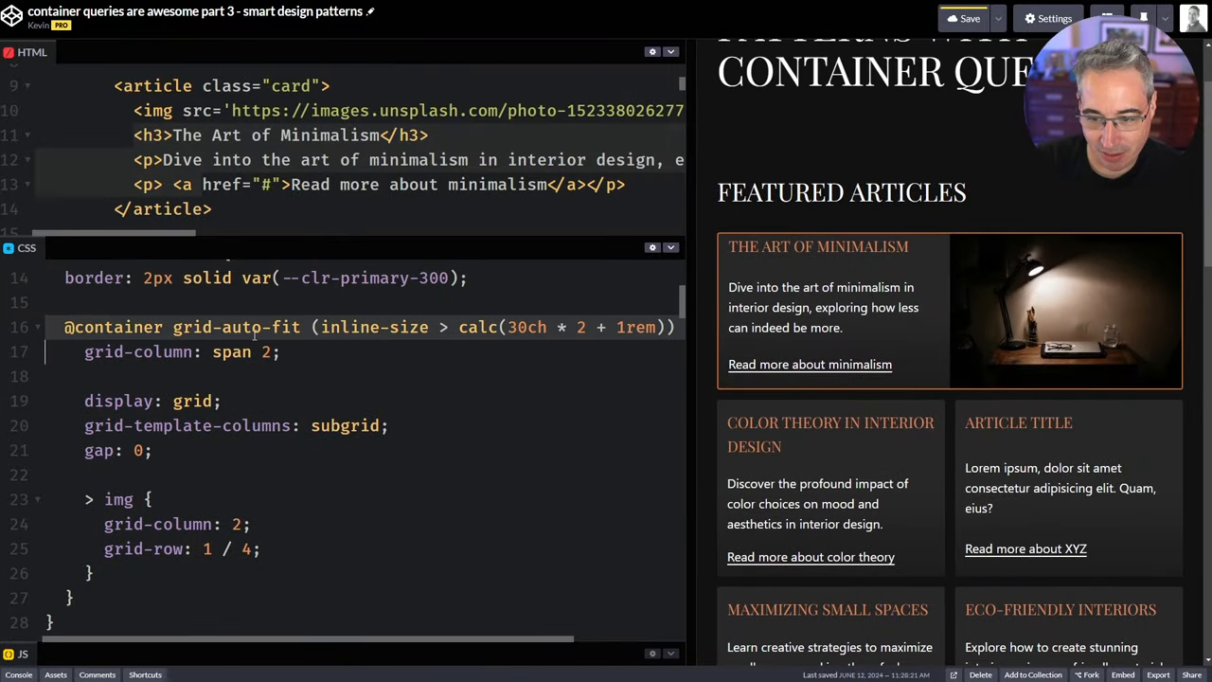
Add a calc(30ch * 4 + 3rem) grid-auto-fit query with grid-row: span 2, then resize the preview
scroll(down, 3)
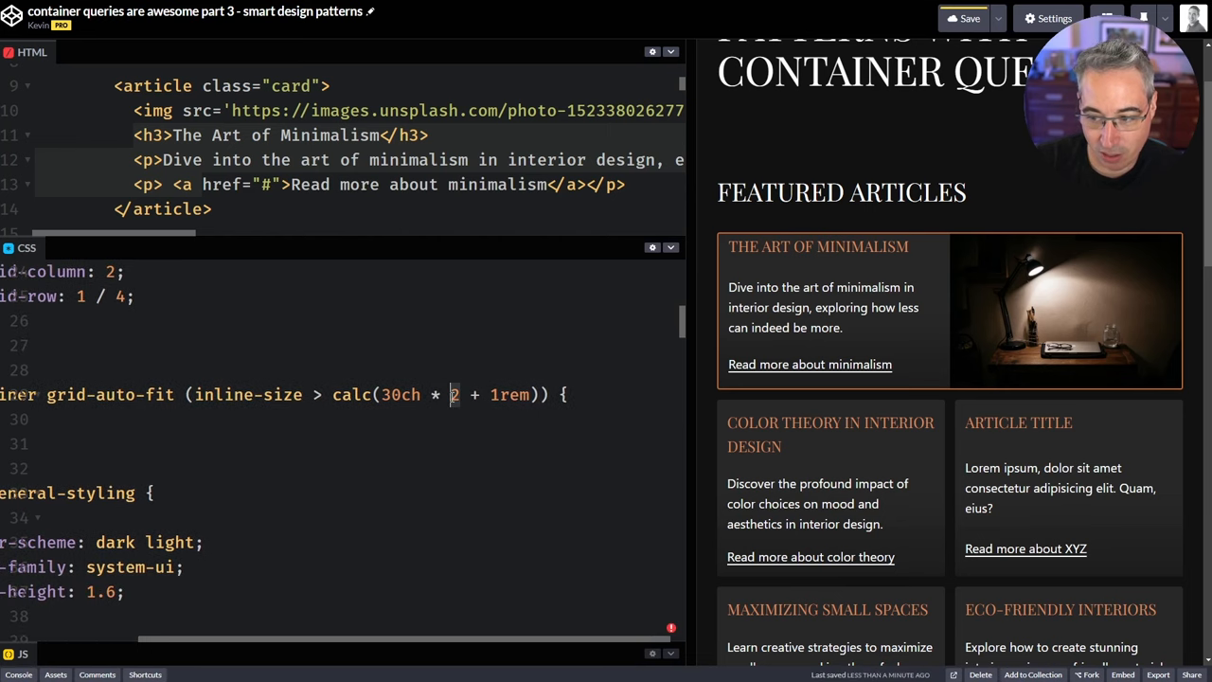
text(4)
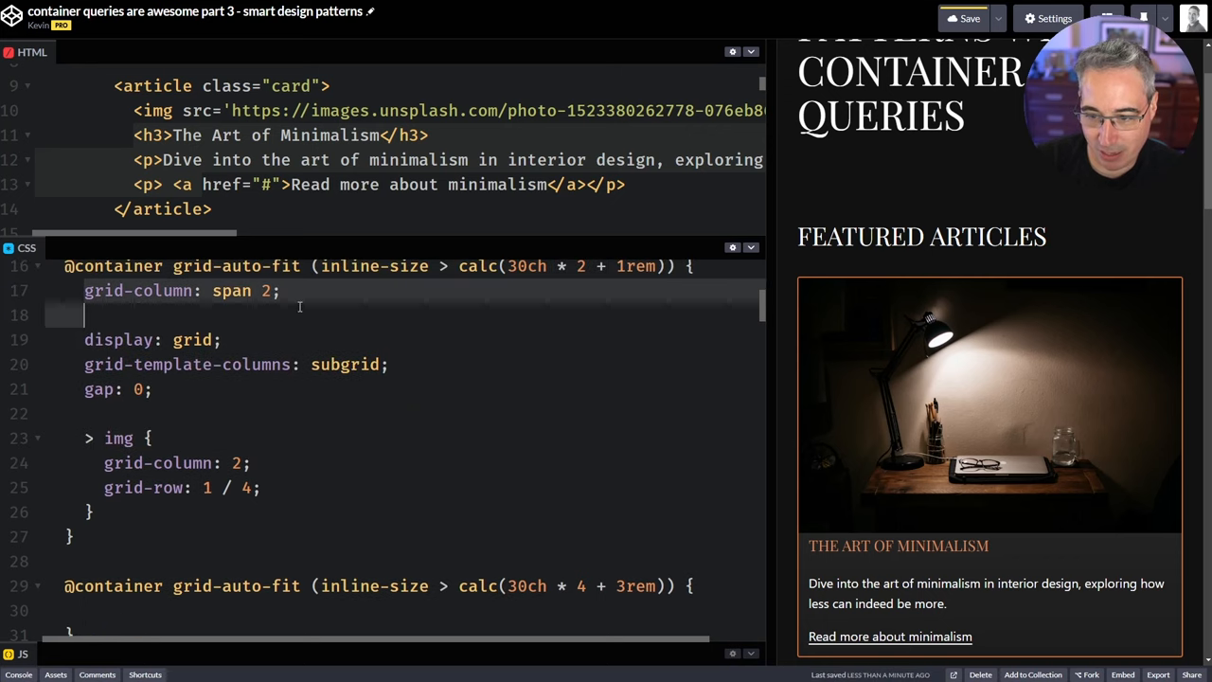
text(grid-row: span 2;)
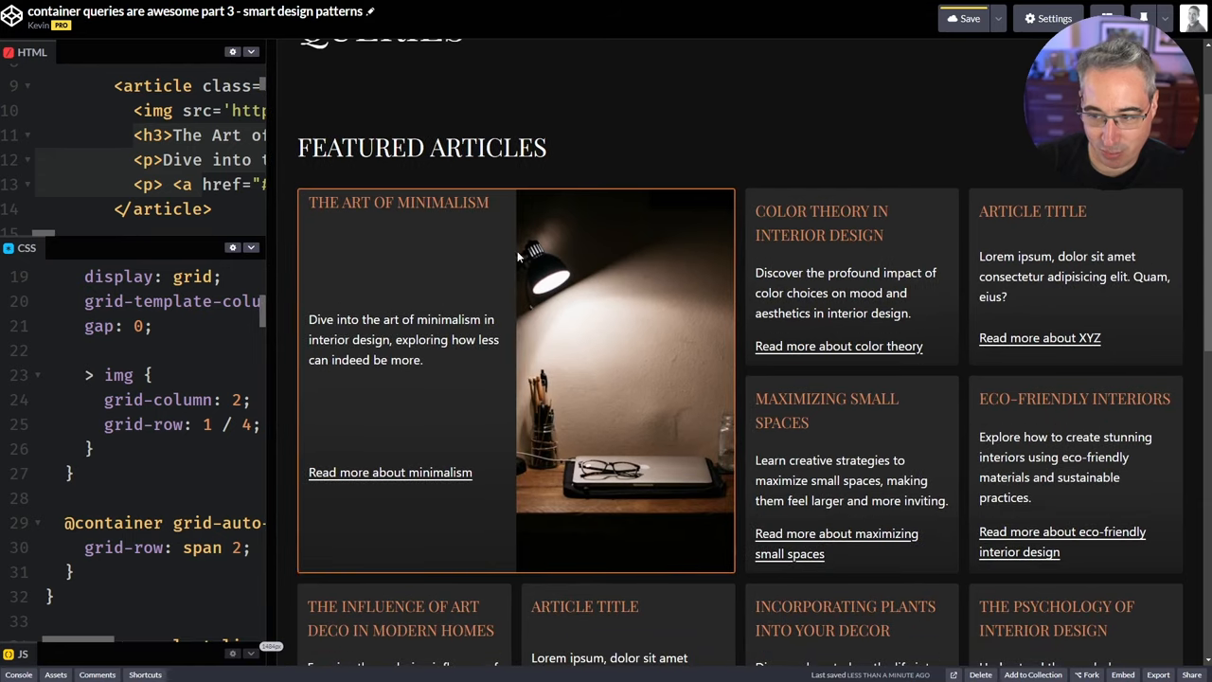
mouse_move(267, 449)
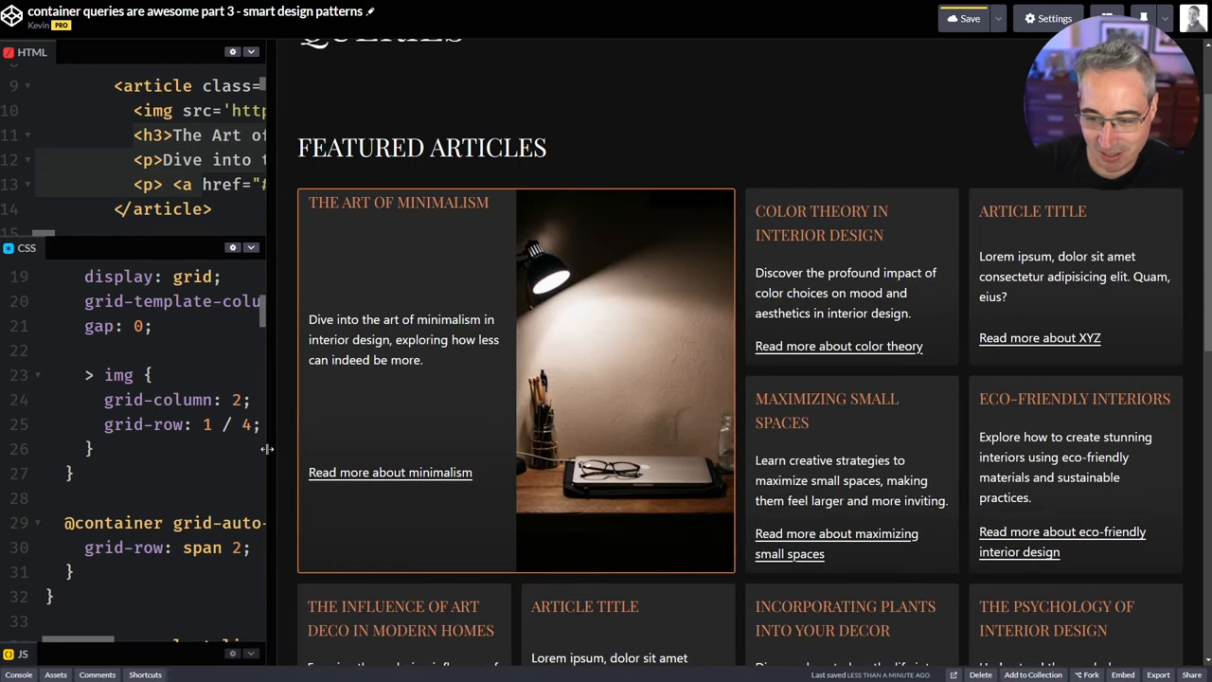
drag(270, 448, 545, 449)
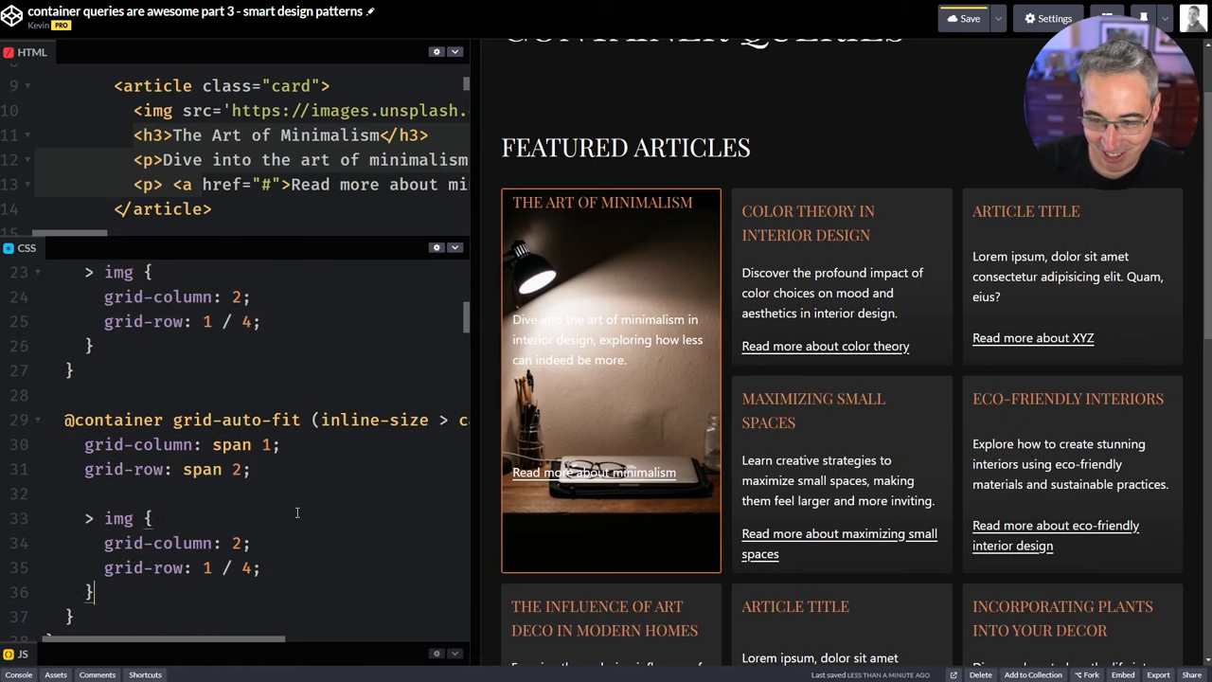
Give the wider query grid-column: span 1 and an img at column 1, row 1; resize preview
scroll(down, 3)
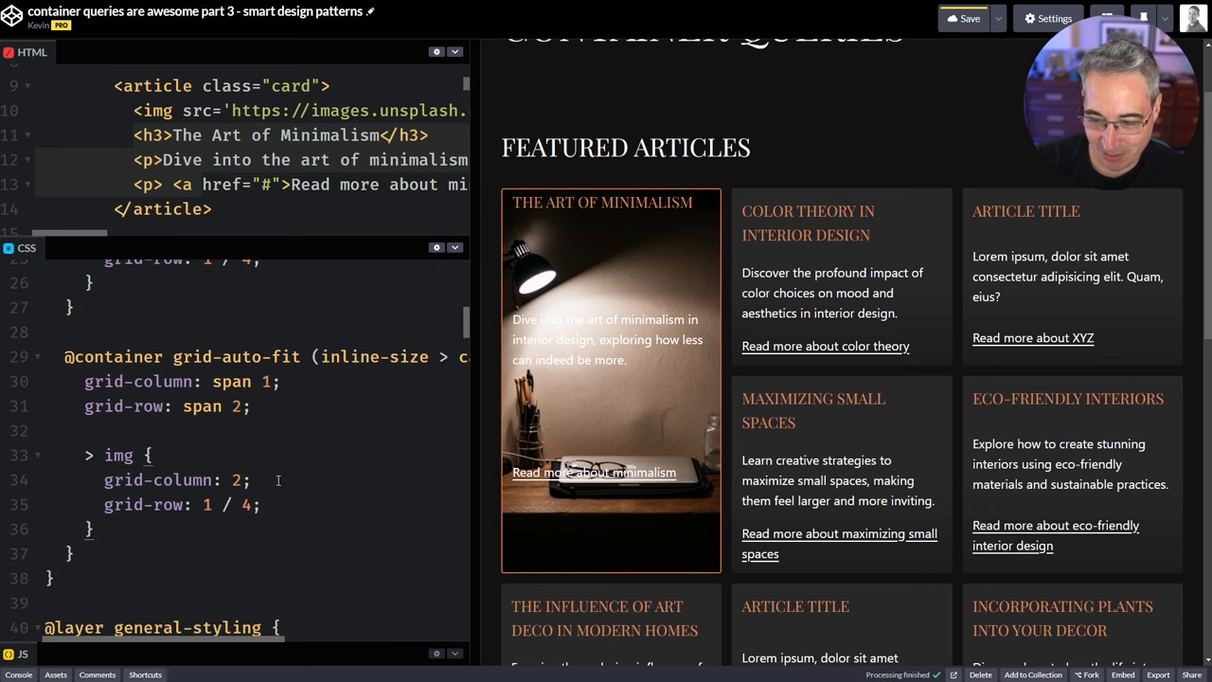
text(1)
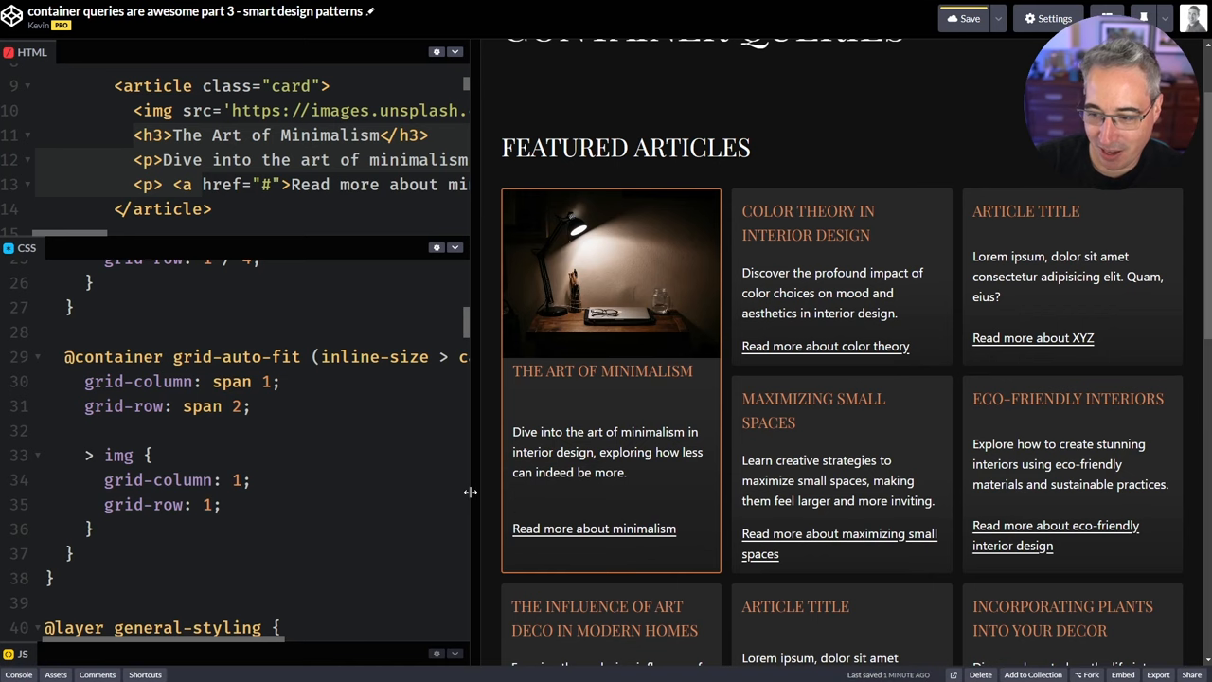
drag(471, 491, 328, 492)
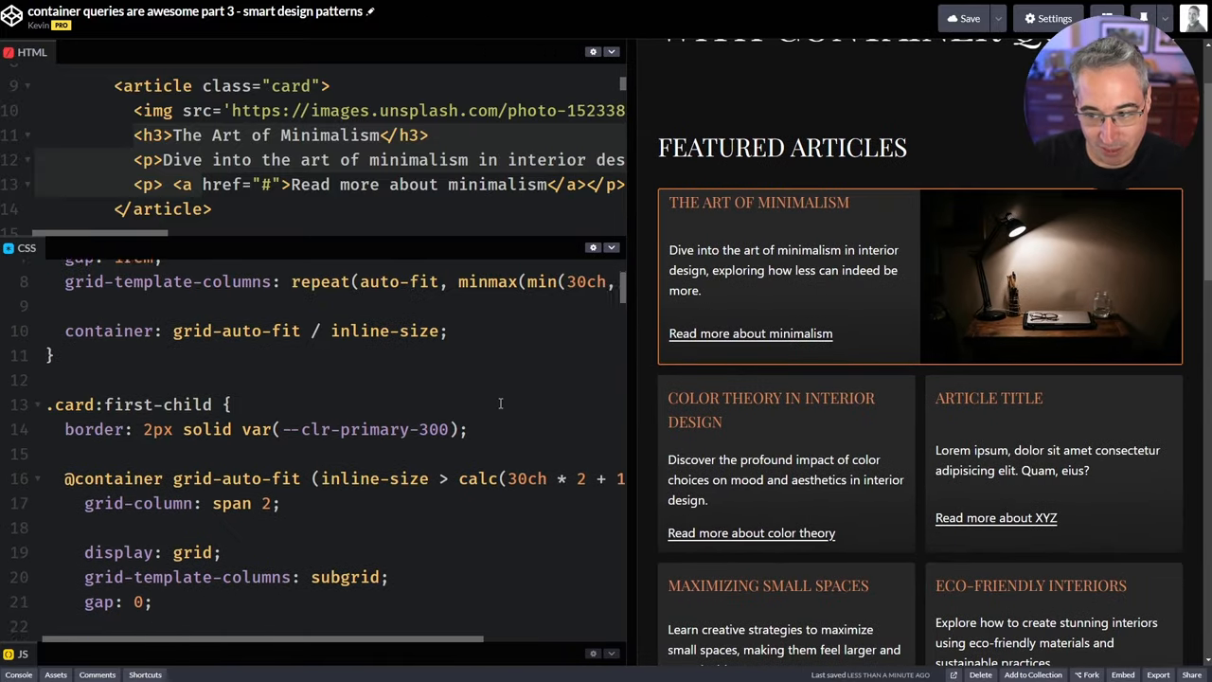
Replace the .card:first-child selector with .card:has(> img)
scroll(down, 3)
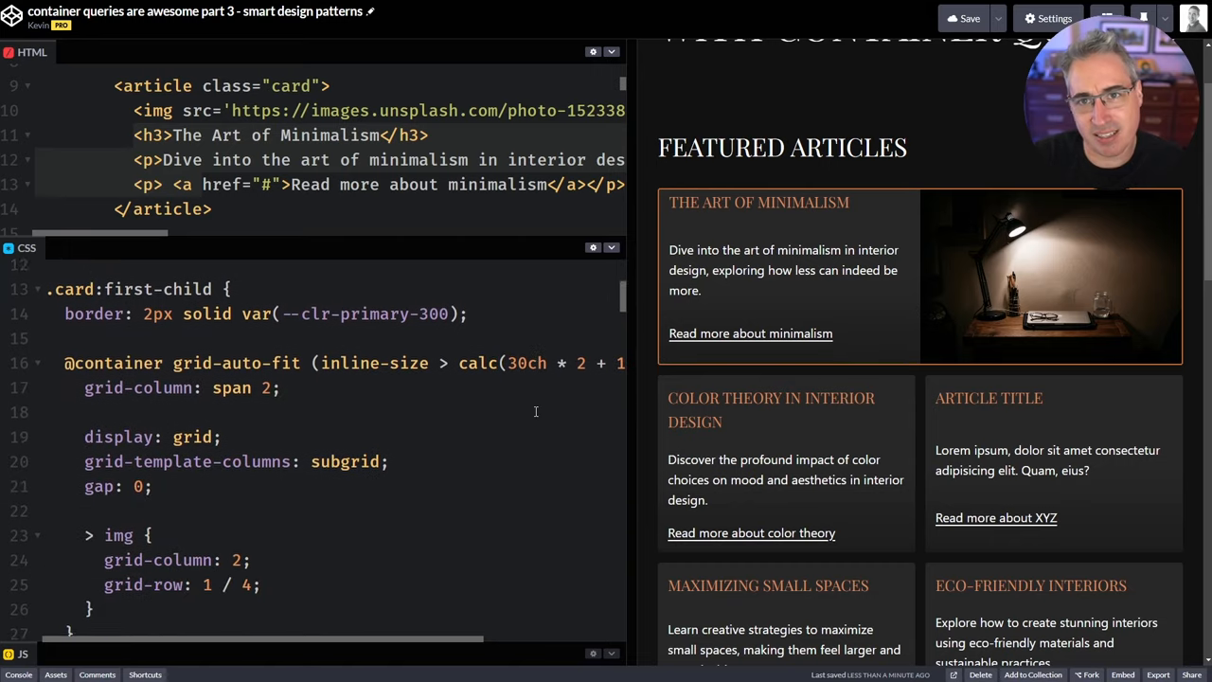
scroll(down, 3)
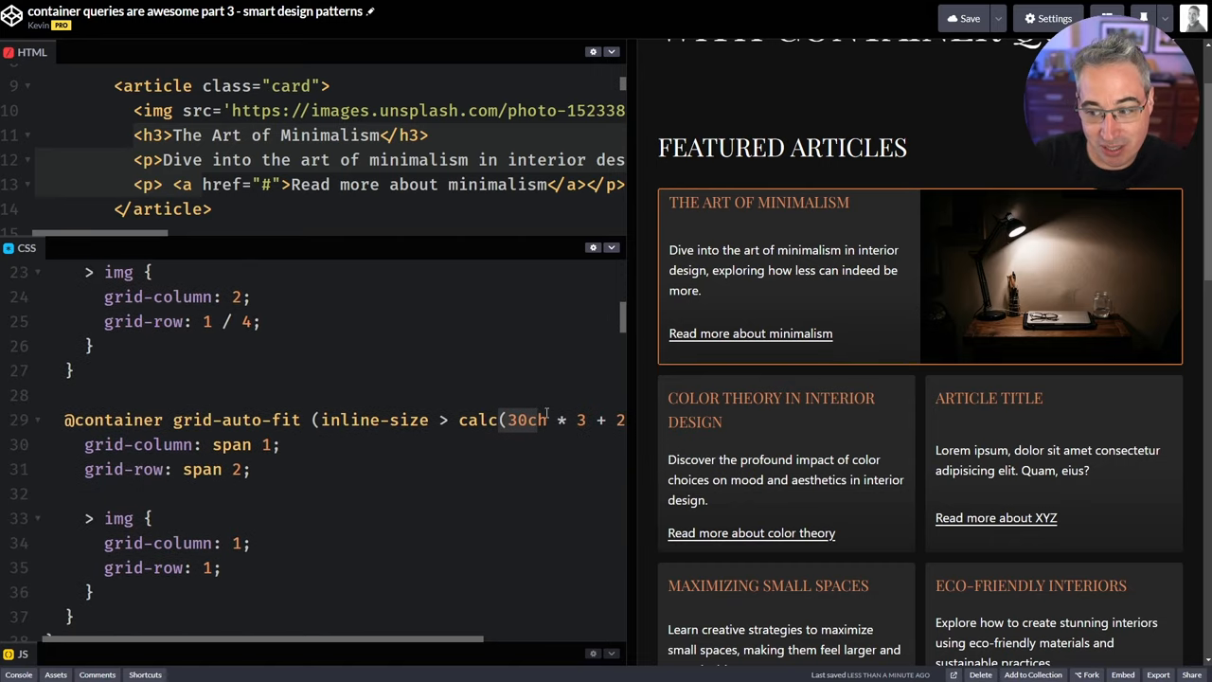
double_click(528, 420)
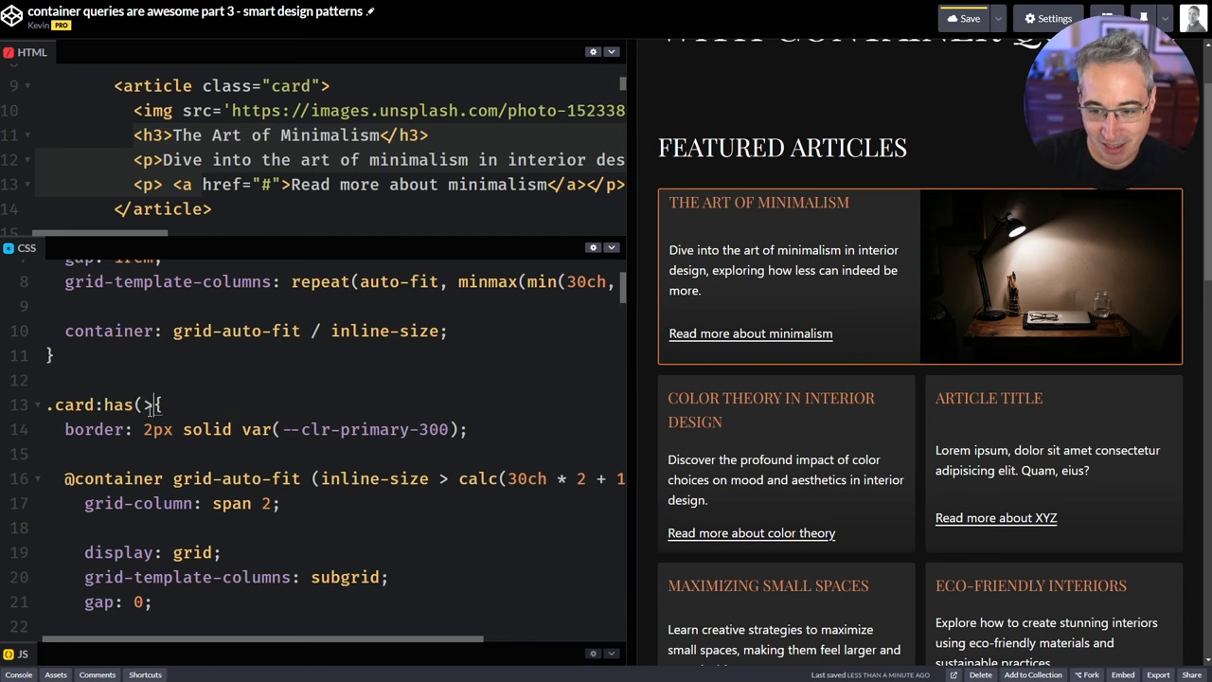
text(" ")
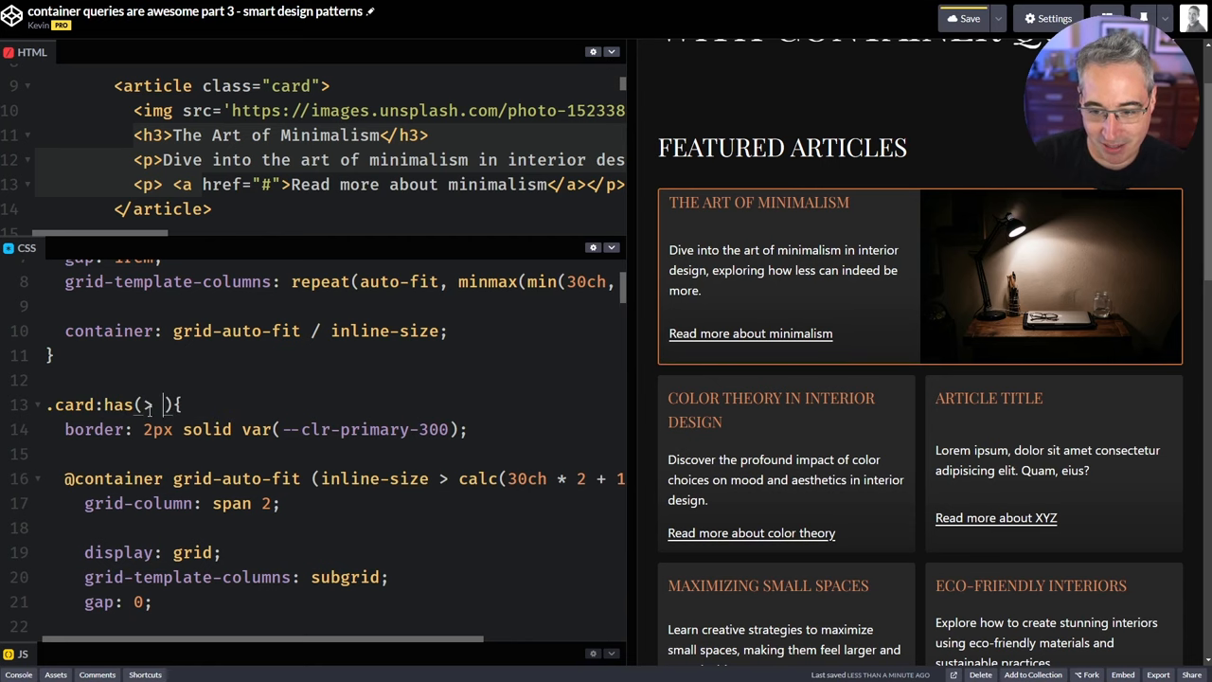
text(img)
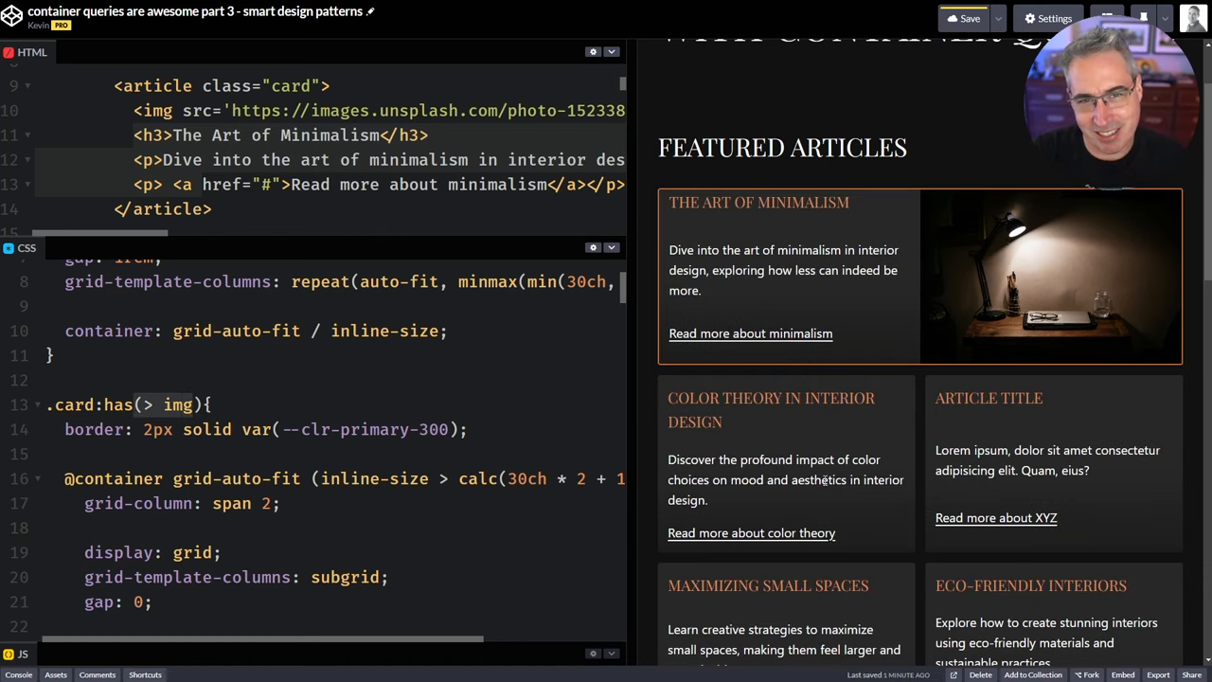
scroll(down, 3)
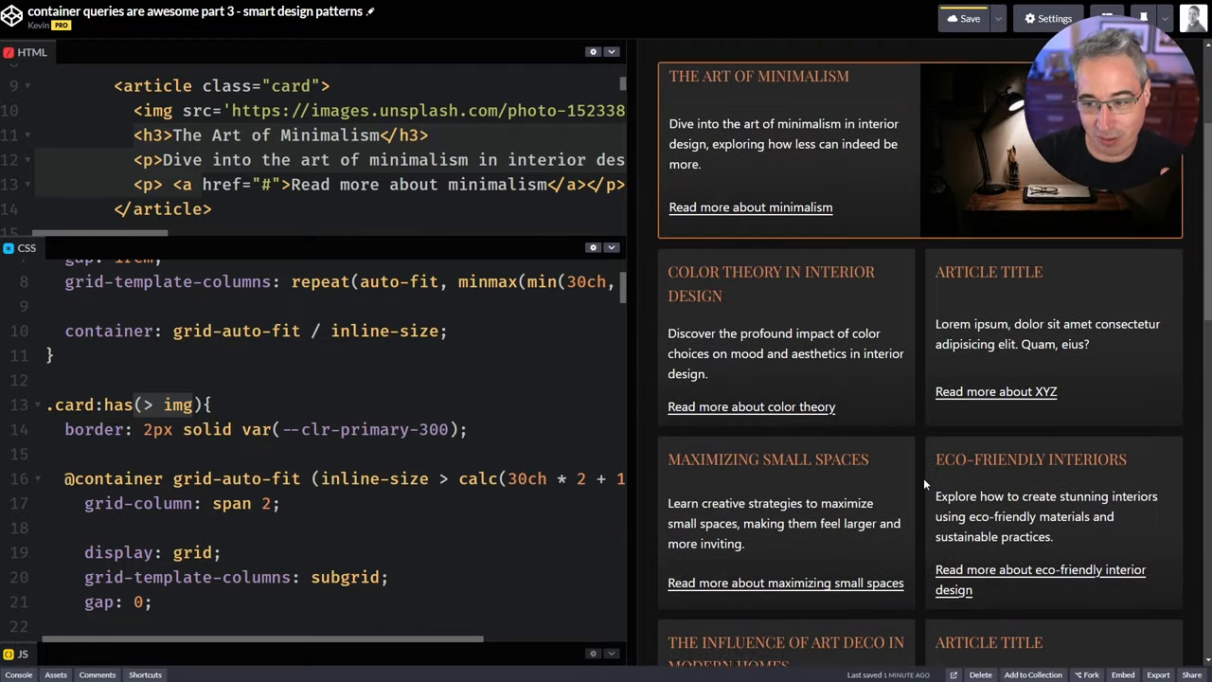